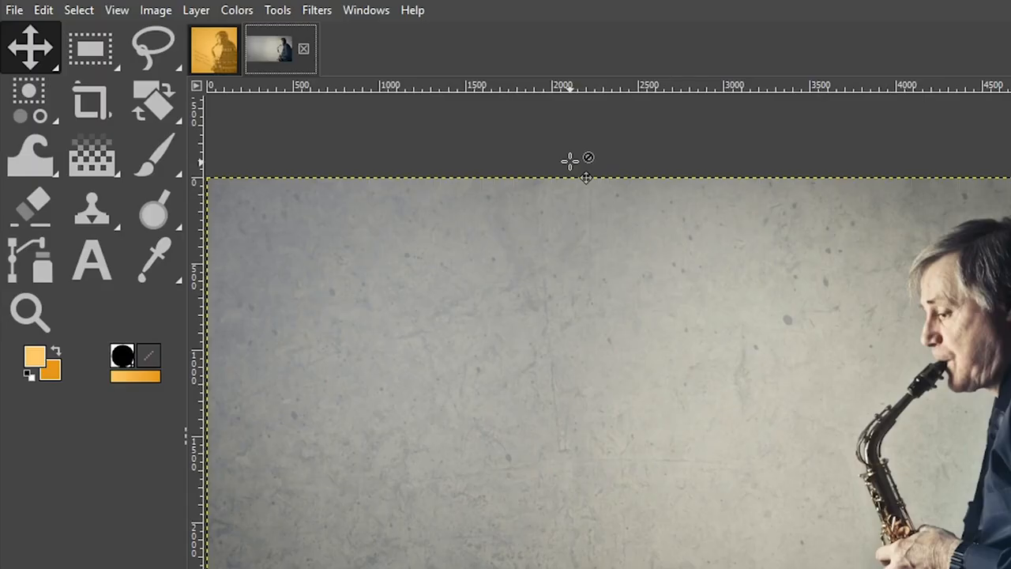
{"action": "mouse_move", "coordinate": [161, 10]}
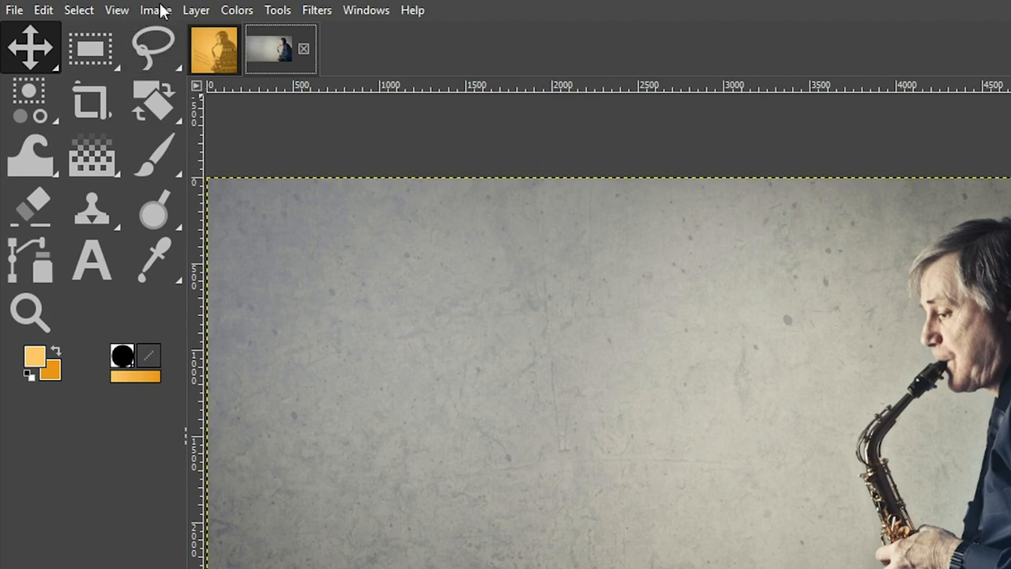
Set the canvas width to 3173 px so it matches the 3173 px height.
{"action": "left_click", "coordinate": [155, 10]}
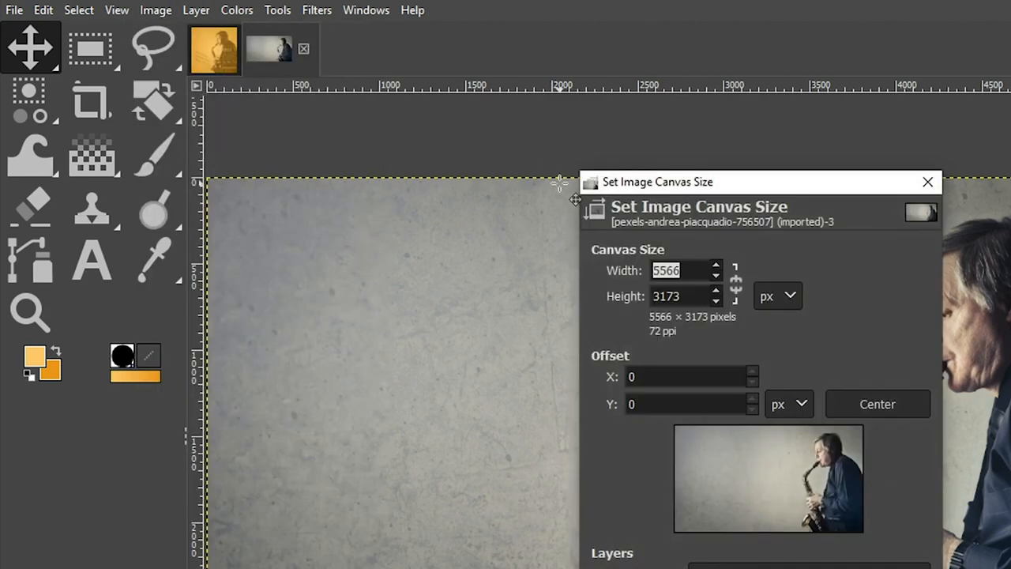
{"action": "mouse_move", "coordinate": [635, 310]}
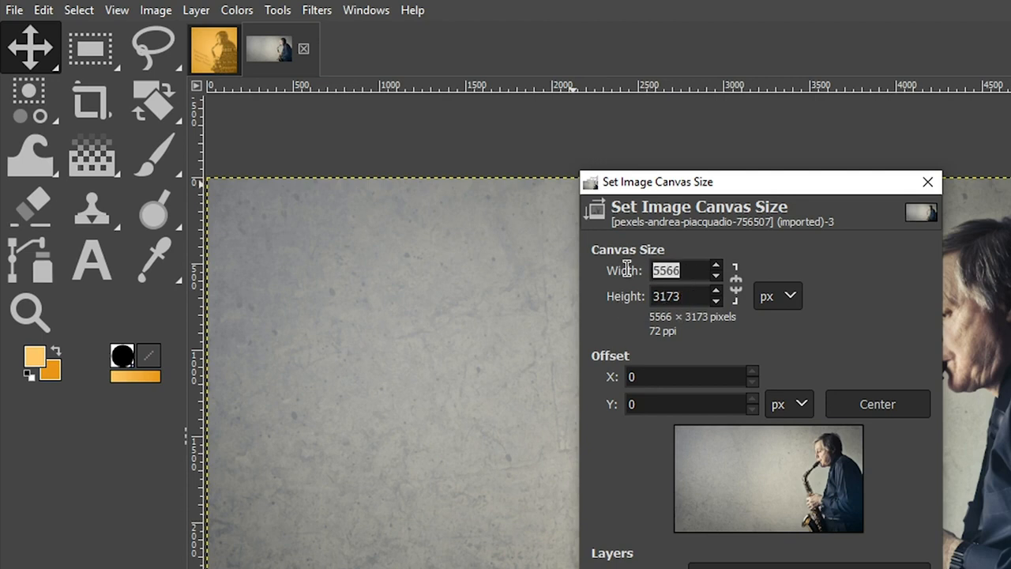
{"action": "type", "text": "3173"}
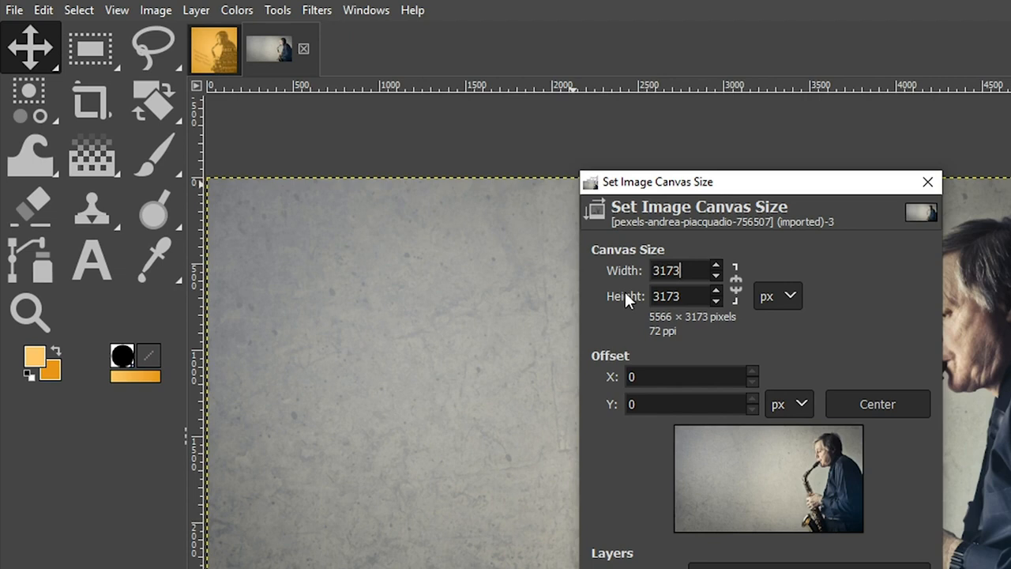
{"action": "mouse_move", "coordinate": [676, 304]}
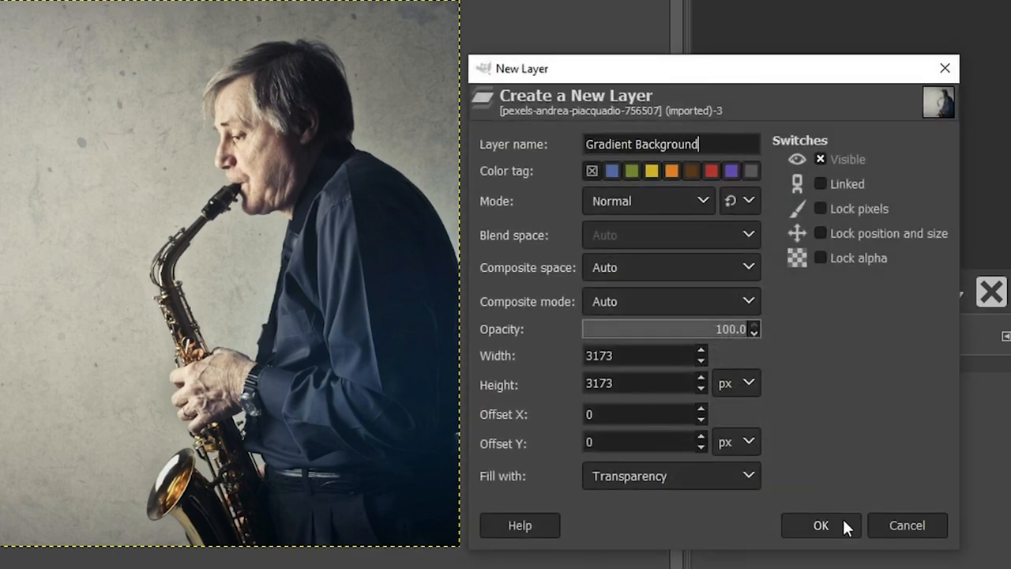
Create the transparent Gradient Background layer and choose a Radial gradient shape.
{"action": "left_click", "coordinate": [821, 525]}
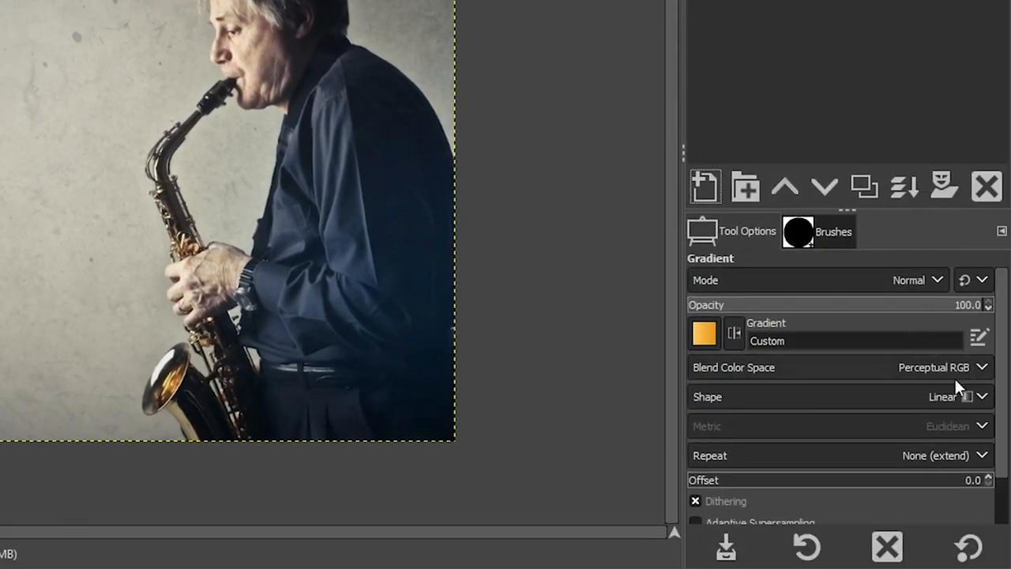
{"action": "left_click", "coordinate": [956, 396]}
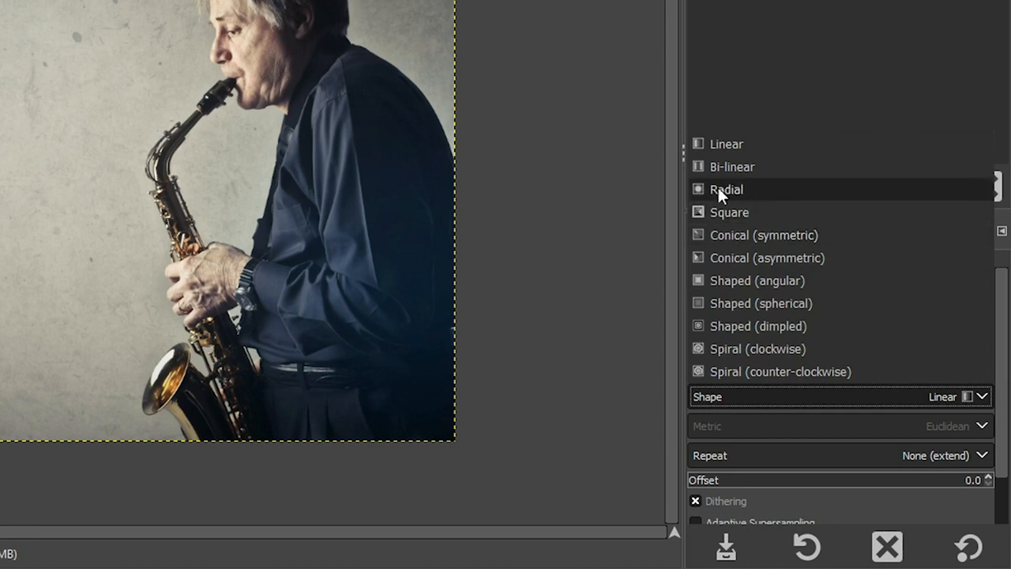
{"action": "left_click", "coordinate": [727, 190]}
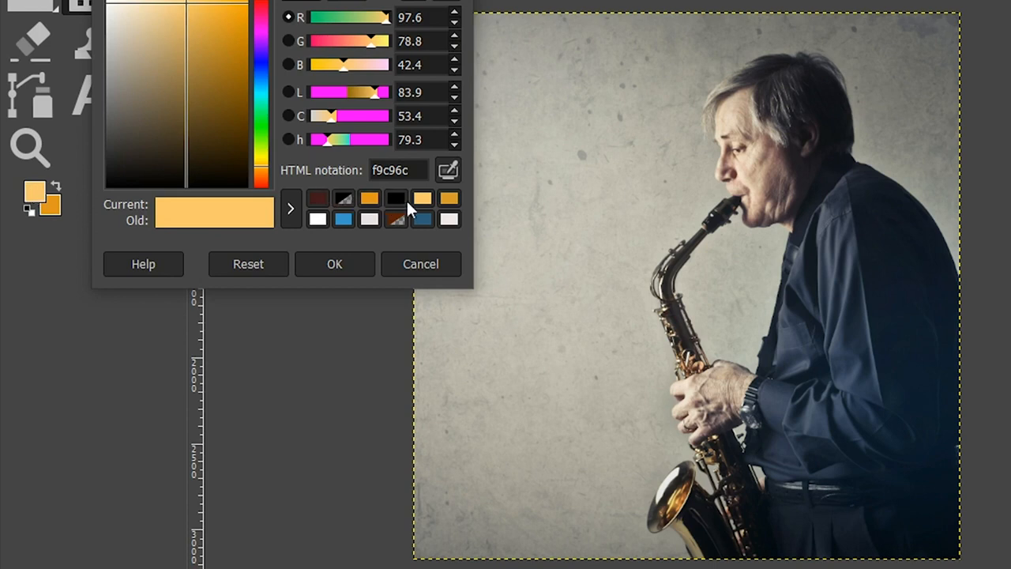
Set foreground to light orange f9c96c and background to deeper orange e2961d.
{"action": "left_click", "coordinate": [395, 171]}
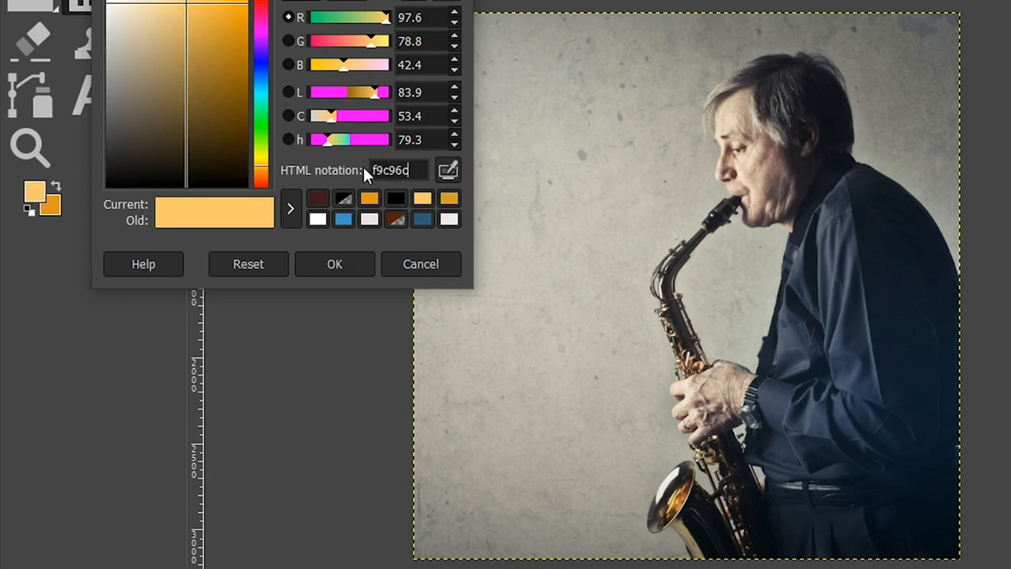
{"action": "mouse_move", "coordinate": [410, 170]}
{"action": "type", "text": "e2961d"}
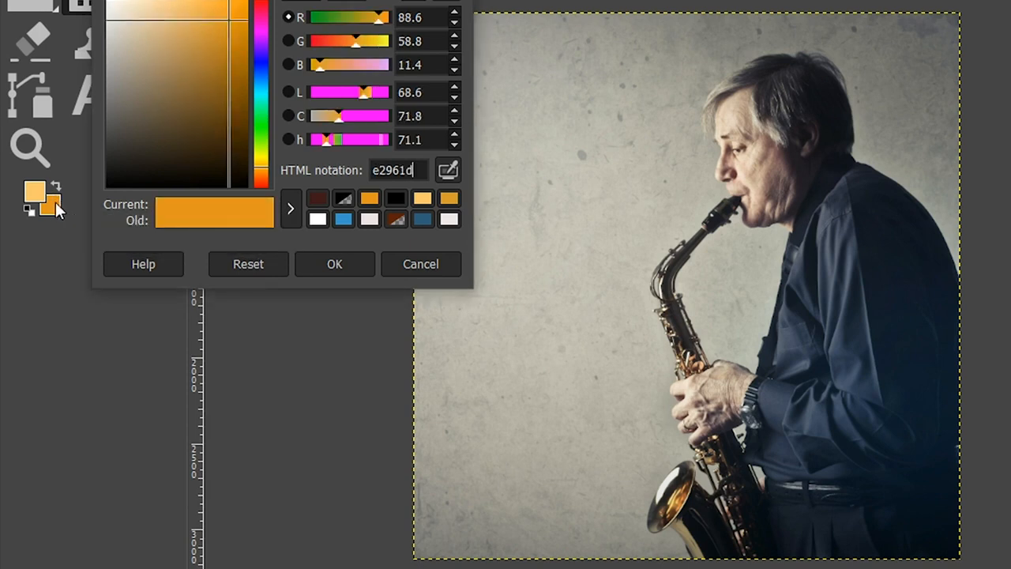
{"action": "mouse_move", "coordinate": [340, 197]}
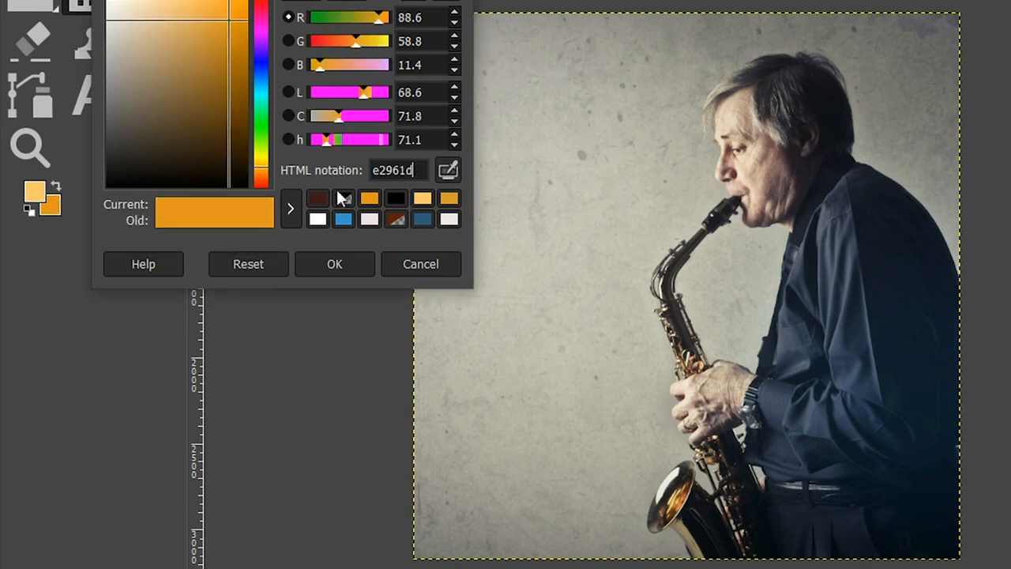
{"action": "mouse_move", "coordinate": [395, 171]}
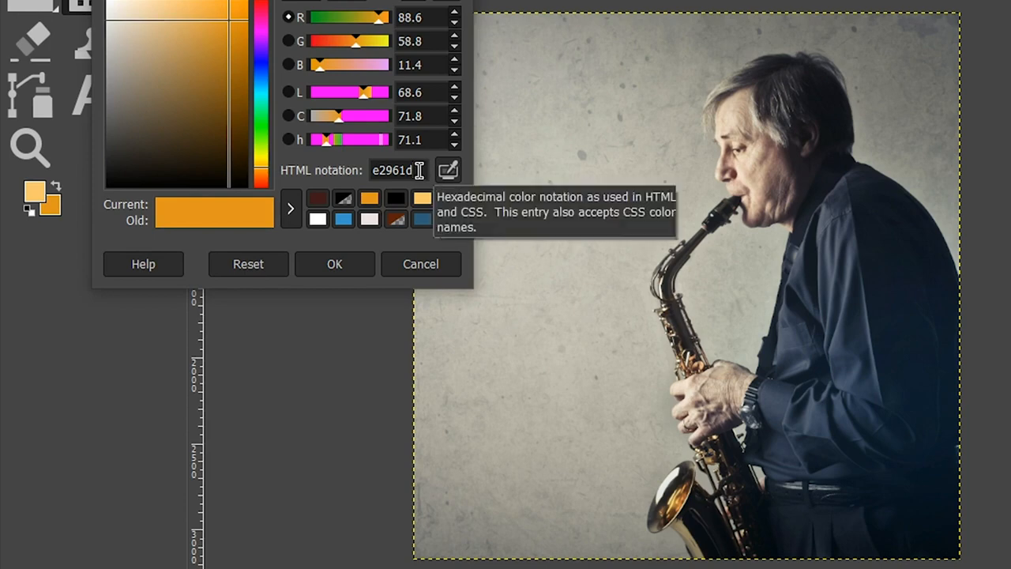
{"action": "mouse_move", "coordinate": [308, 156]}
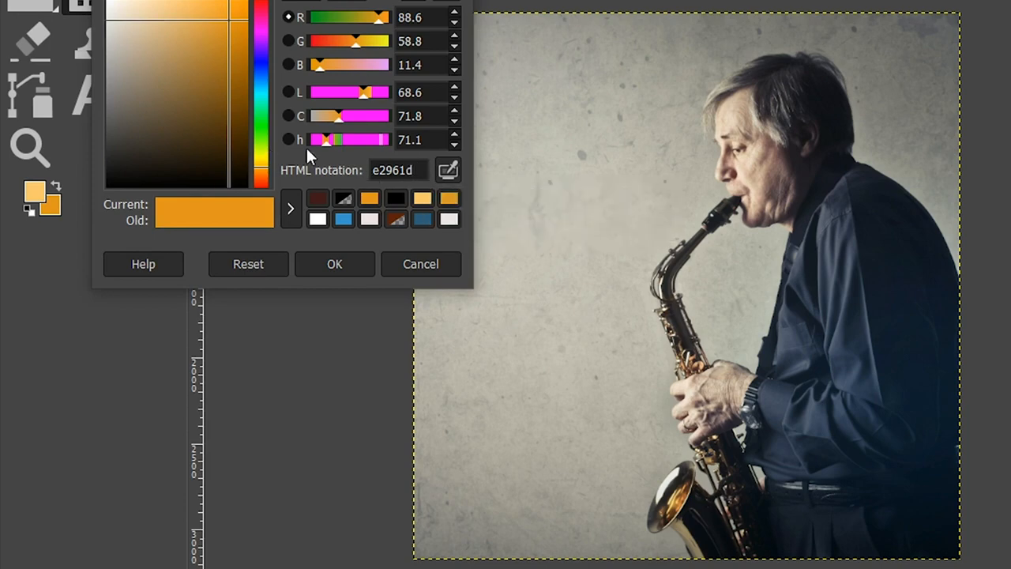
{"action": "left_click", "coordinate": [335, 263]}
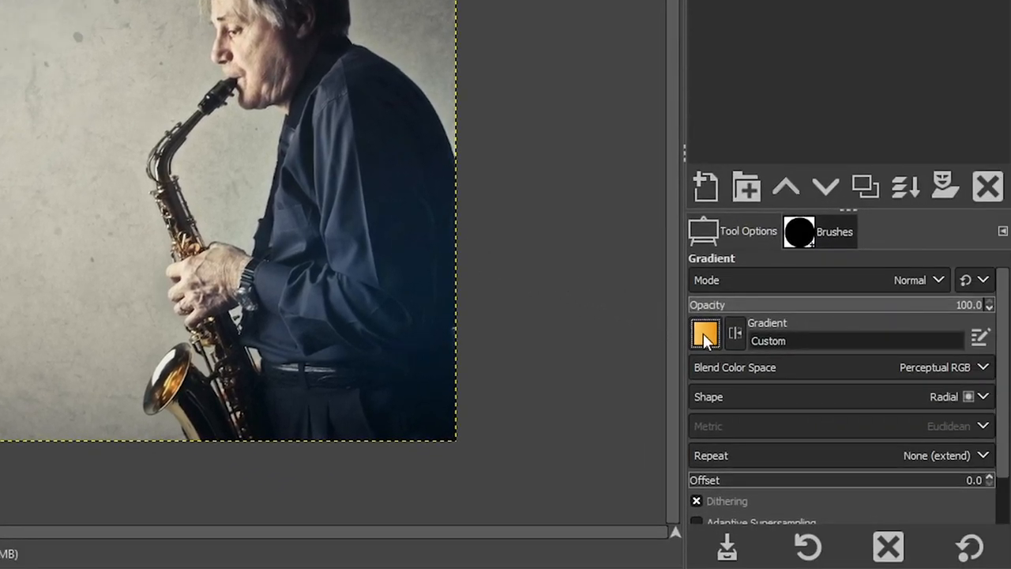
Pick the FG to BG (HSV clockwise) gradient and drag it from centre to corner.
{"action": "left_click", "coordinate": [705, 332]}
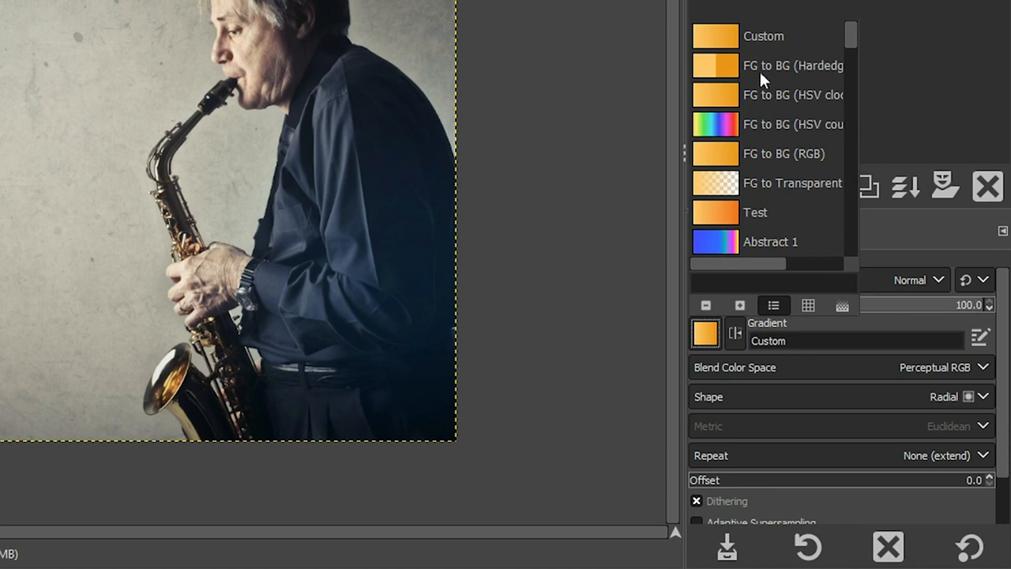
{"action": "mouse_move", "coordinate": [752, 210]}
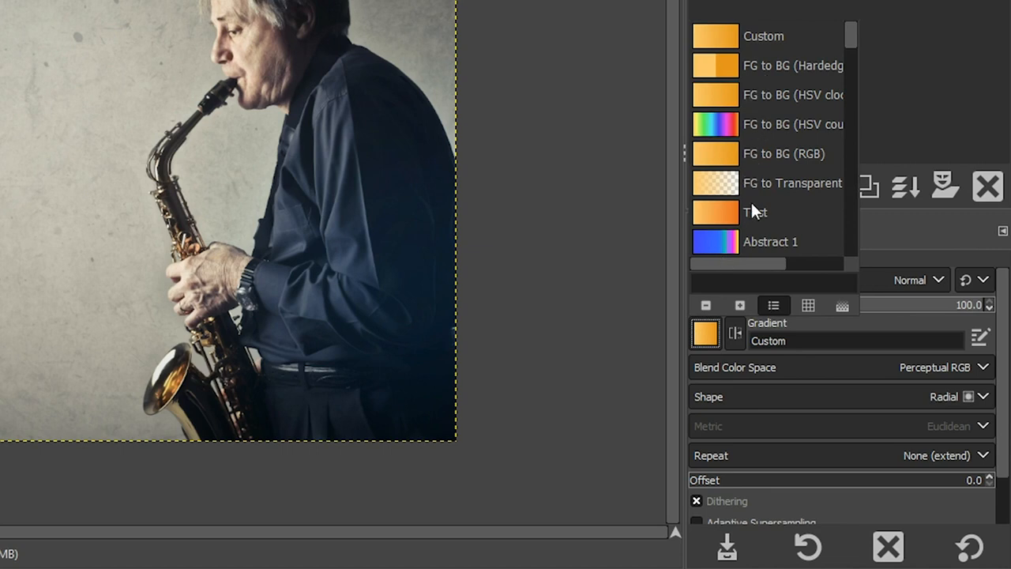
{"action": "mouse_move", "coordinate": [735, 107]}
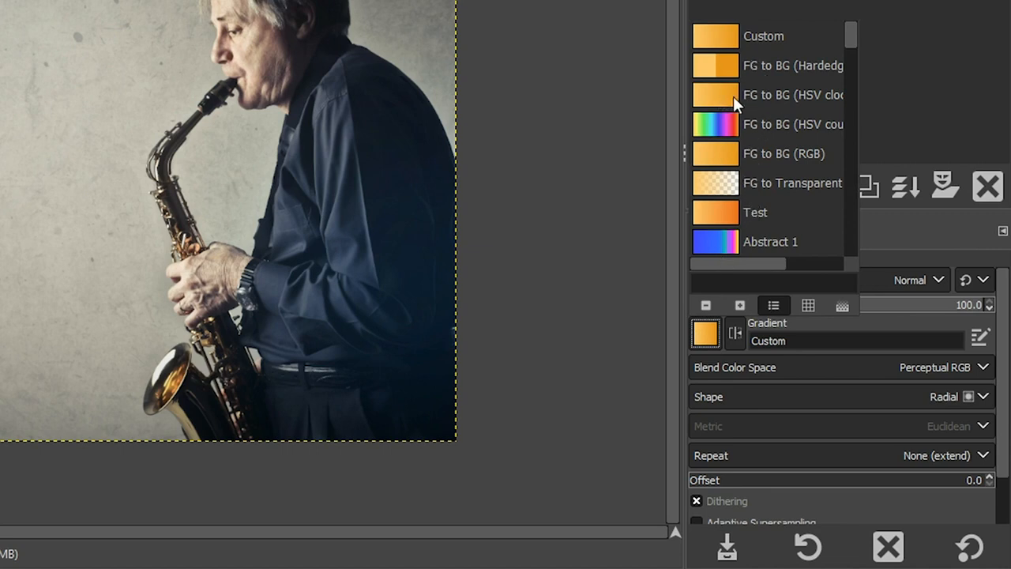
{"action": "left_click", "coordinate": [794, 95]}
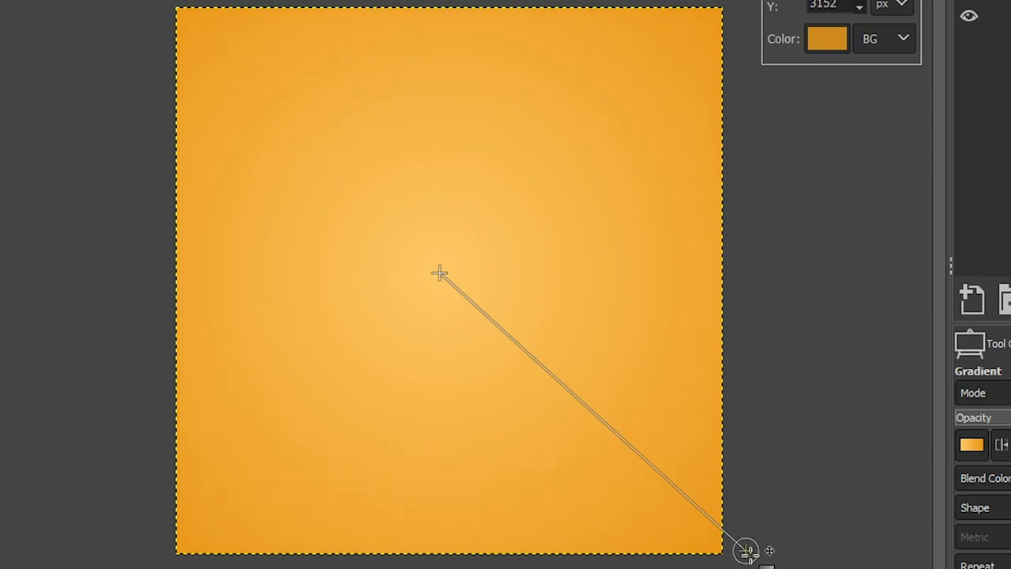
{"action": "mouse_move", "coordinate": [745, 549]}
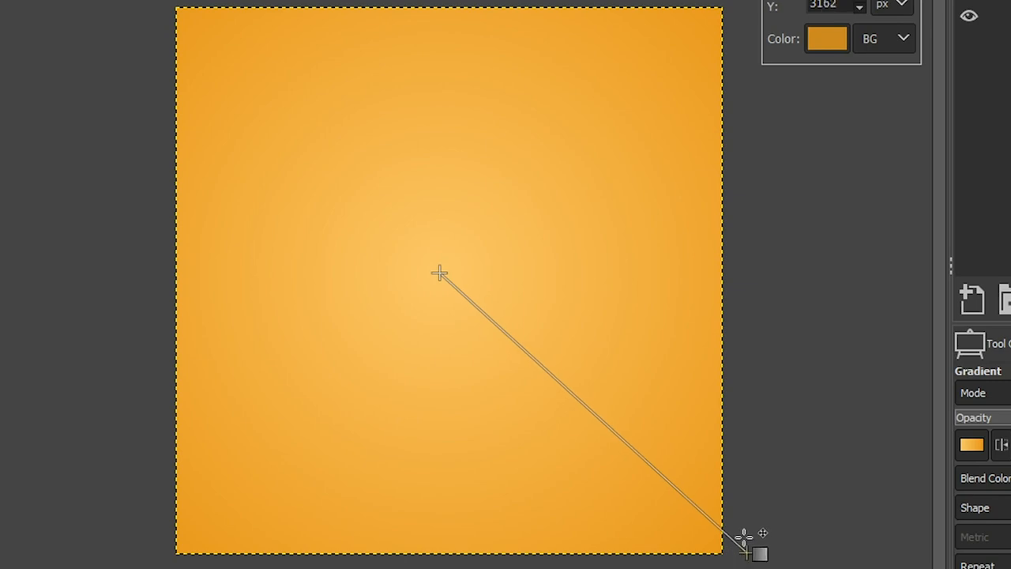
{"action": "left_click_drag", "start_coordinate": [742, 538], "coordinate": [505, 324]}
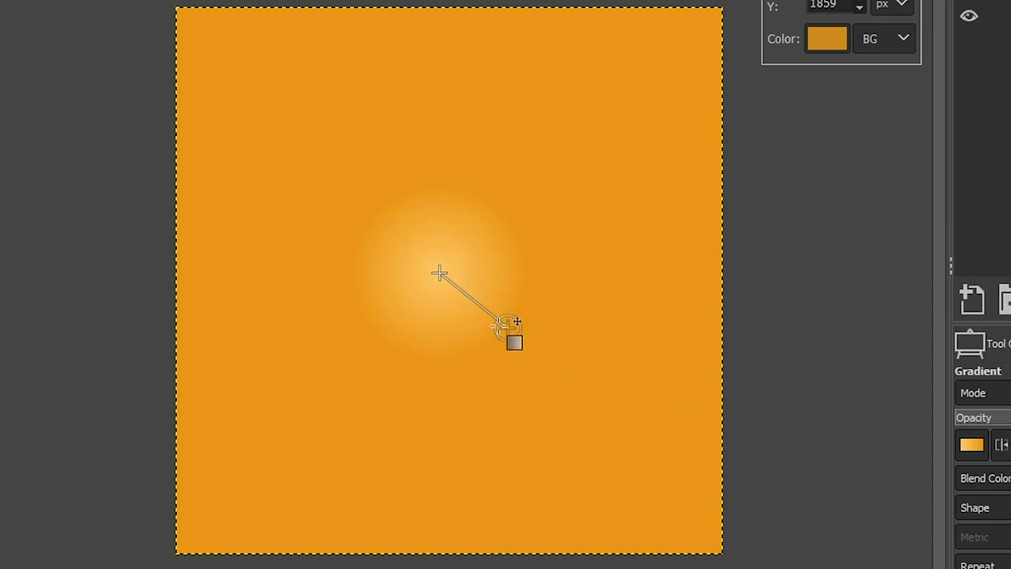
Adjust the glow radius of the radial gradient and commit it to the layer.
{"action": "left_click_drag", "start_coordinate": [506, 324], "coordinate": [777, 502]}
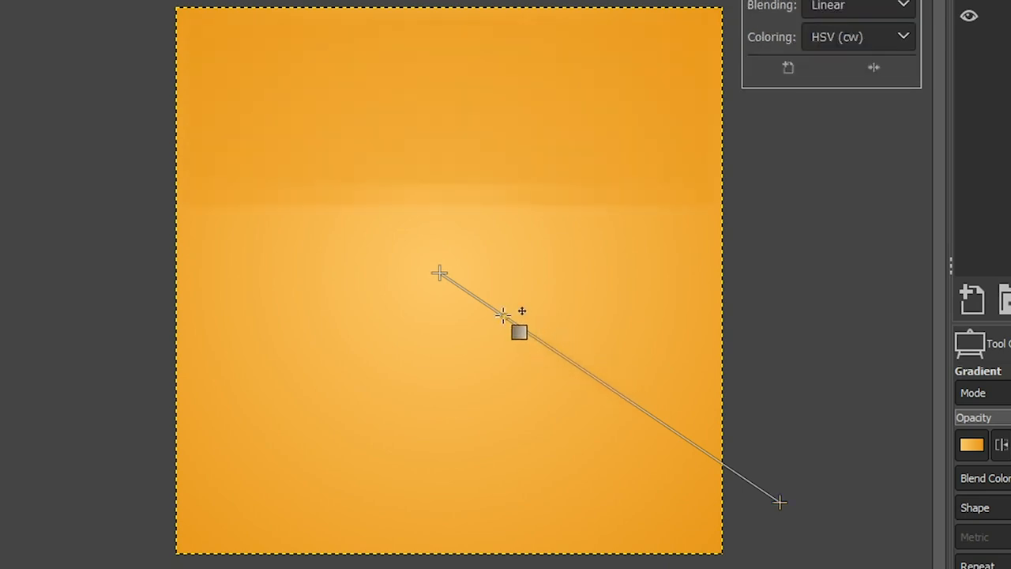
{"action": "left_click_drag", "start_coordinate": [519, 331], "coordinate": [689, 449]}
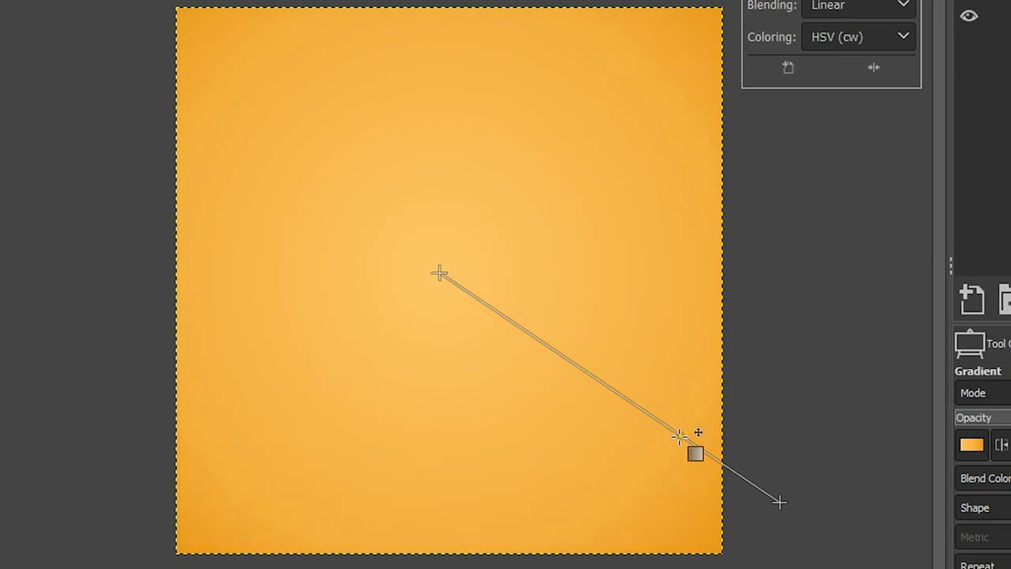
{"action": "left_click_drag", "start_coordinate": [695, 452], "coordinate": [670, 508]}
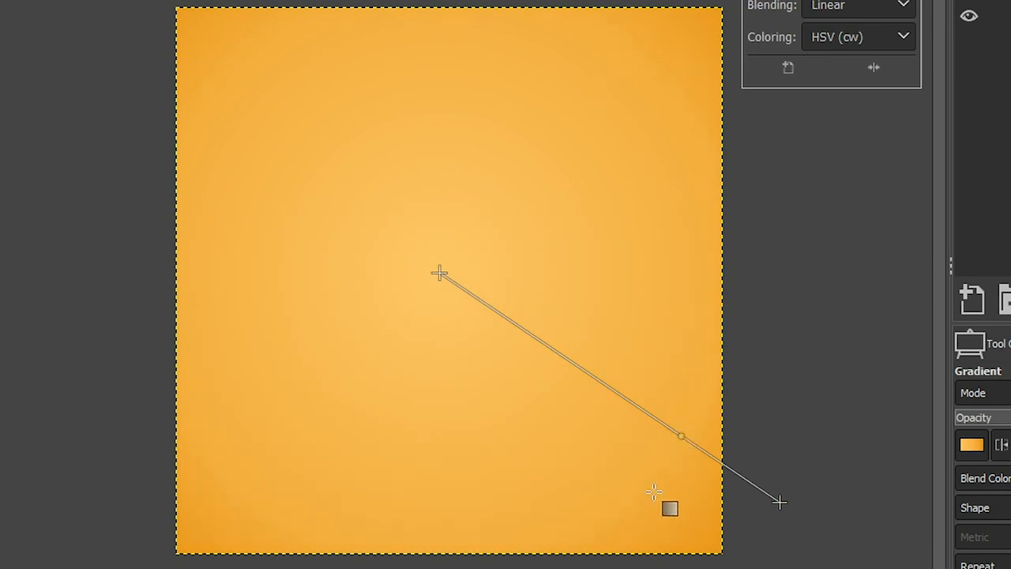
{"action": "left_click", "coordinate": [269, 49]}
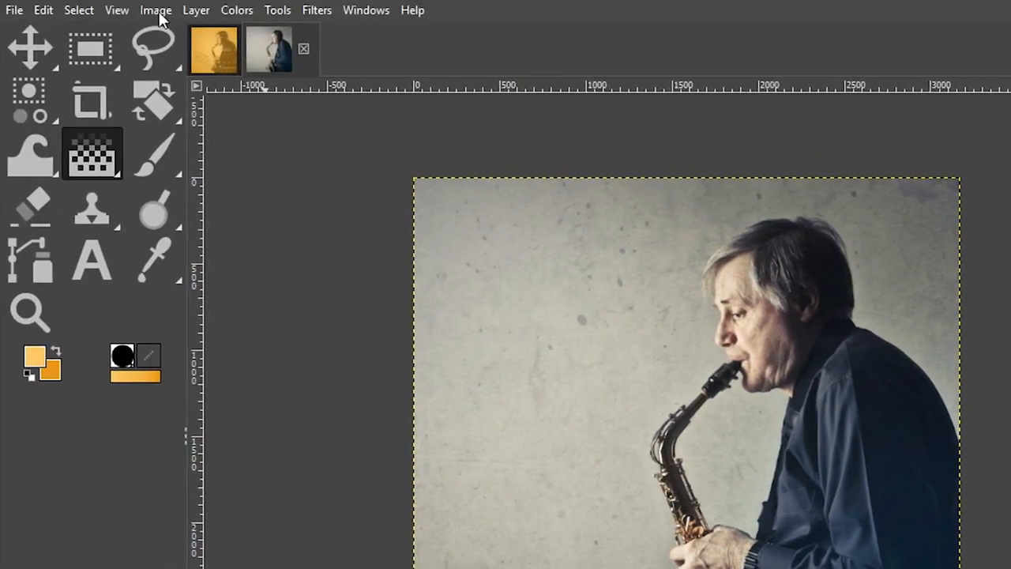
Add horizontal and vertical guides at 50% so they cross at the canvas centre.
{"action": "left_click", "coordinate": [155, 9]}
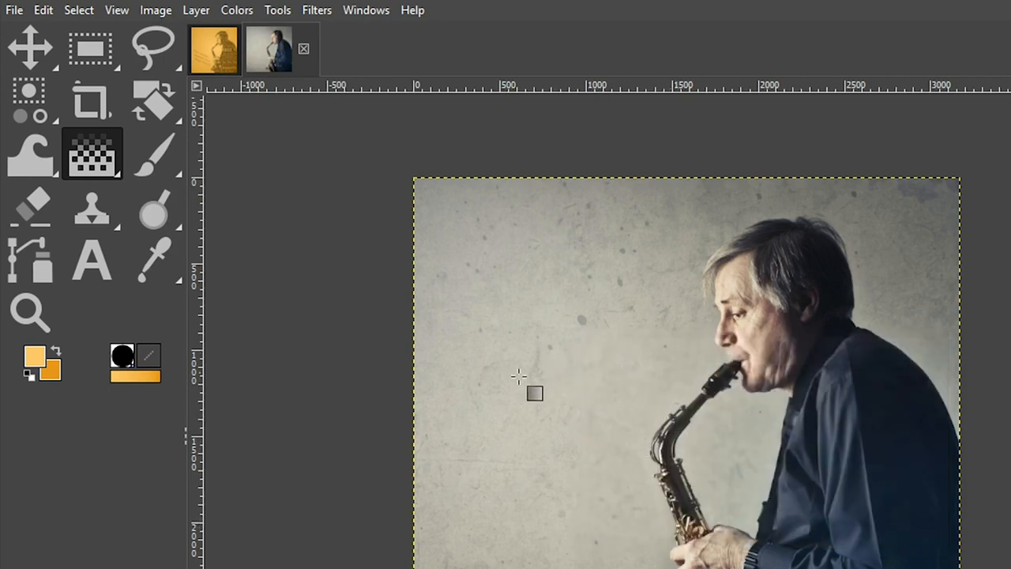
{"action": "left_click", "coordinate": [117, 9]}
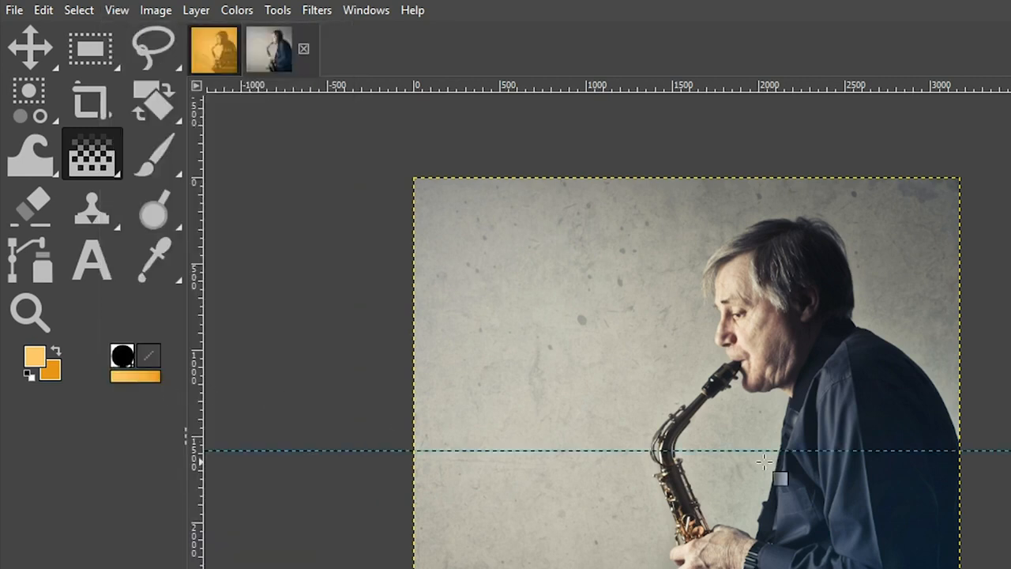
{"action": "mouse_move", "coordinate": [155, 10]}
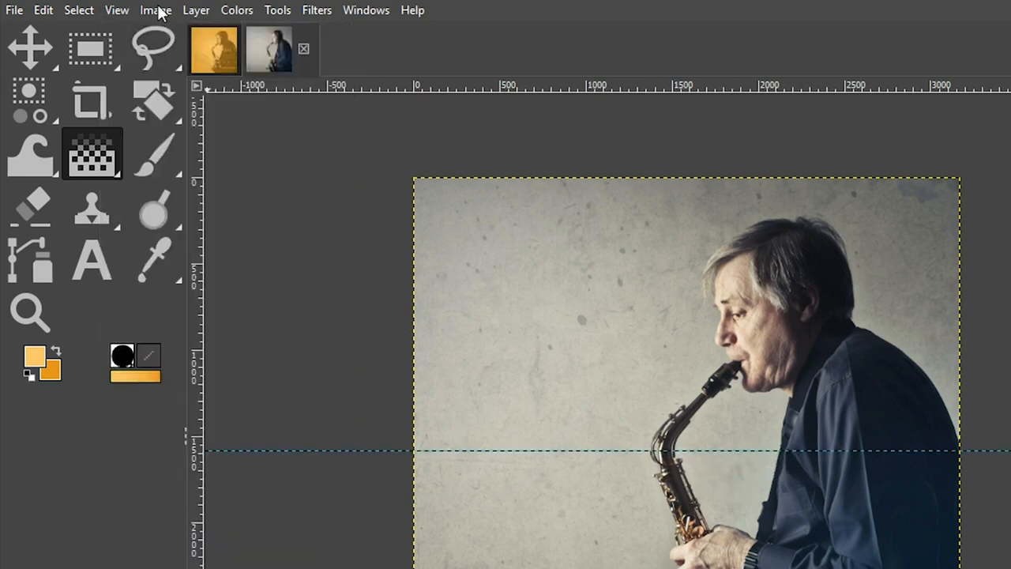
{"action": "left_click", "coordinate": [155, 9]}
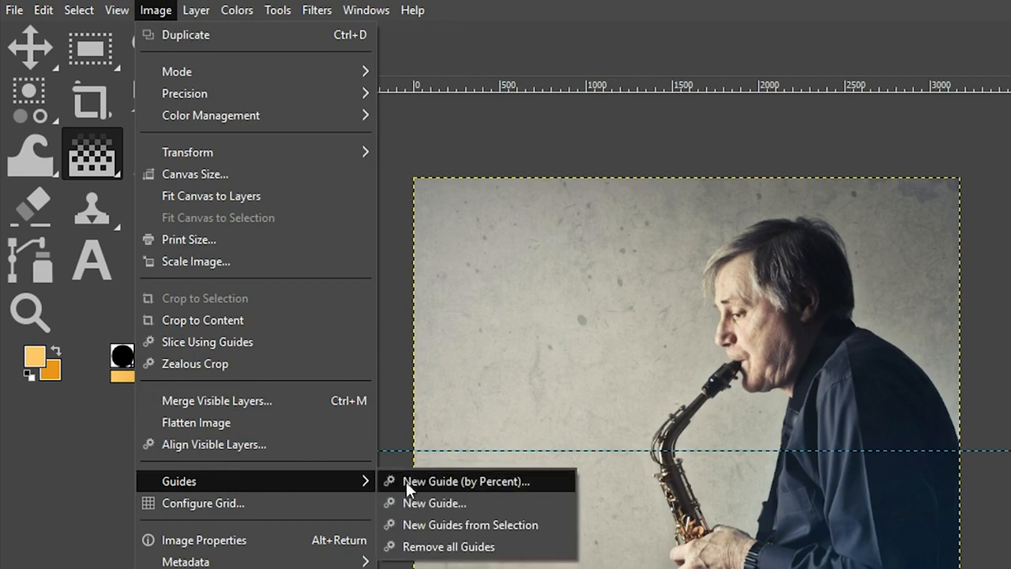
{"action": "left_click", "coordinate": [468, 480]}
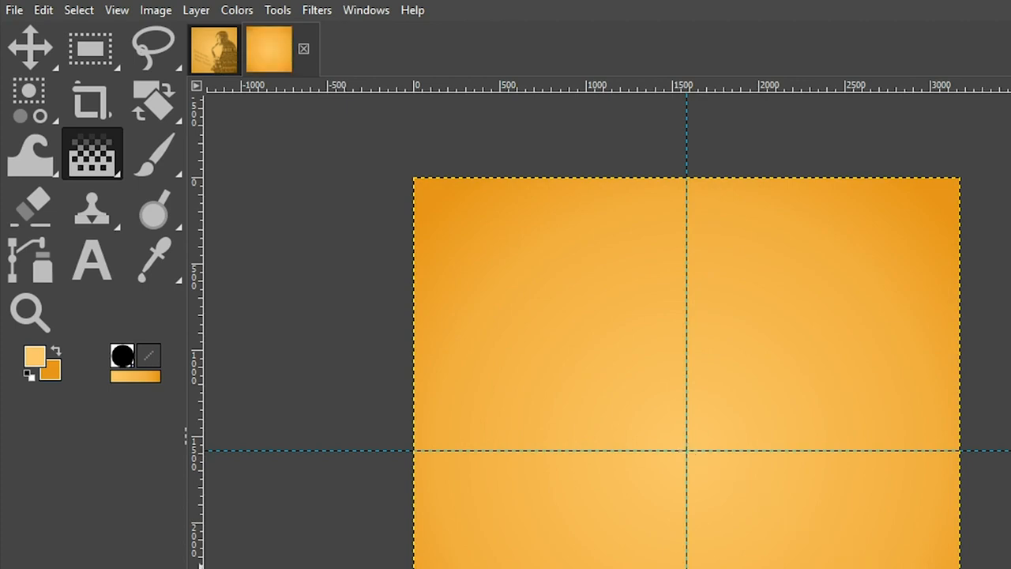
{"action": "left_click", "coordinate": [268, 49]}
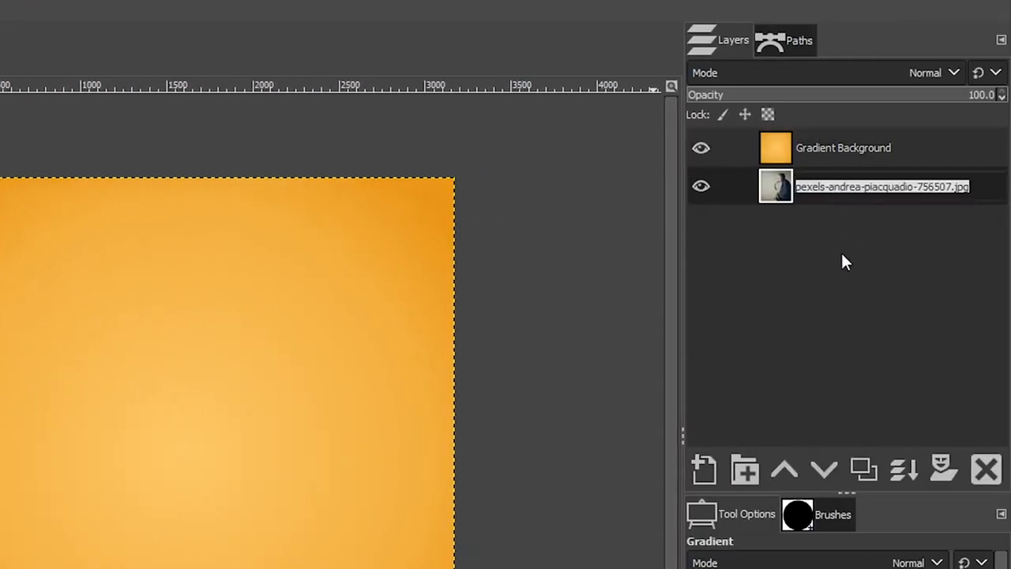
Rename the photo layer Original, duplicate it above the gradient as Step 1.
{"action": "type", "text": "Origin"}
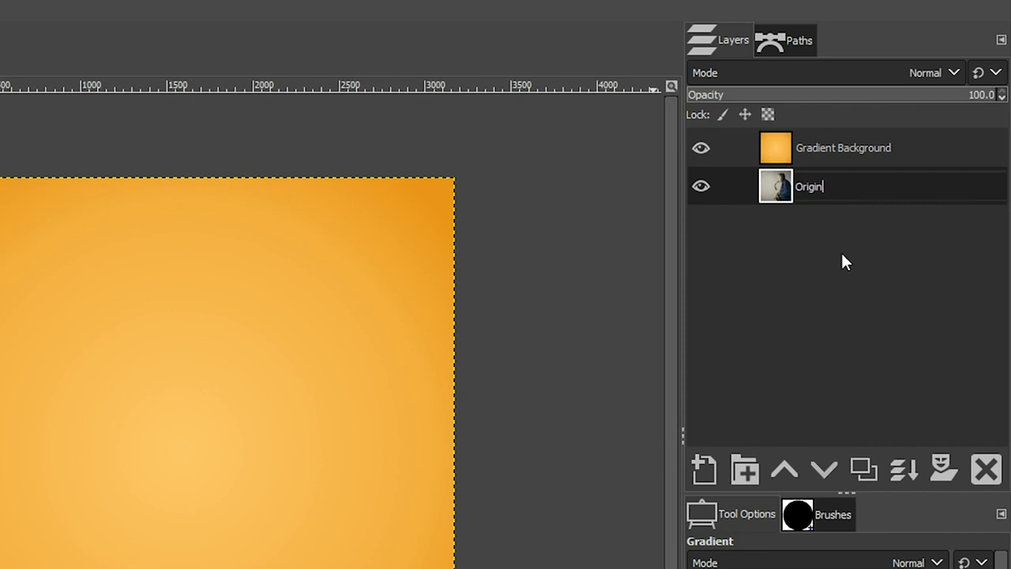
{"action": "type", "text": "al"}
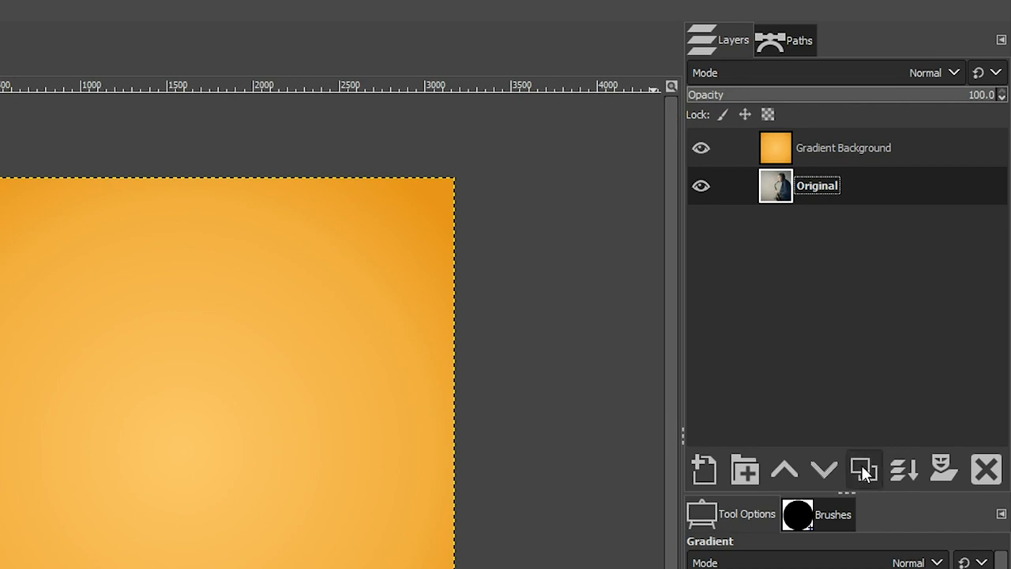
{"action": "left_click", "coordinate": [862, 468]}
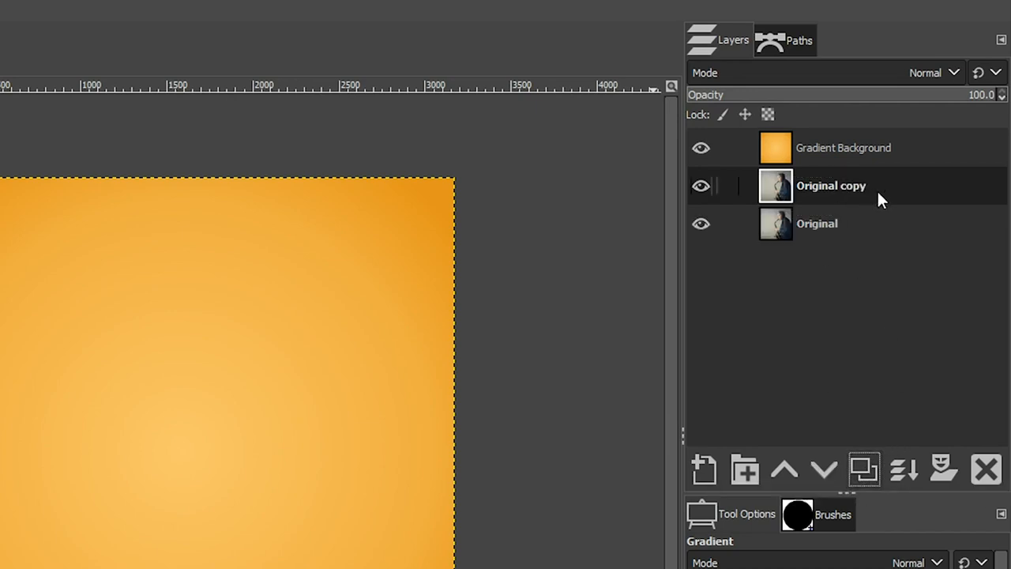
{"action": "left_click", "coordinate": [784, 468]}
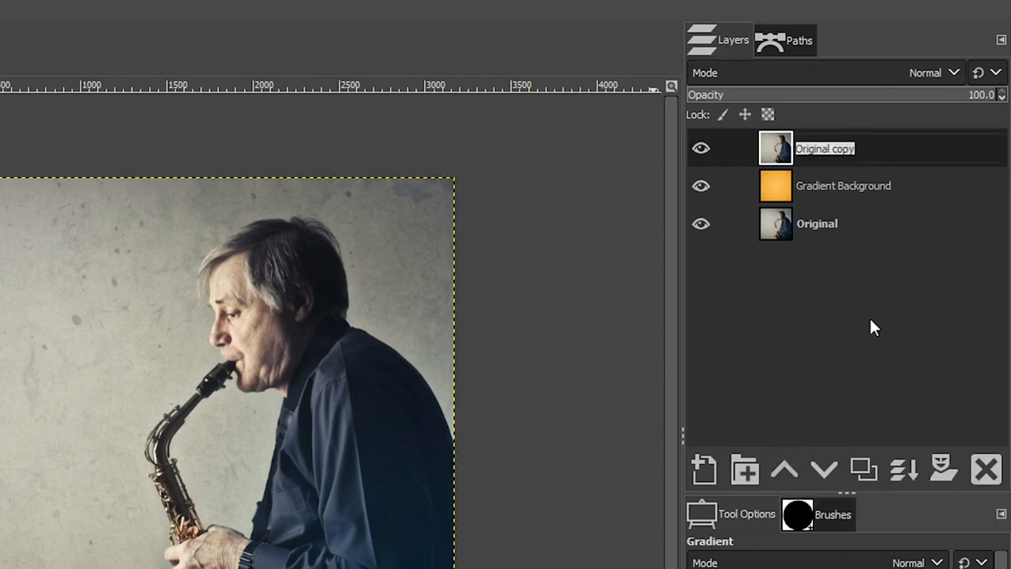
{"action": "type", "text": "Step 1"}
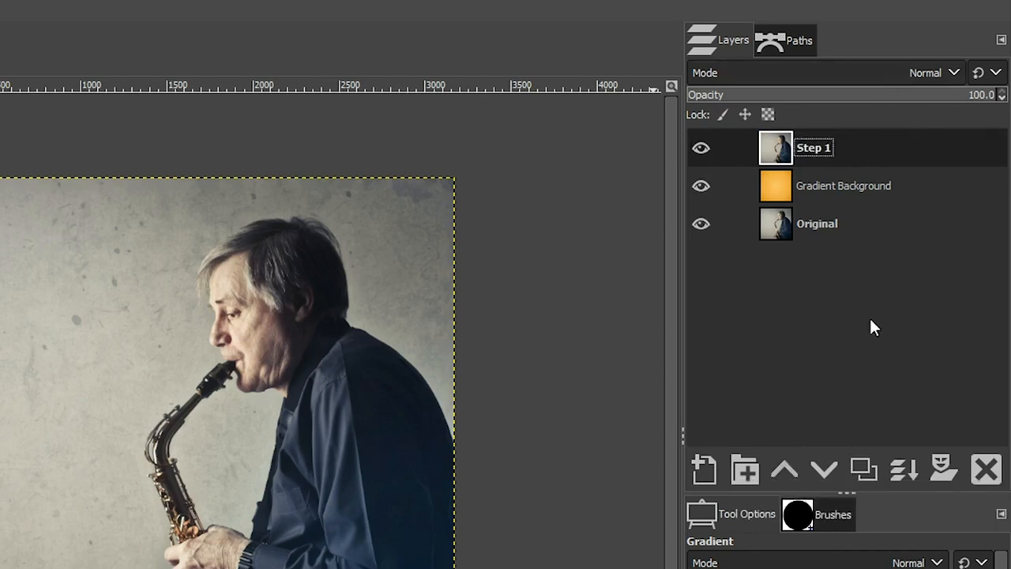
{"action": "mouse_move", "coordinate": [885, 309]}
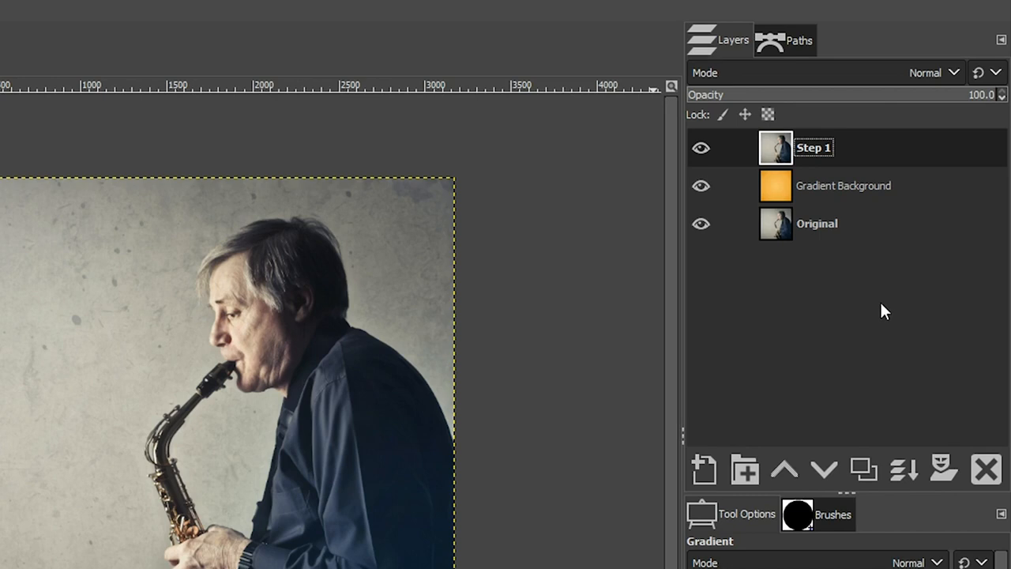
Preview a Threshold on Step 1, testing lower and higher upper cut-off values.
{"action": "left_click", "coordinate": [234, 10]}
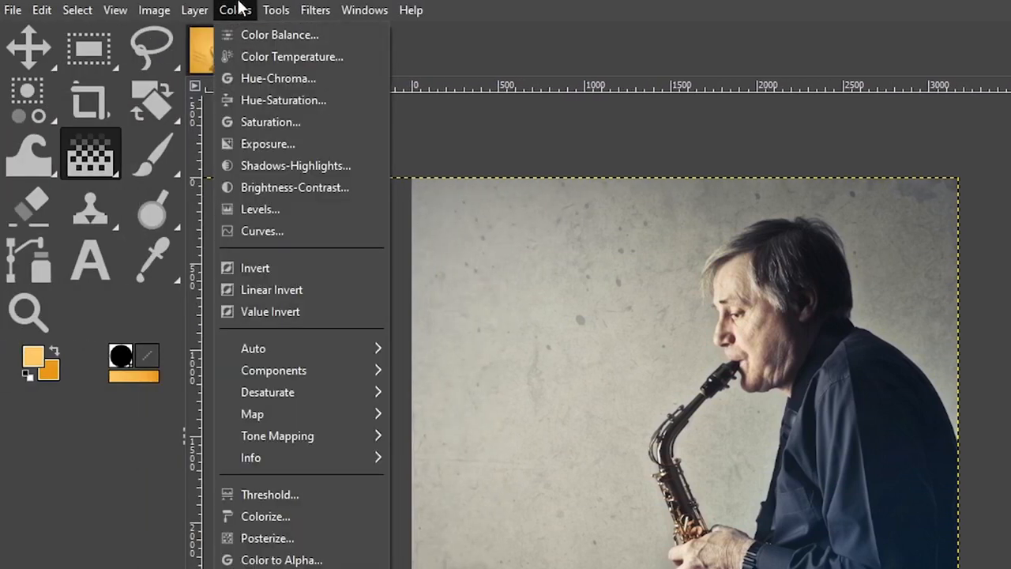
{"action": "left_click", "coordinate": [269, 493]}
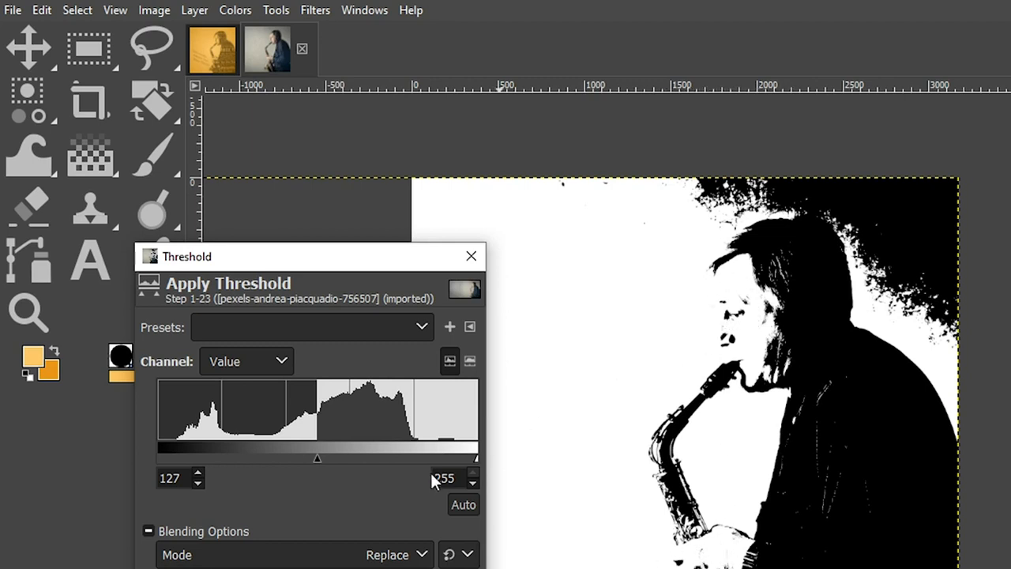
{"action": "mouse_move", "coordinate": [480, 465]}
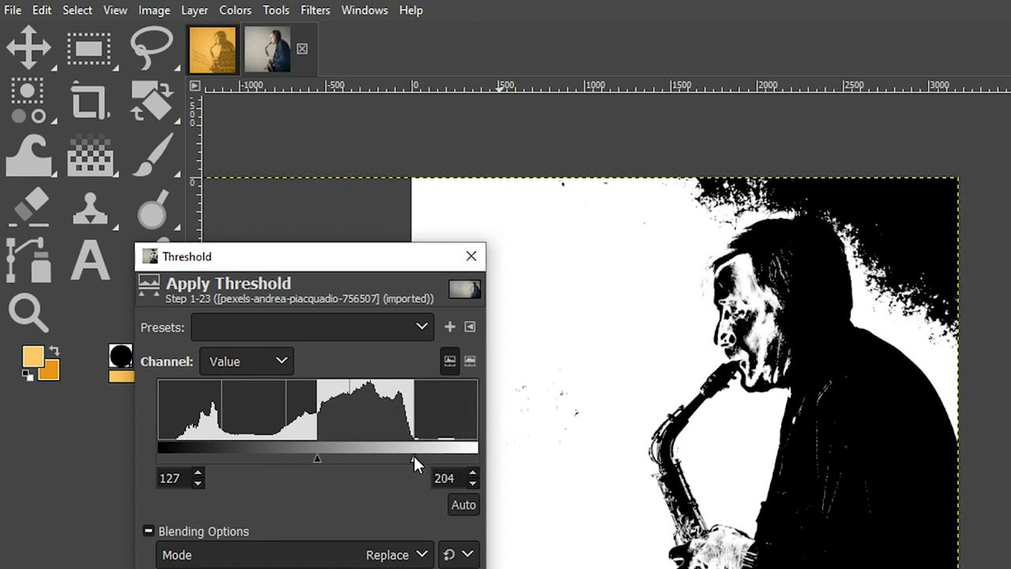
{"action": "left_click_drag", "start_coordinate": [417, 458], "coordinate": [366, 458]}
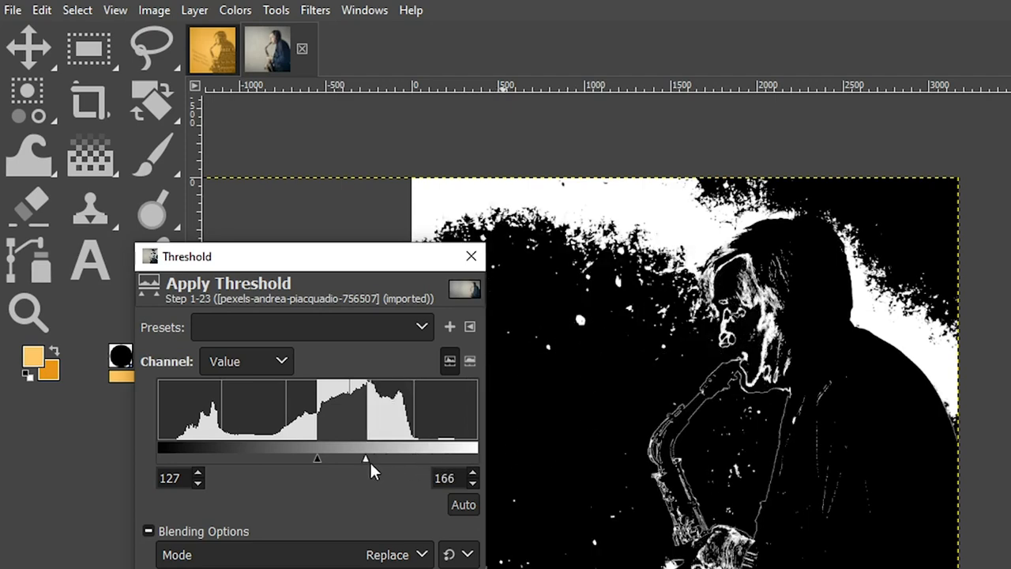
{"action": "left_click_drag", "start_coordinate": [365, 458], "coordinate": [417, 458]}
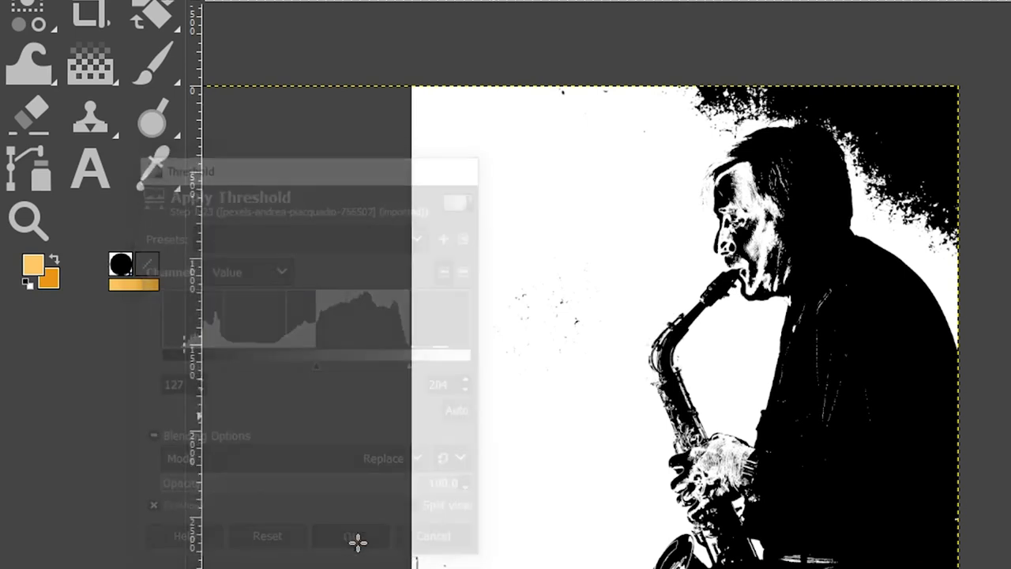
Commit the threshold, leaving a black saxophonist silhouette on white.
{"action": "left_click", "coordinate": [357, 535]}
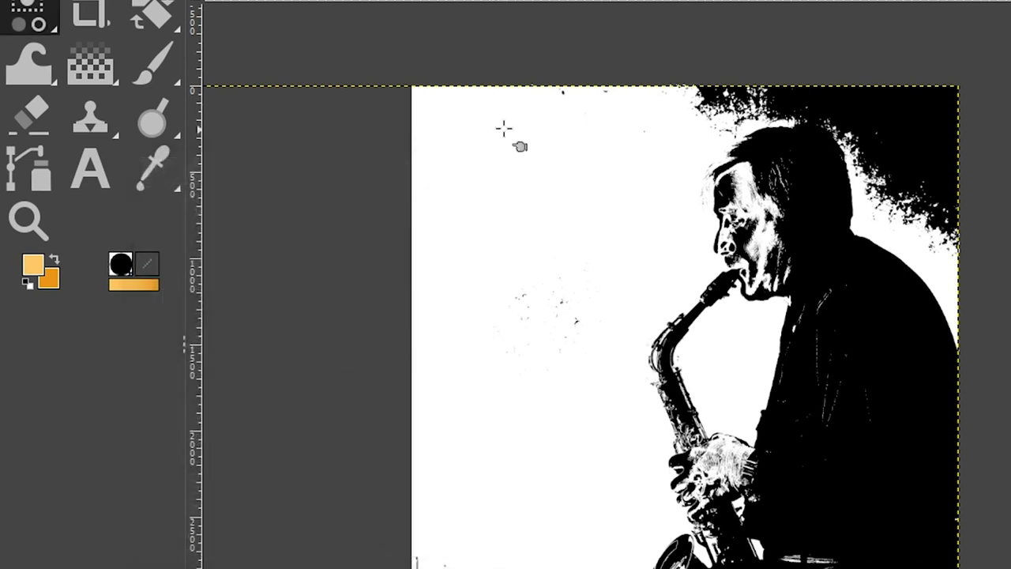
{"action": "mouse_move", "coordinate": [682, 271]}
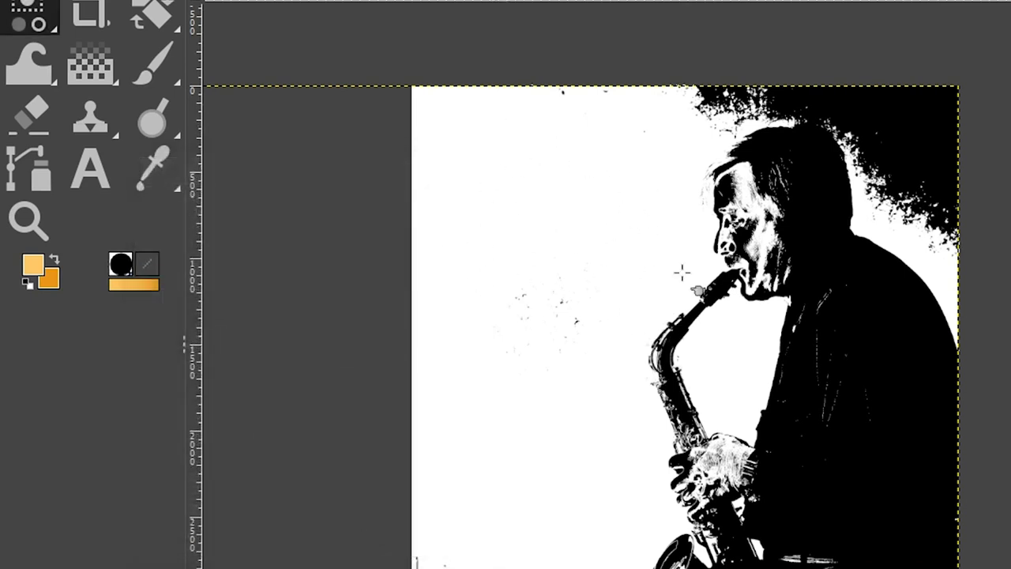
{"action": "mouse_move", "coordinate": [477, 150]}
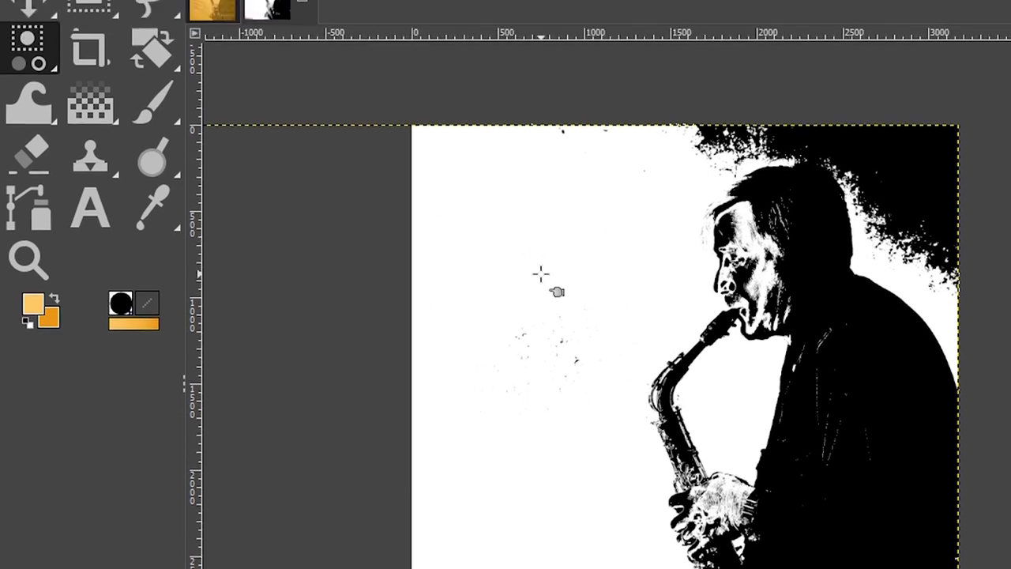
Select the white areas by colour and clear them, leaving the silhouette on transparency.
{"action": "left_click", "coordinate": [275, 11]}
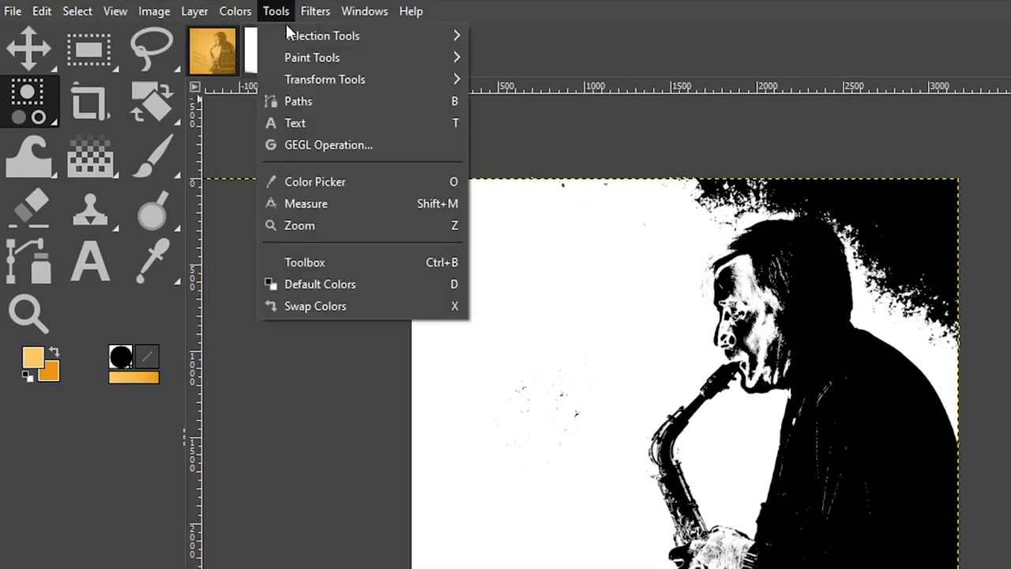
{"action": "mouse_move", "coordinate": [322, 35]}
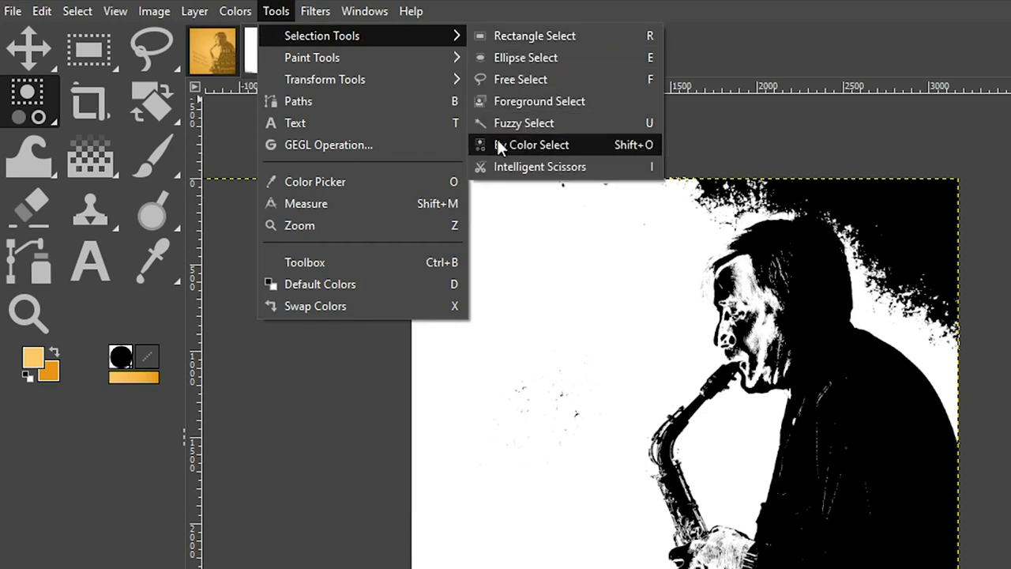
{"action": "left_click", "coordinate": [531, 146]}
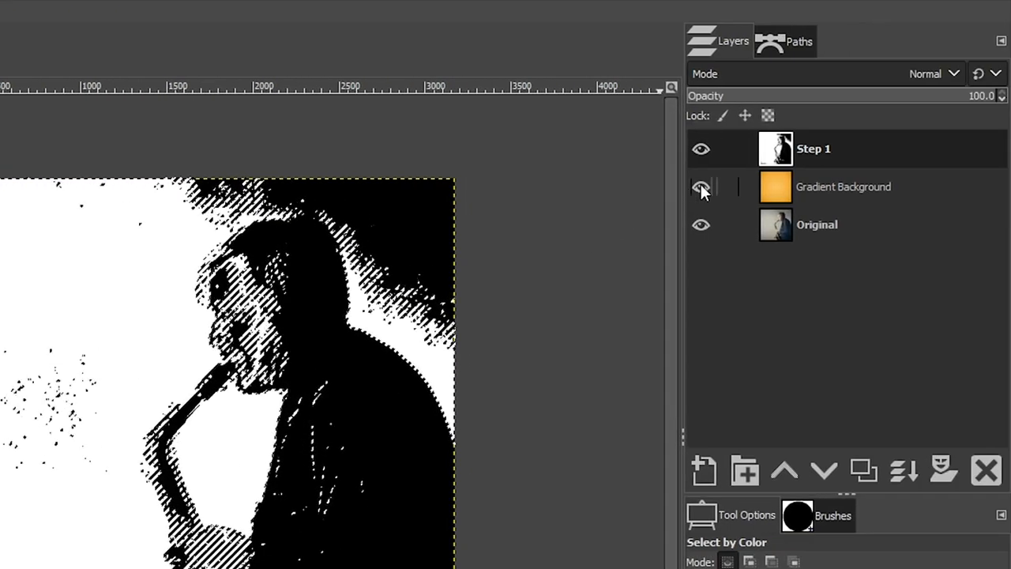
{"action": "left_click", "coordinate": [701, 186]}
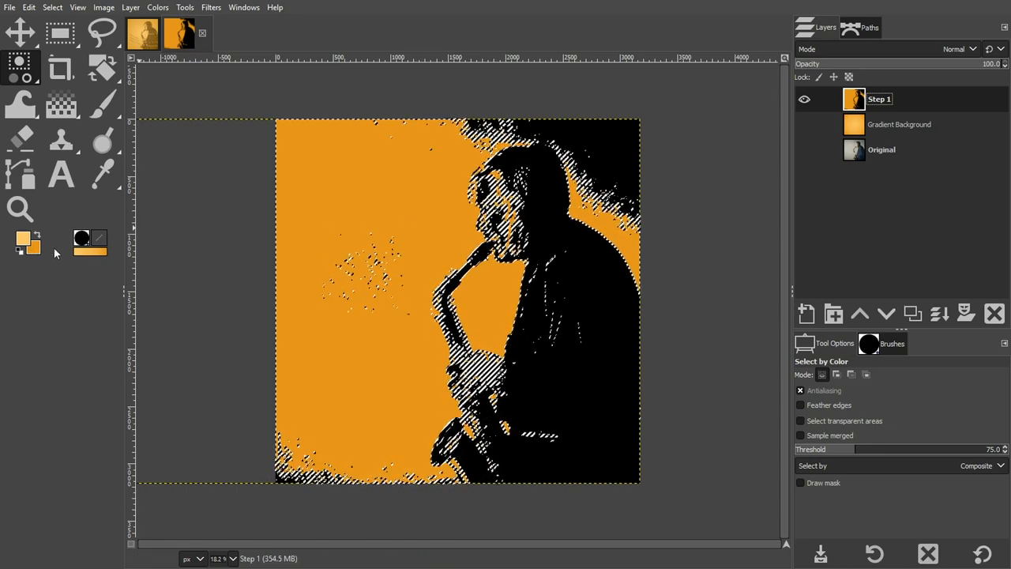
{"action": "mouse_move", "coordinate": [324, 212]}
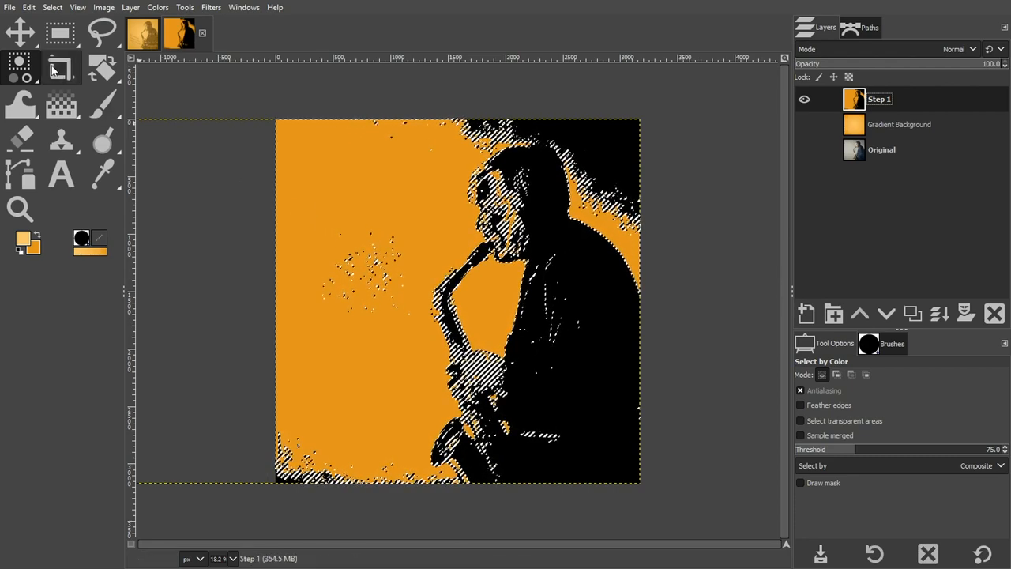
{"action": "left_click", "coordinate": [28, 6]}
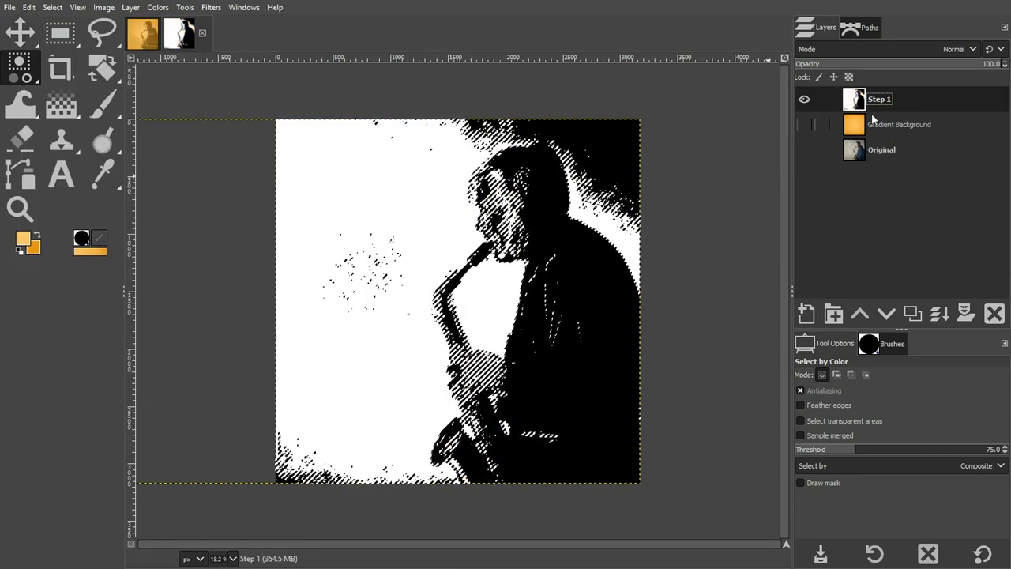
{"action": "right_click", "coordinate": [880, 98]}
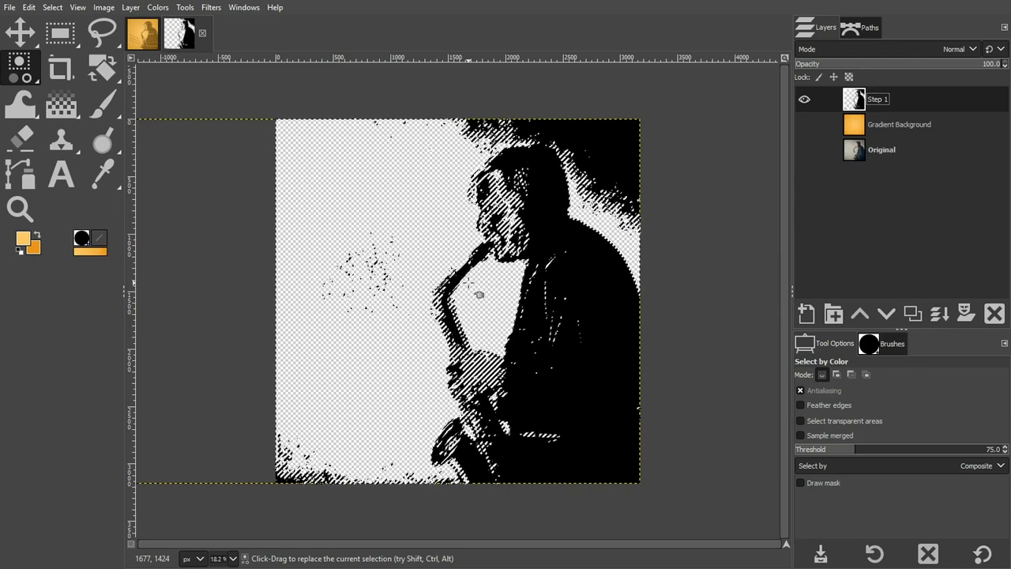
{"action": "mouse_move", "coordinate": [467, 294]}
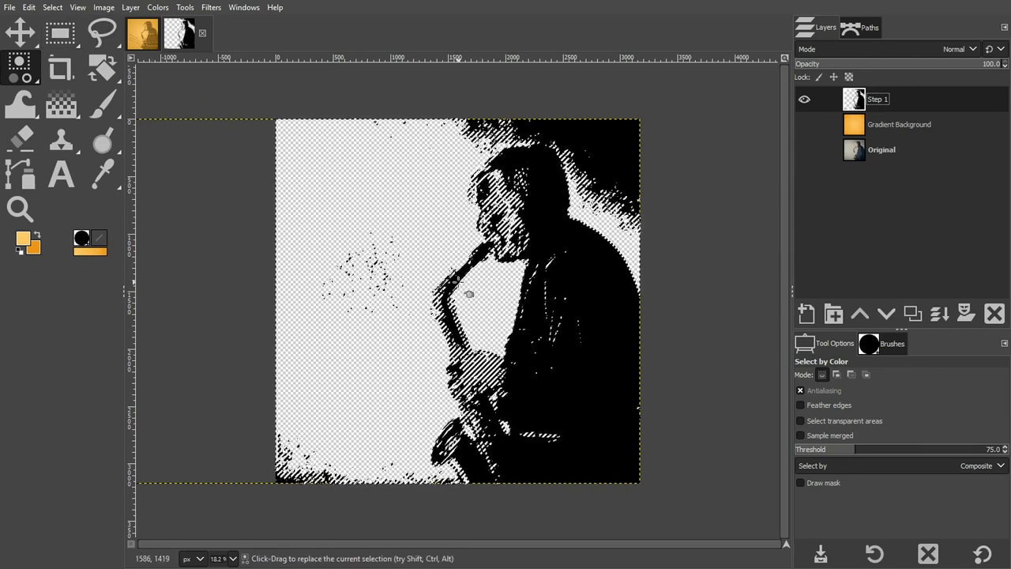
Drop the selection and erase the black blotch top-right of the head with a hard brush.
{"action": "left_click", "coordinate": [52, 6]}
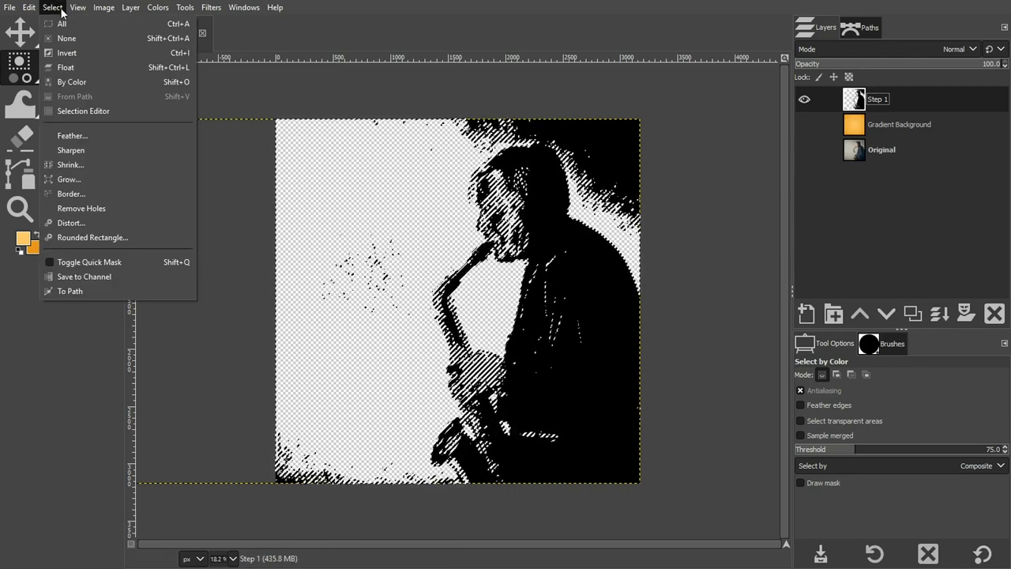
{"action": "left_click", "coordinate": [67, 38]}
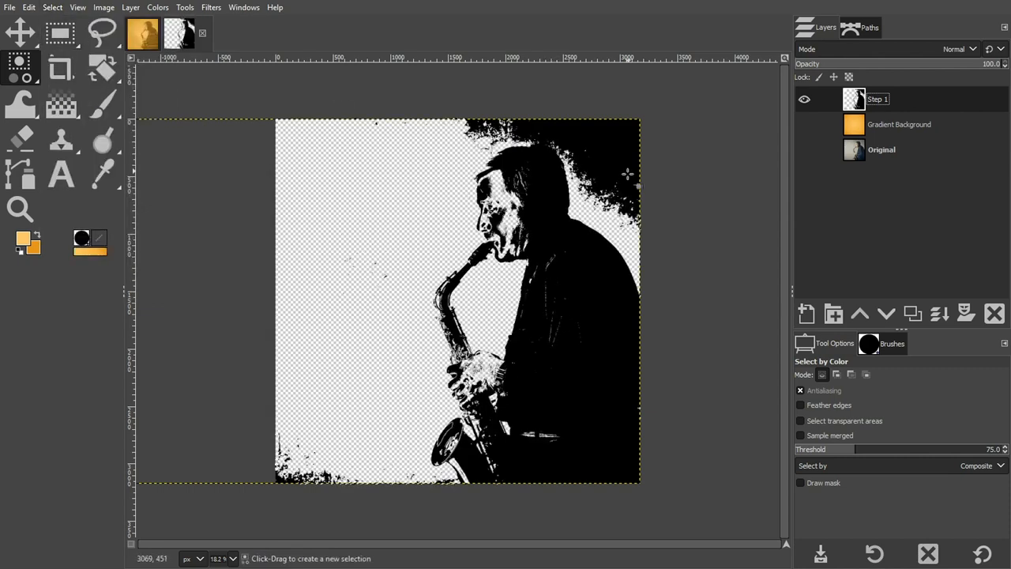
{"action": "mouse_move", "coordinate": [395, 335]}
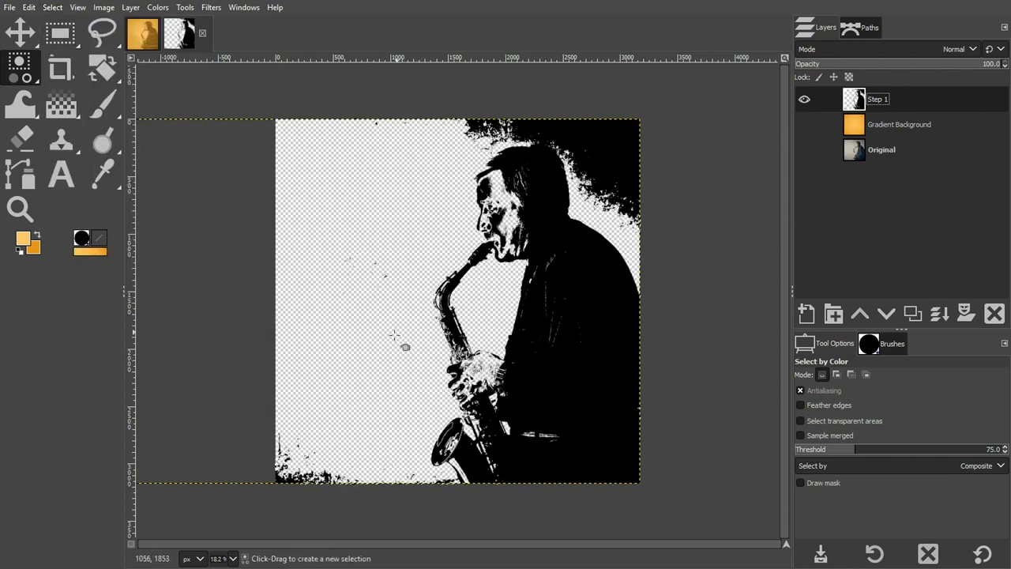
{"action": "left_click", "coordinate": [19, 139]}
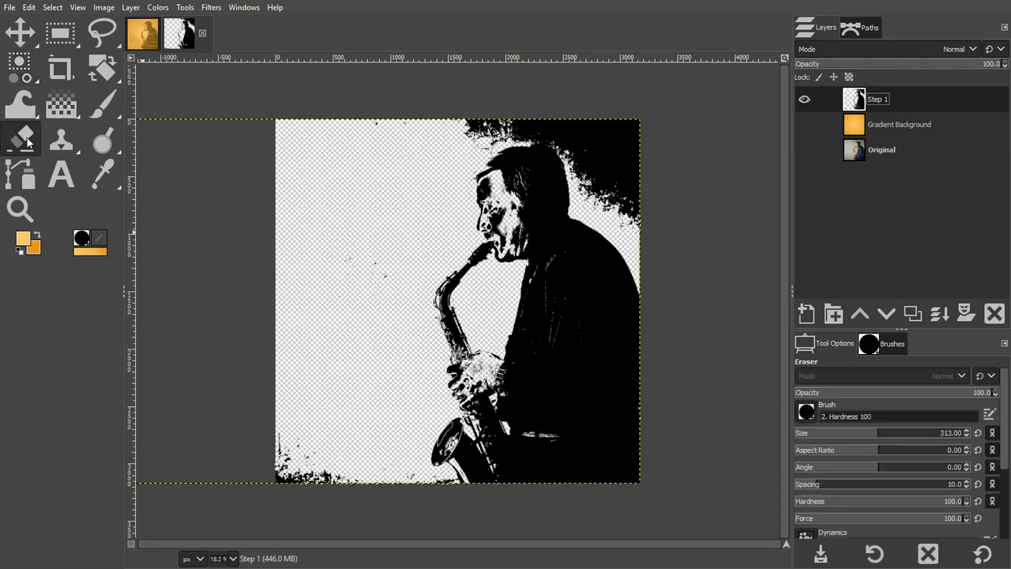
{"action": "left_click", "coordinate": [882, 343]}
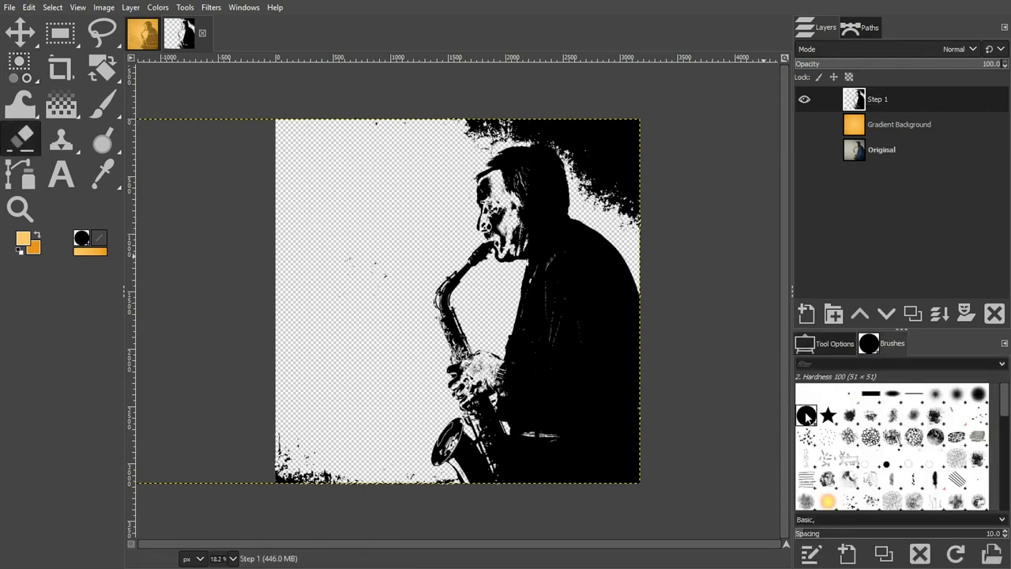
{"action": "left_click", "coordinate": [825, 343]}
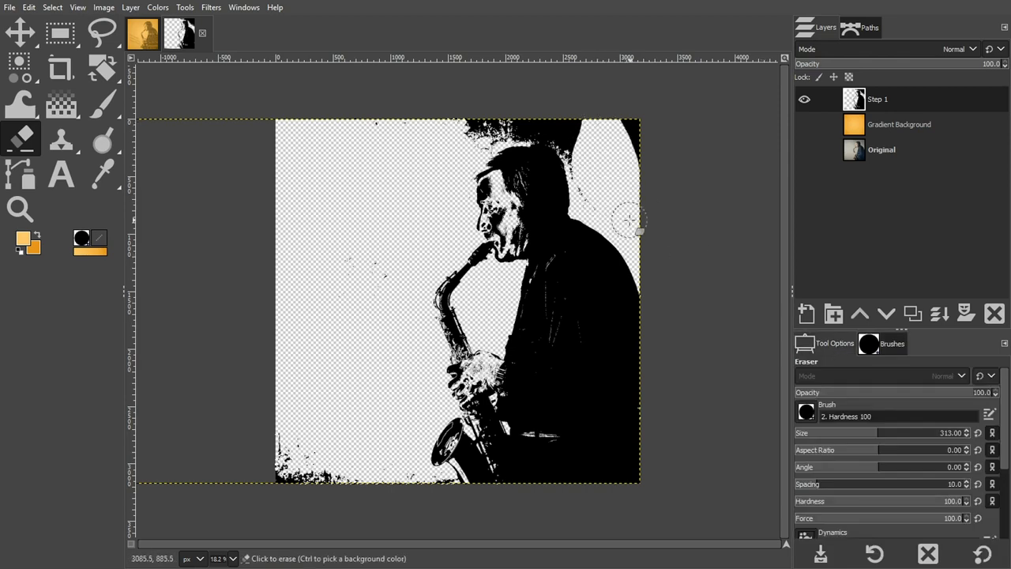
{"action": "left_click_drag", "start_coordinate": [632, 222], "coordinate": [518, 139]}
{"action": "type", "text": "Step 2"}
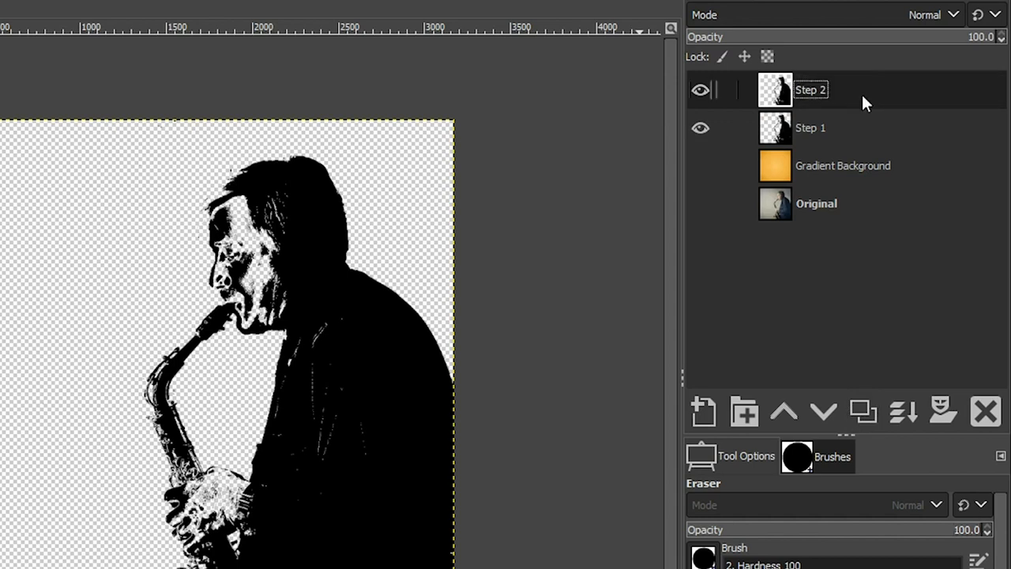
Make Step 1 active and set it to Dissolve mode at 25% opacity.
{"action": "left_click", "coordinate": [809, 126]}
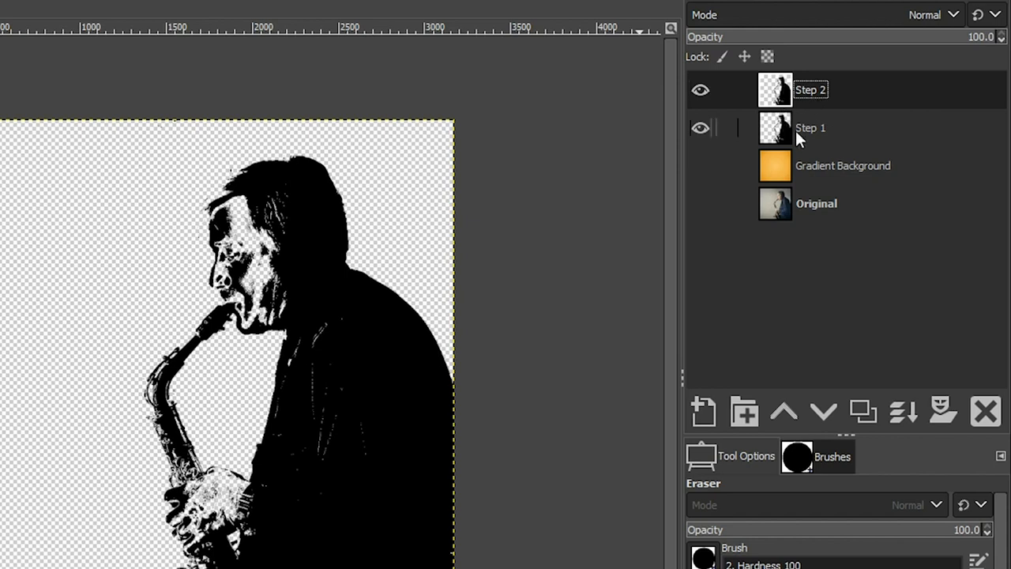
{"action": "left_click", "coordinate": [810, 127]}
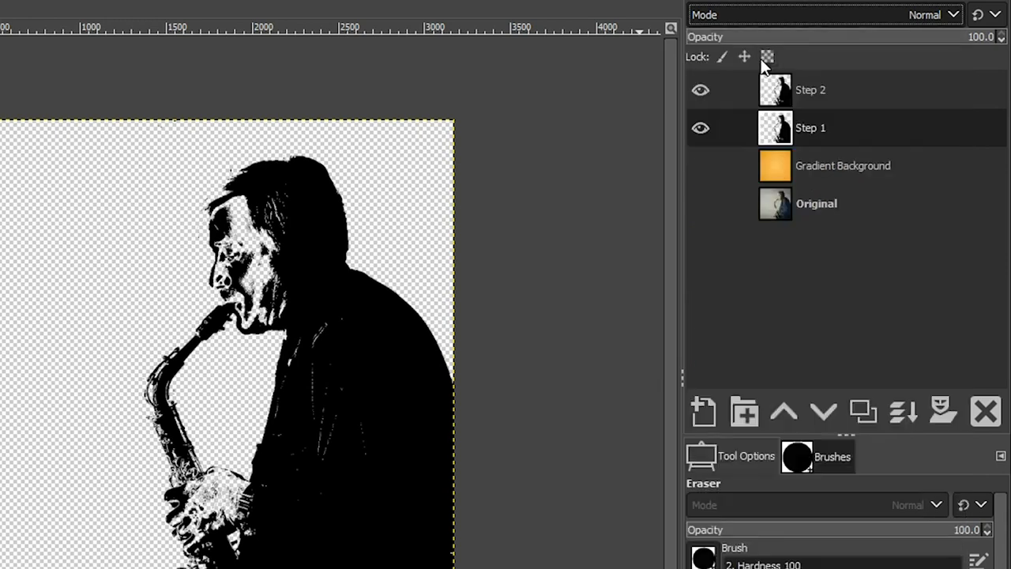
{"action": "left_click", "coordinate": [929, 14]}
{"action": "type", "text": "25"}
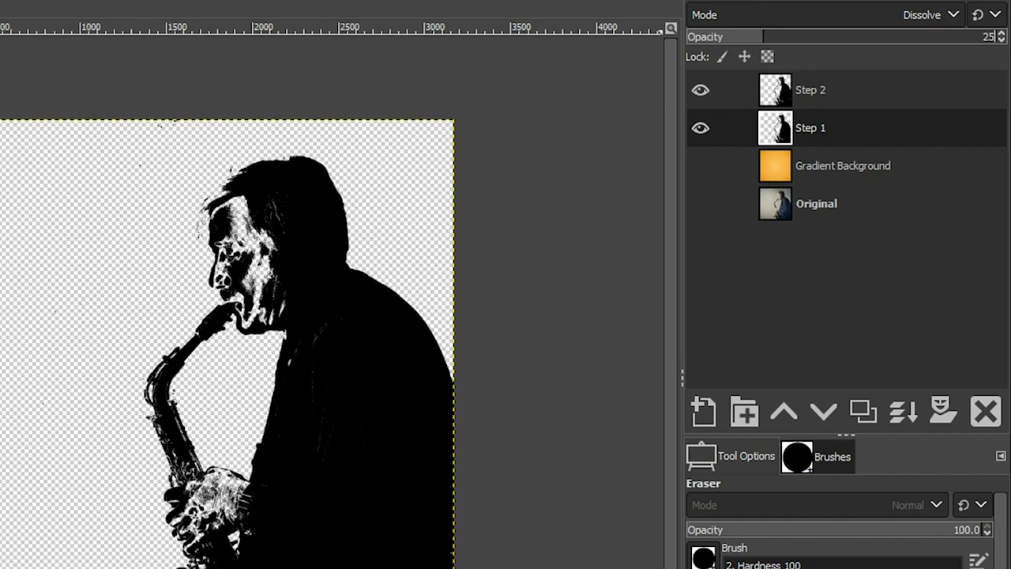
{"action": "double_click", "coordinate": [811, 126]}
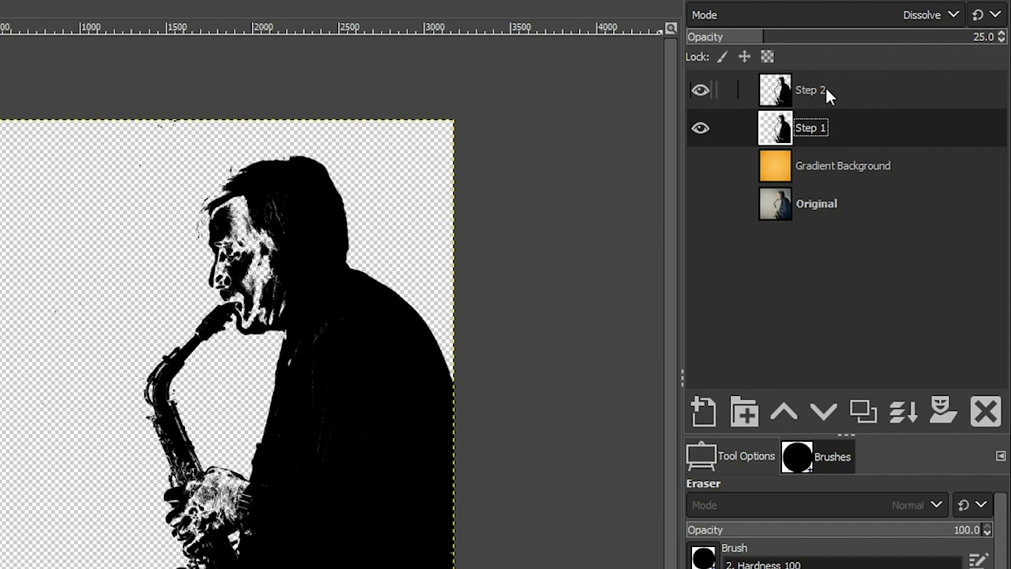
Toggle Step 2 and Gradient Background visibility to preview, then leave Step 2 active.
{"action": "left_click", "coordinate": [700, 89]}
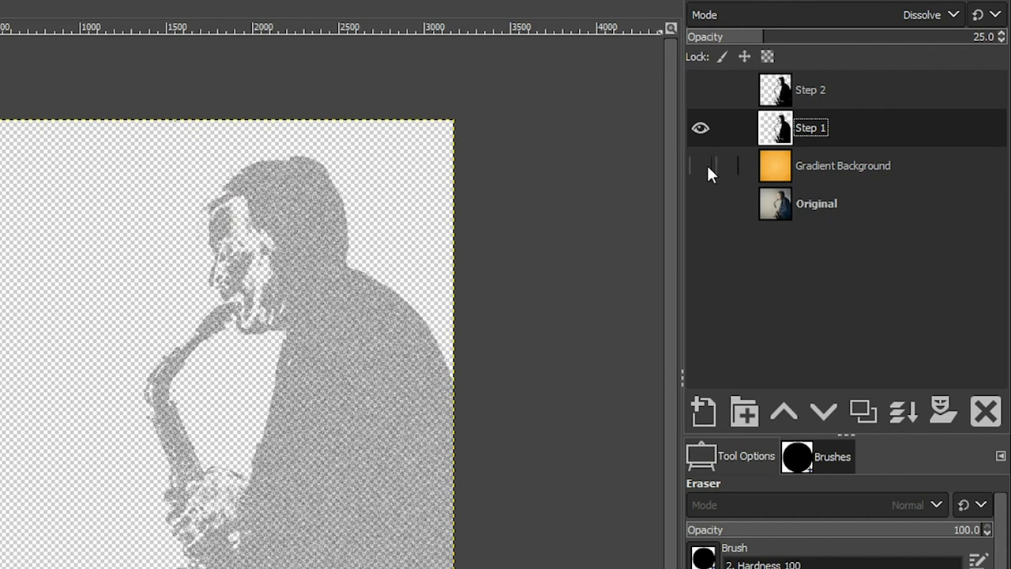
{"action": "left_click", "coordinate": [700, 166]}
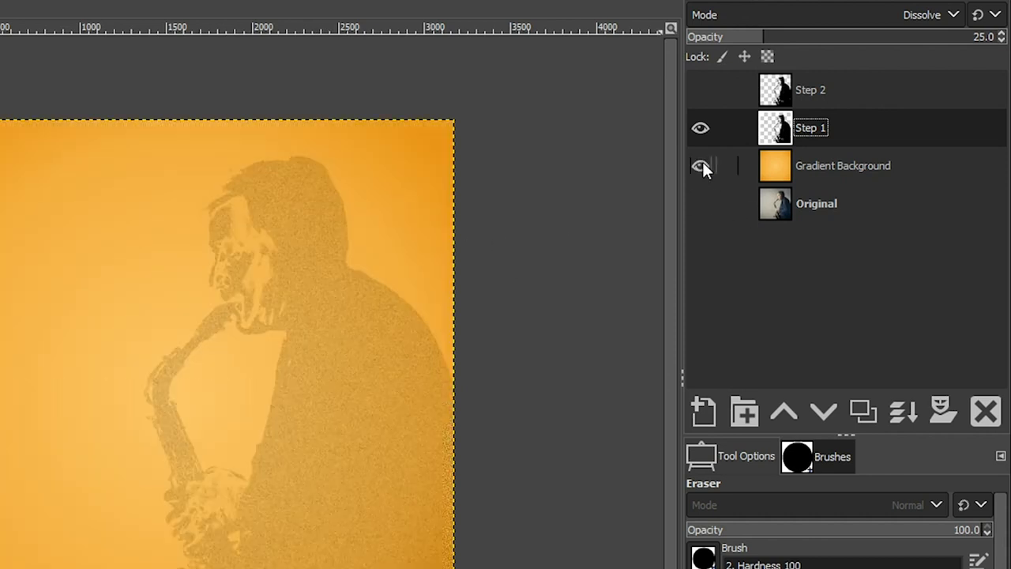
{"action": "left_click", "coordinate": [702, 88]}
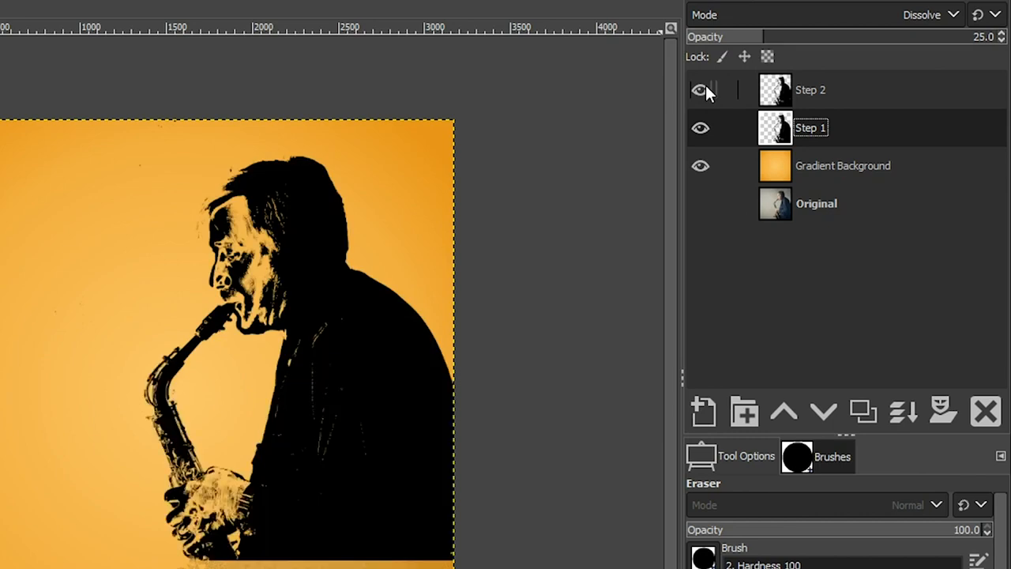
{"action": "left_click", "coordinate": [812, 89]}
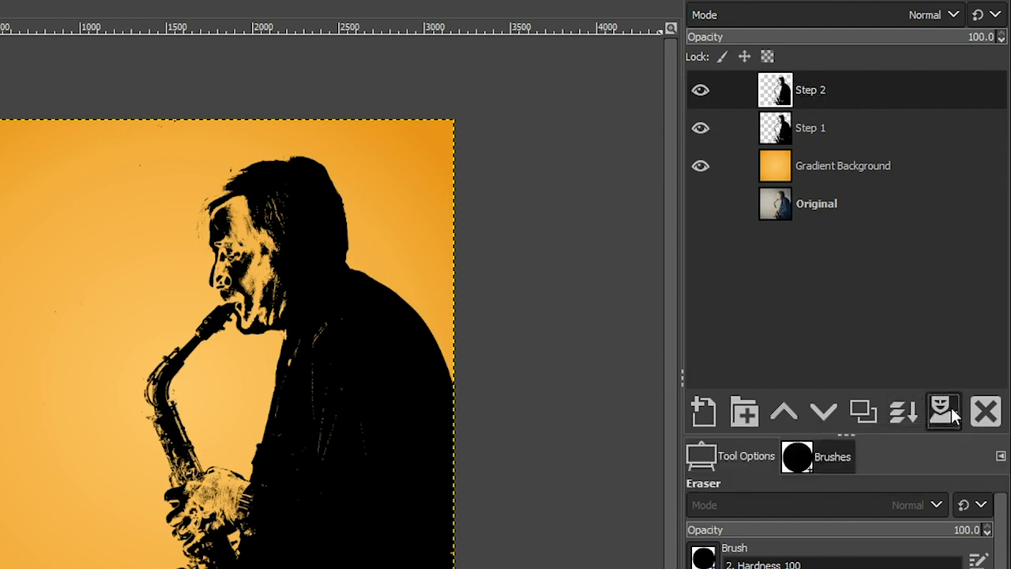
Add a white, fully opaque layer mask to the Step 2 layer.
{"action": "left_click", "coordinate": [944, 411]}
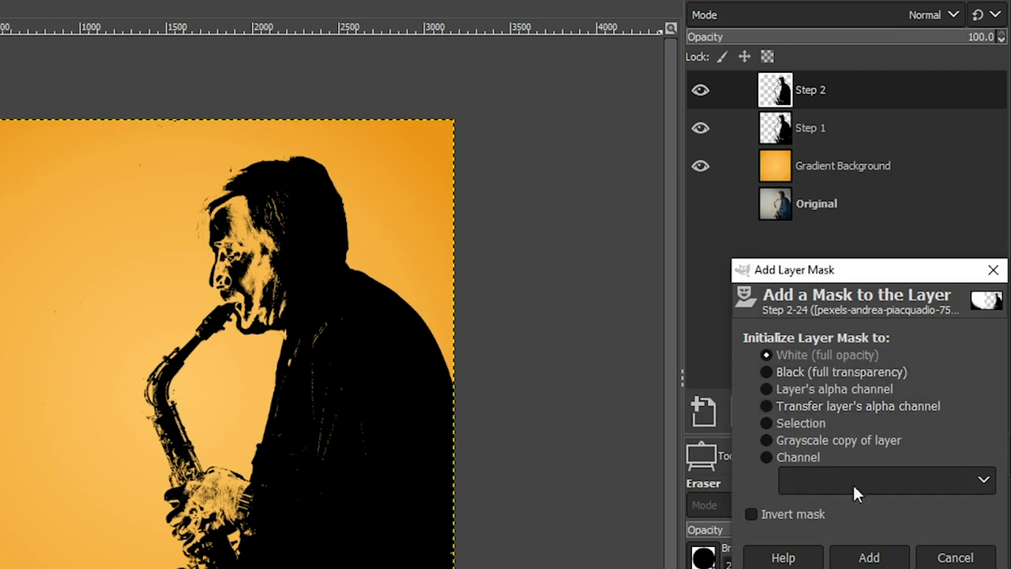
{"action": "left_click", "coordinate": [869, 556]}
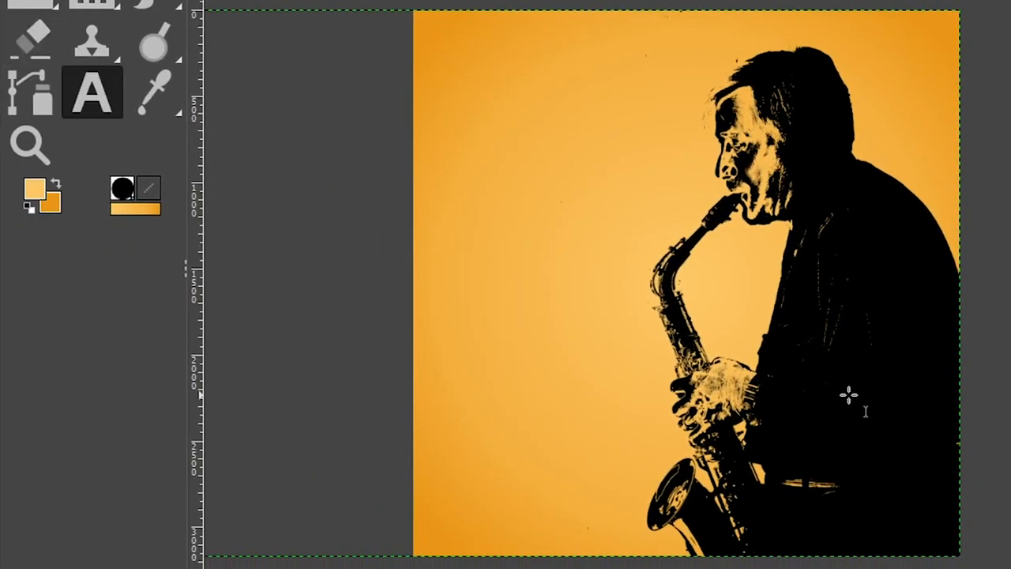
{"action": "mouse_move", "coordinate": [474, 112]}
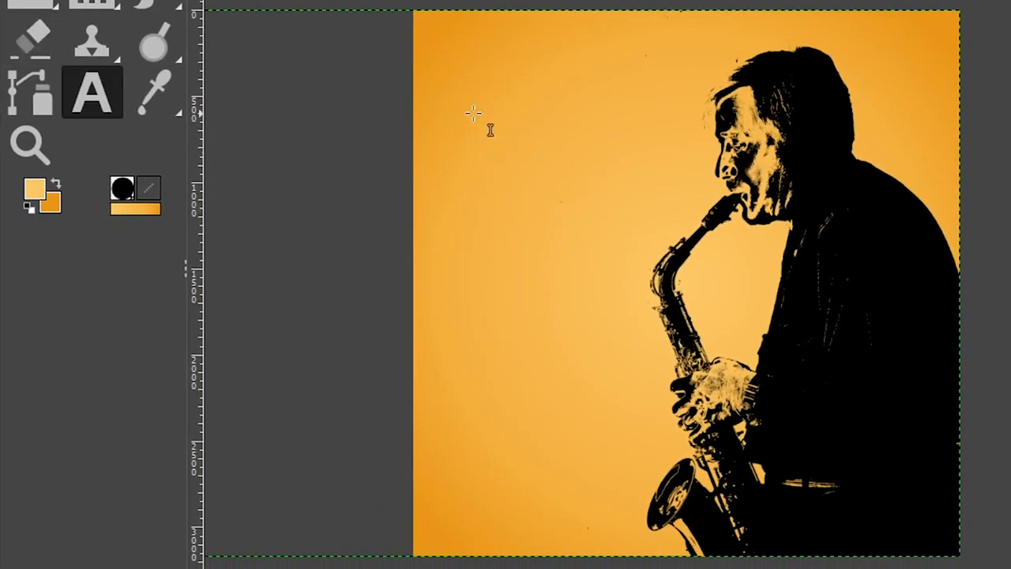
Start a text box at upper left with Aero font, size 75, in black.
{"action": "left_click", "coordinate": [472, 113]}
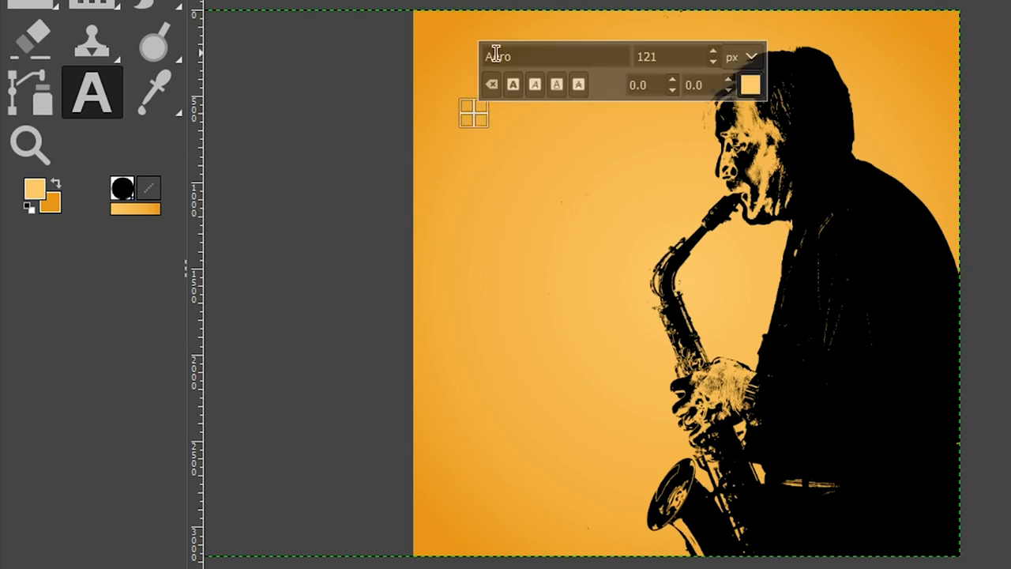
{"action": "type", "text": "Aero"}
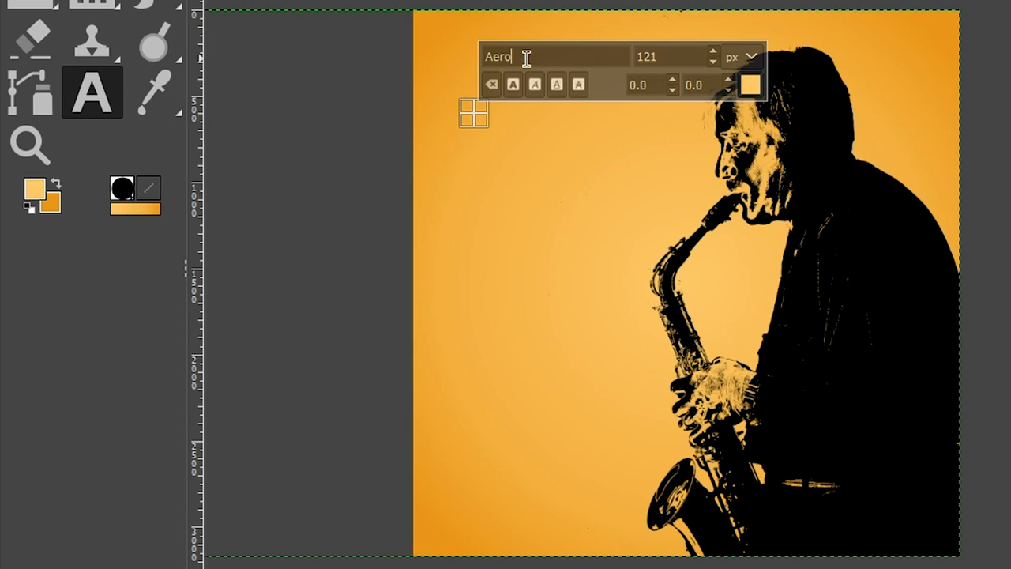
{"action": "mouse_move", "coordinate": [667, 57]}
{"action": "type", "text": "75"}
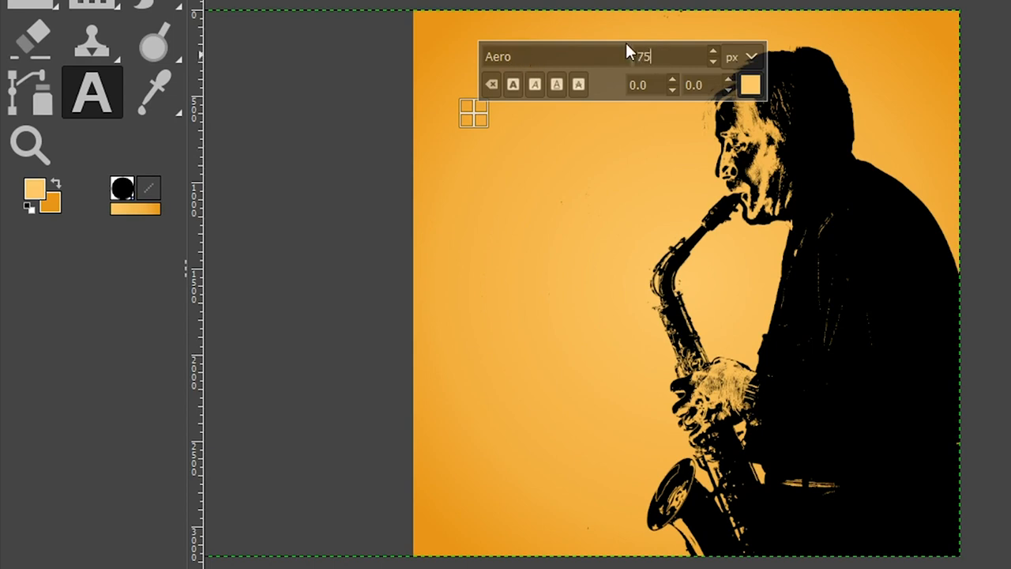
{"action": "left_click", "coordinate": [749, 84]}
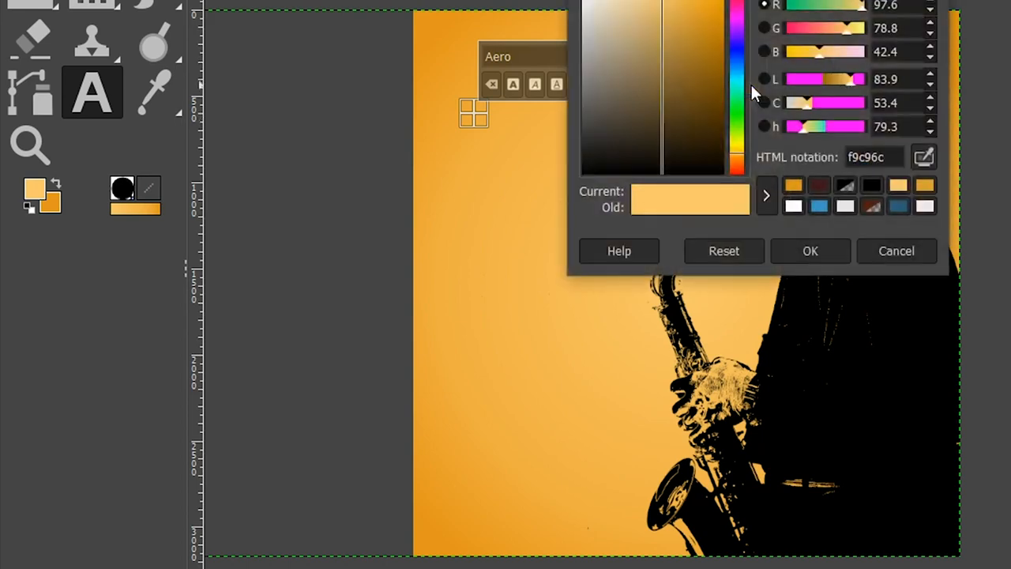
{"action": "left_click", "coordinate": [872, 183]}
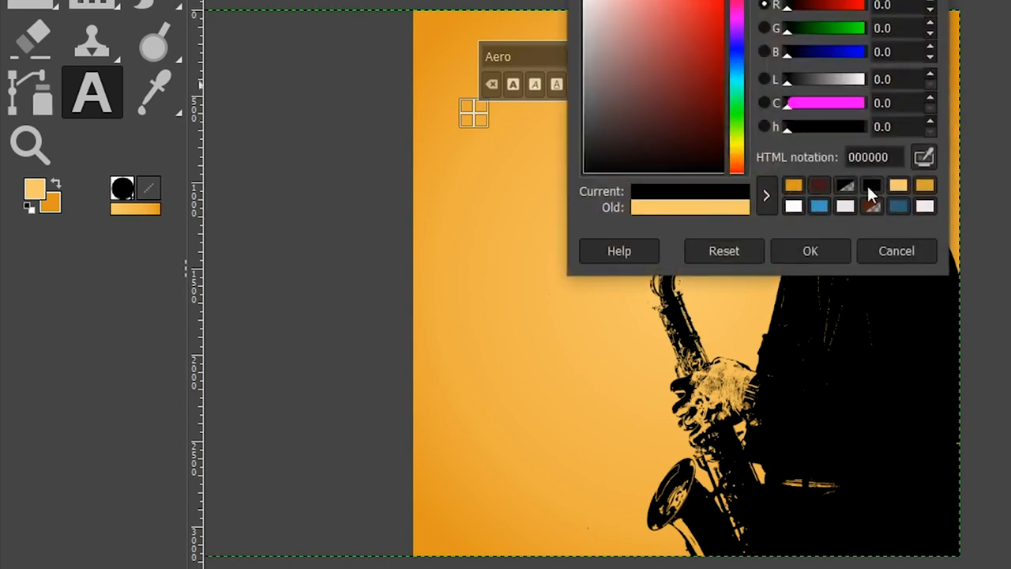
{"action": "left_click", "coordinate": [809, 250]}
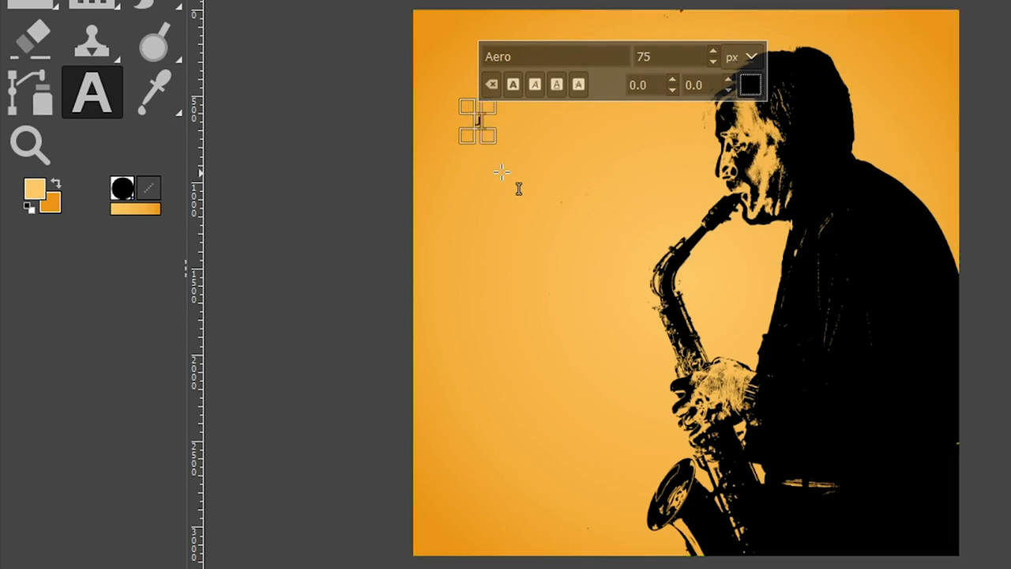
Enter the text 'Smooth Jazz For the Soul'.
{"action": "type", "text": "Smooth"}
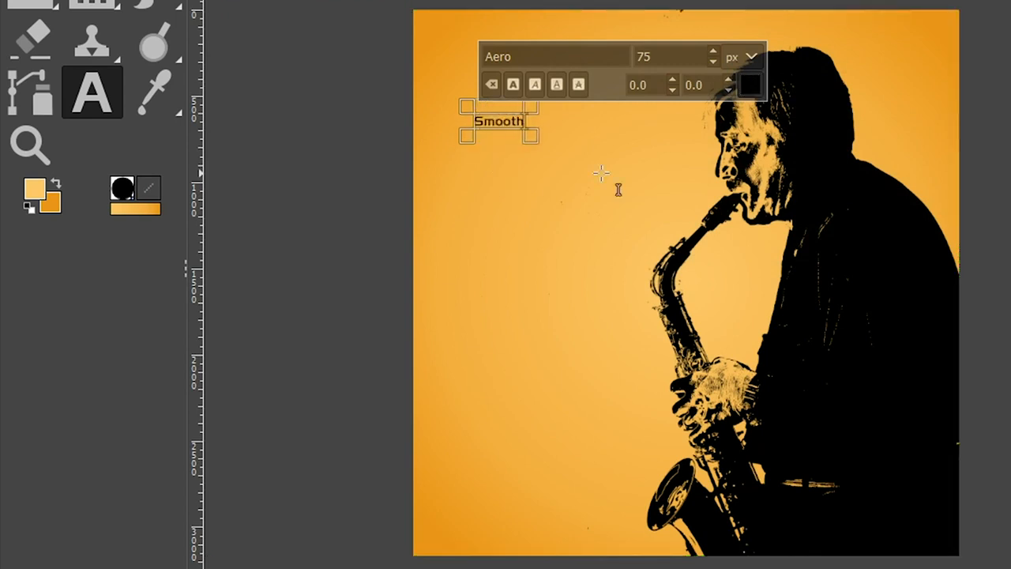
{"action": "type", "text": "Jazz For"}
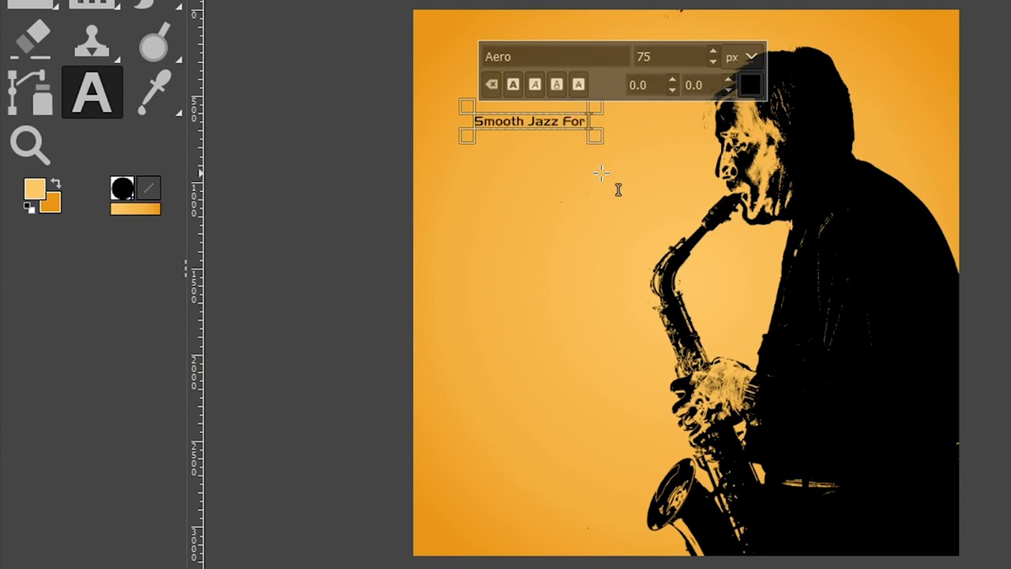
{"action": "type", "text": "the Soul"}
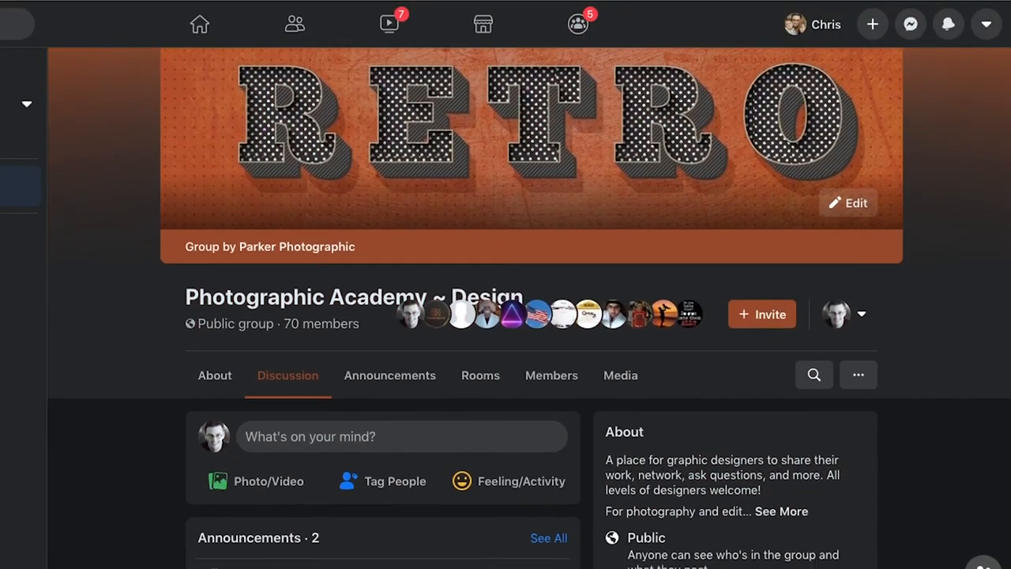
{"action": "scroll", "scroll_direction": "down", "scroll_amount": 3}
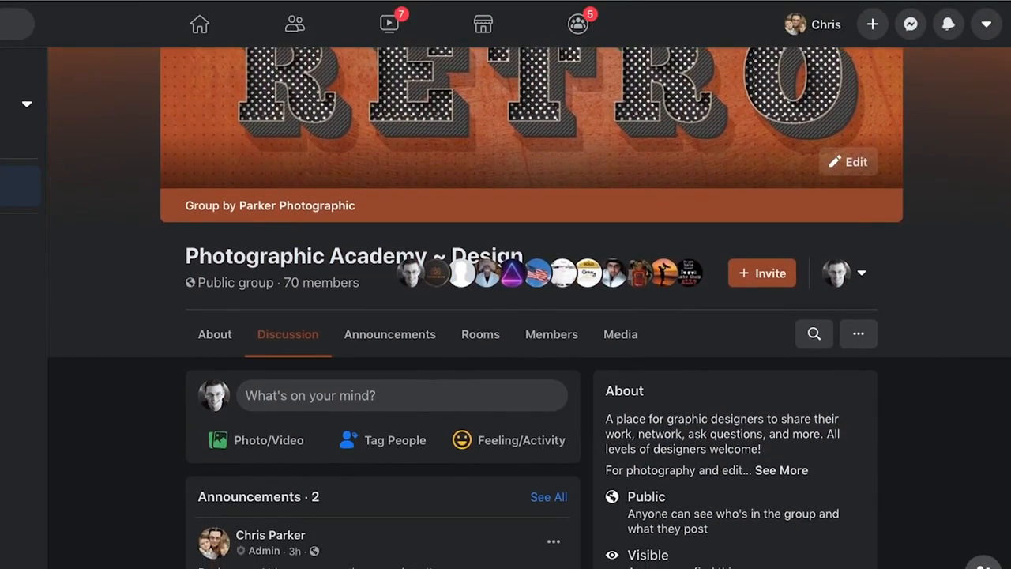
{"action": "scroll", "scroll_direction": "down", "scroll_amount": 3}
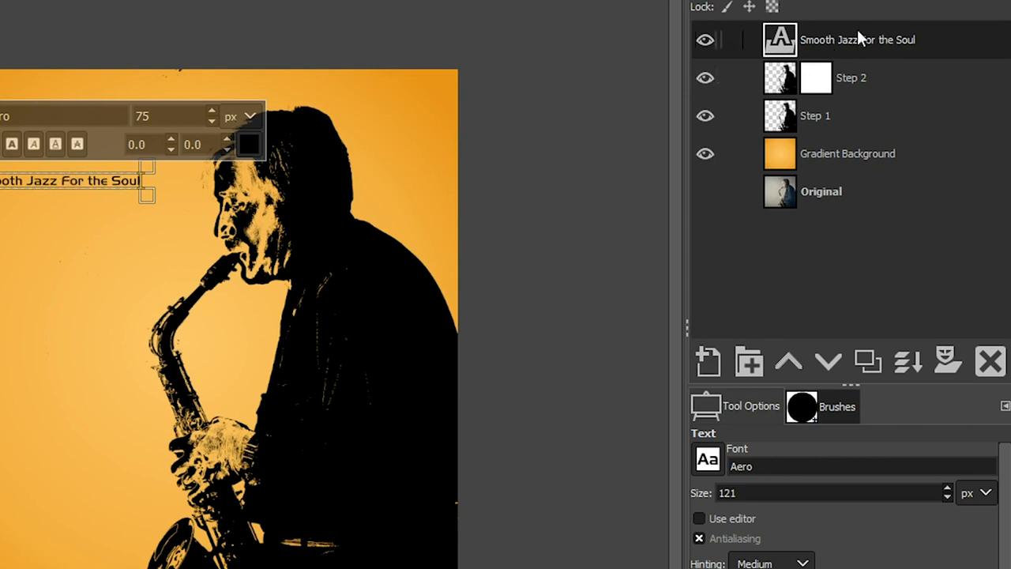
Select the text layer's alpha, hide it and send it to the bottom of the stack.
{"action": "right_click", "coordinate": [856, 39]}
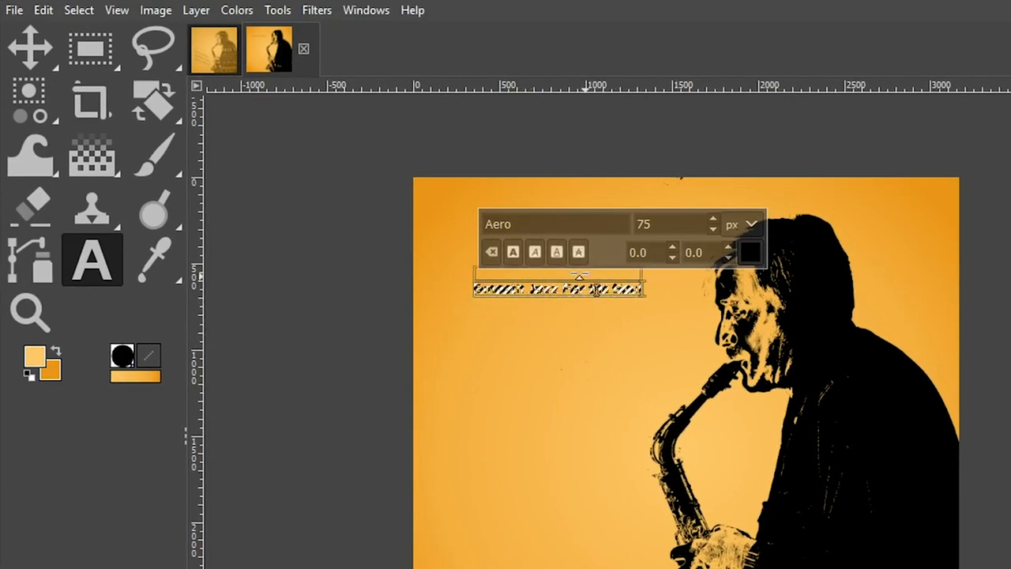
{"action": "left_click", "coordinate": [42, 9]}
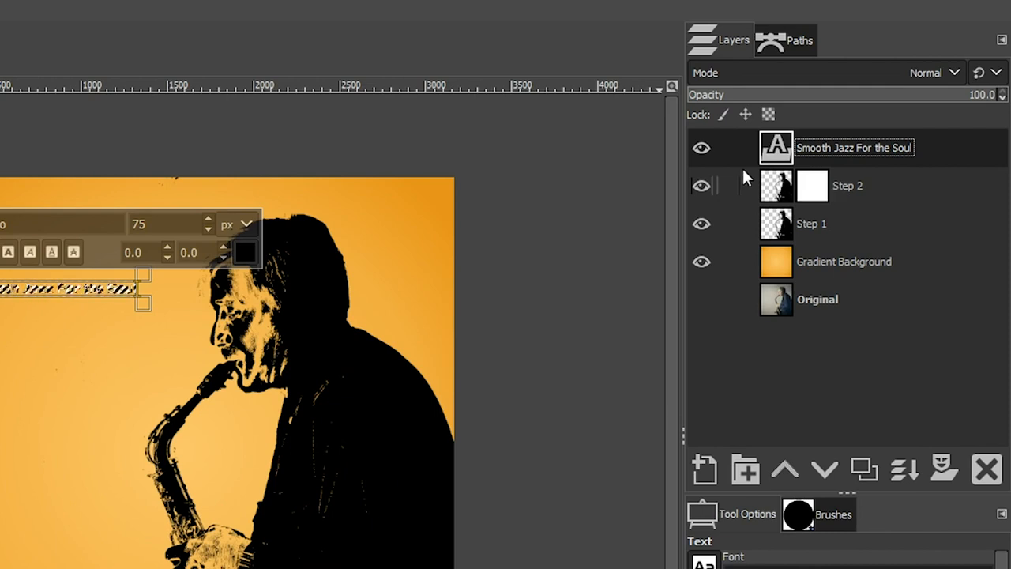
{"action": "left_click", "coordinate": [701, 148]}
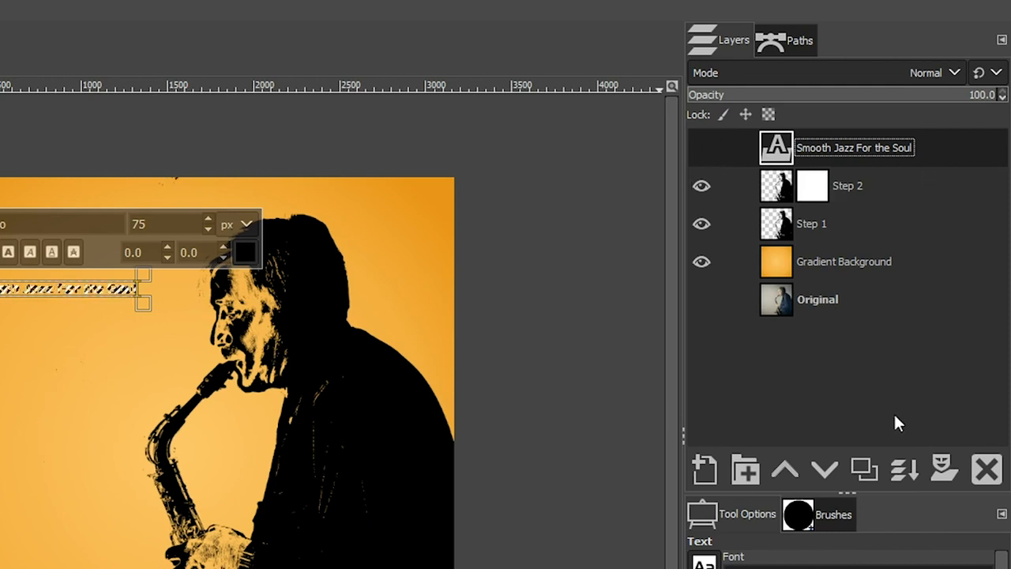
{"action": "left_click", "coordinate": [825, 468]}
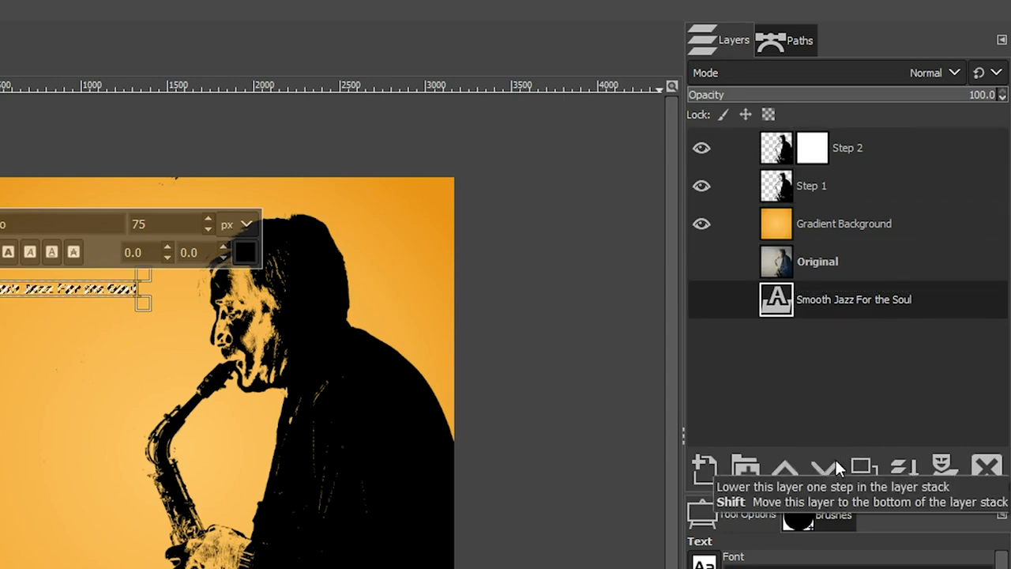
{"action": "left_click", "coordinate": [79, 10]}
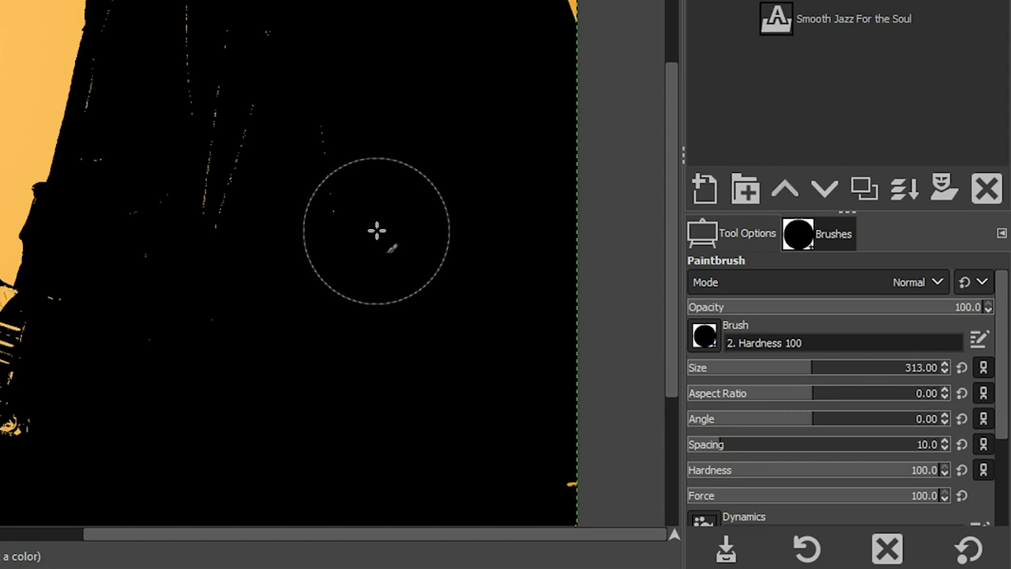
Choose the Clipboard Image brush holding the copied text.
{"action": "left_click", "coordinate": [819, 234]}
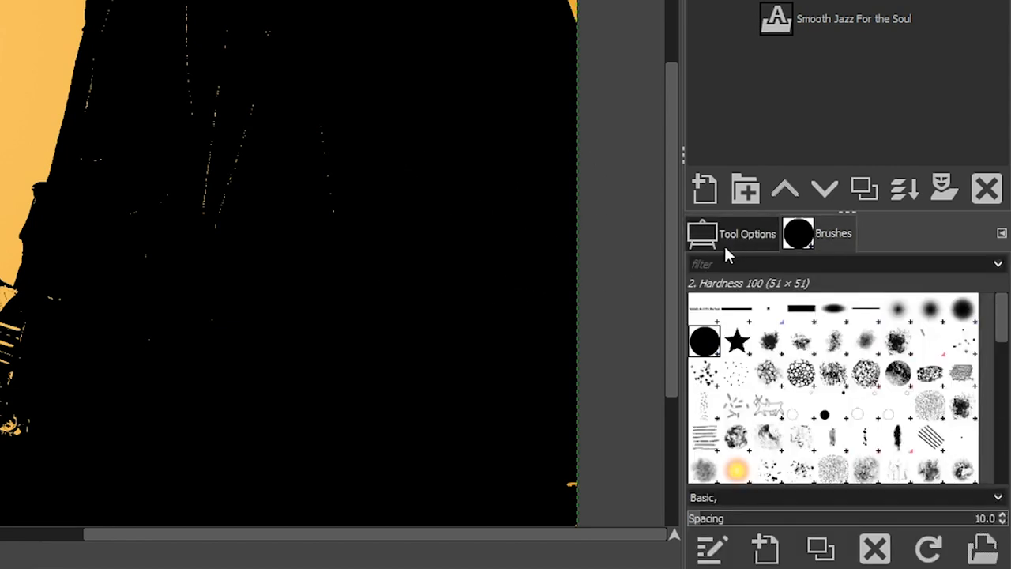
{"action": "left_click", "coordinate": [704, 309]}
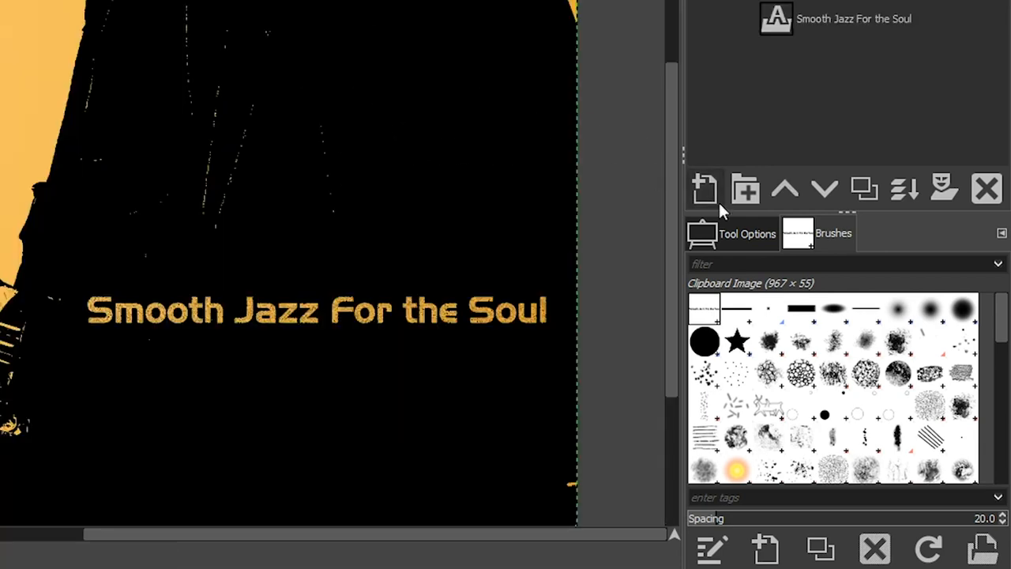
Stamp the text brush across the silhouette on Step 2, then zoom out to review.
{"action": "left_click", "coordinate": [732, 234]}
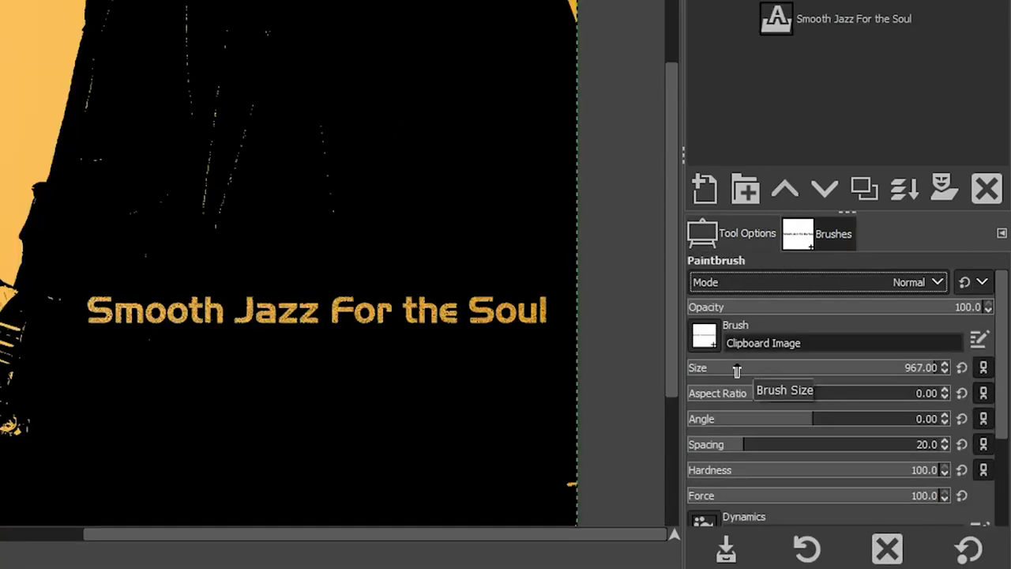
{"action": "left_click", "coordinate": [323, 139]}
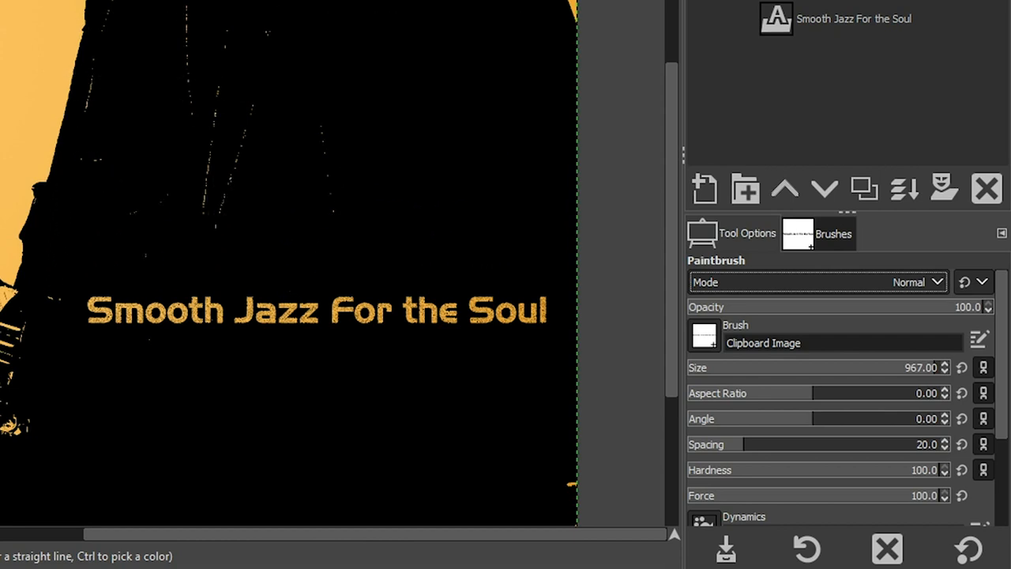
{"action": "mouse_move", "coordinate": [794, 324]}
{"action": "type", "text": "1516"}
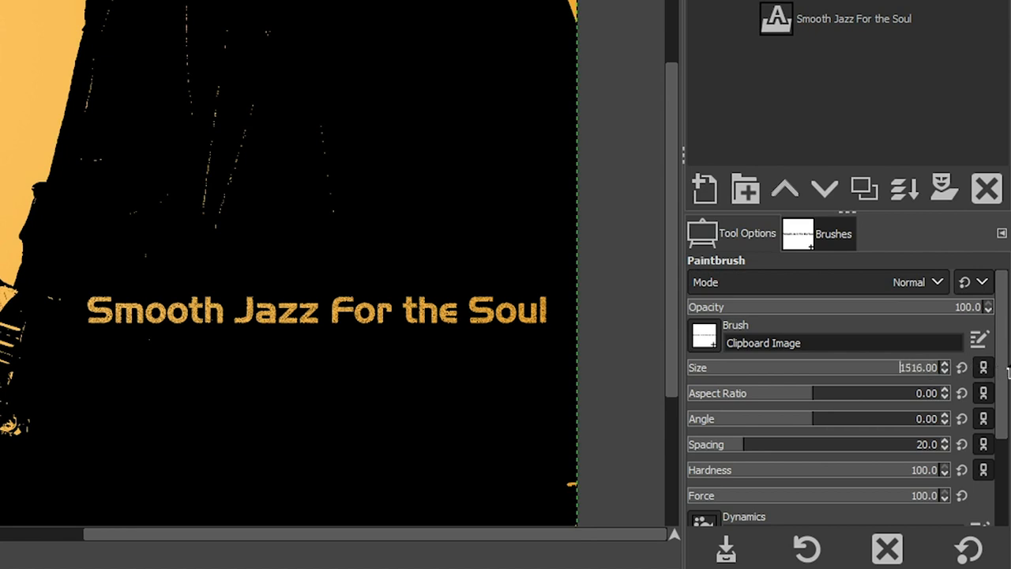
{"action": "mouse_move", "coordinate": [925, 387]}
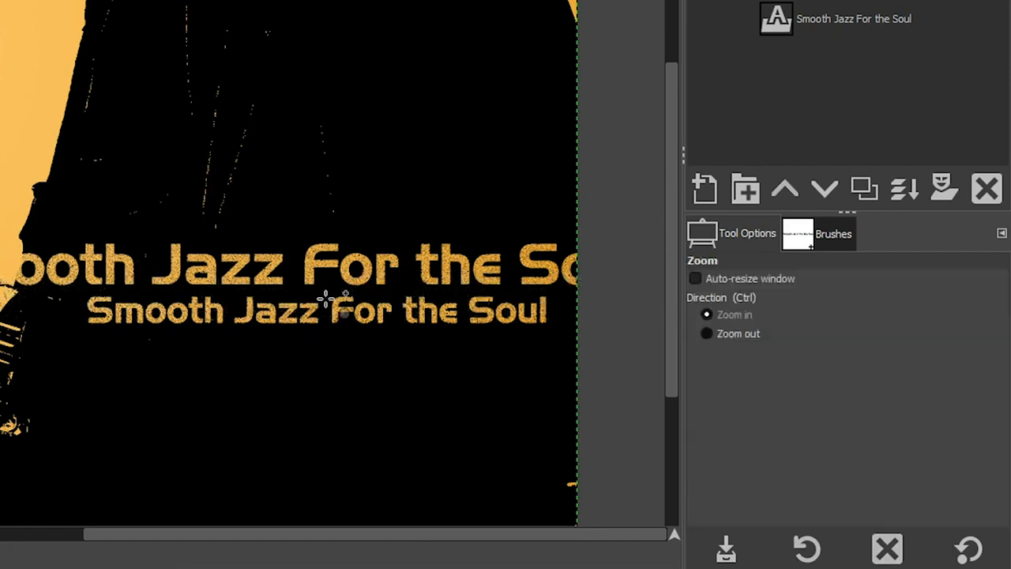
{"action": "left_click", "coordinate": [324, 300]}
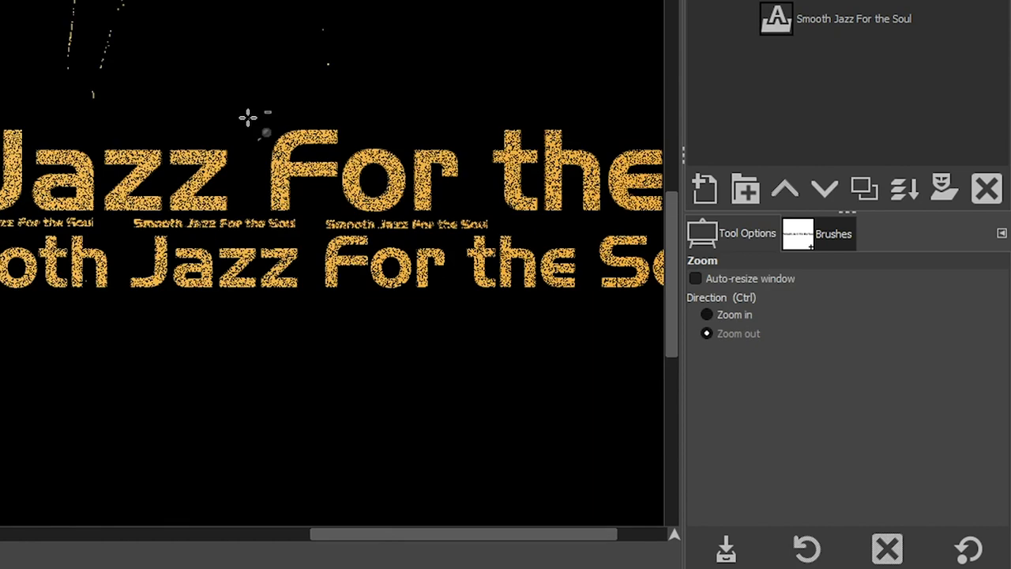
{"action": "left_click", "coordinate": [246, 117]}
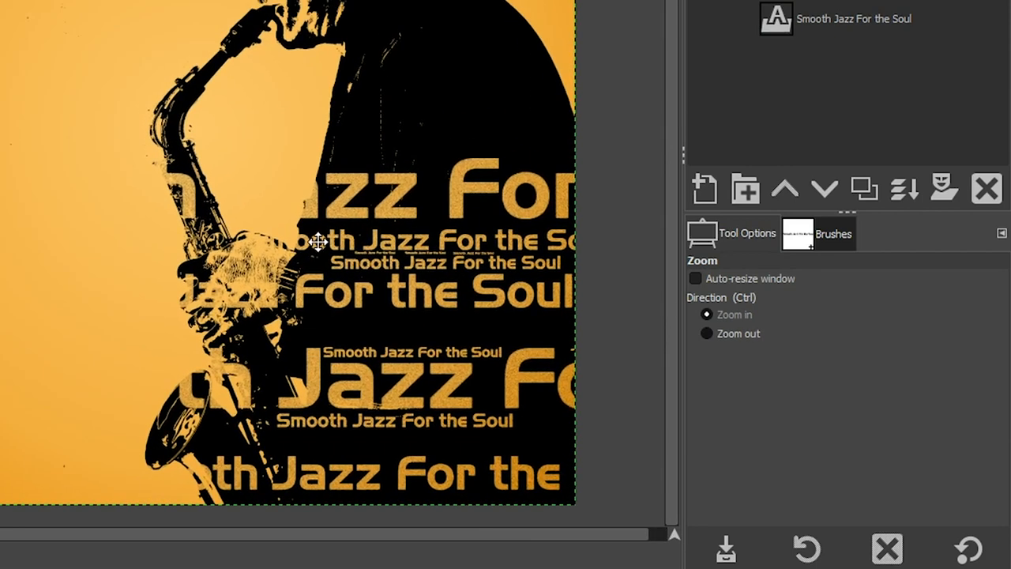
{"action": "mouse_move", "coordinate": [475, 155]}
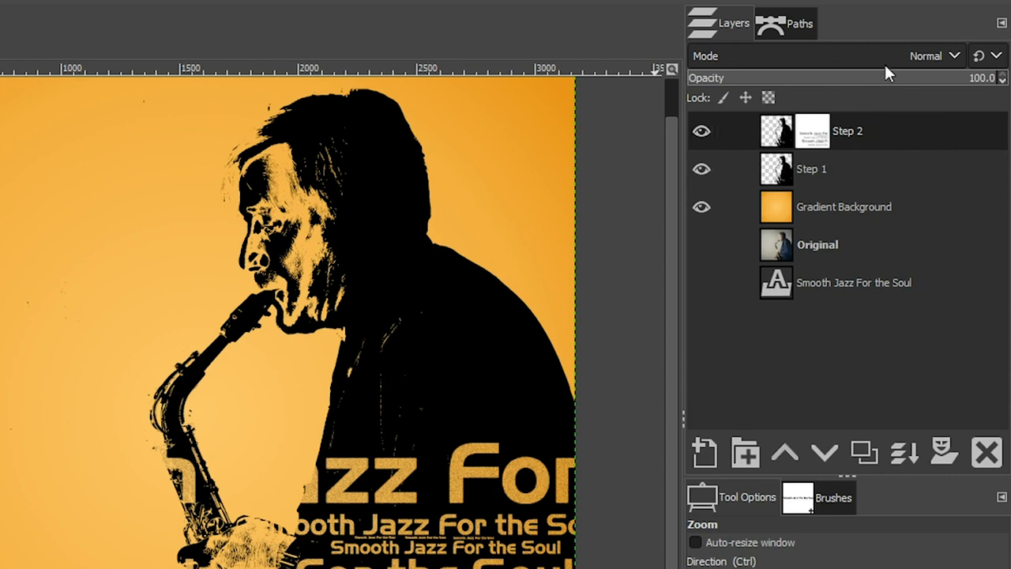
Set Step 2 to Linear burn and toggle its visibility to compare.
{"action": "left_click", "coordinate": [936, 55]}
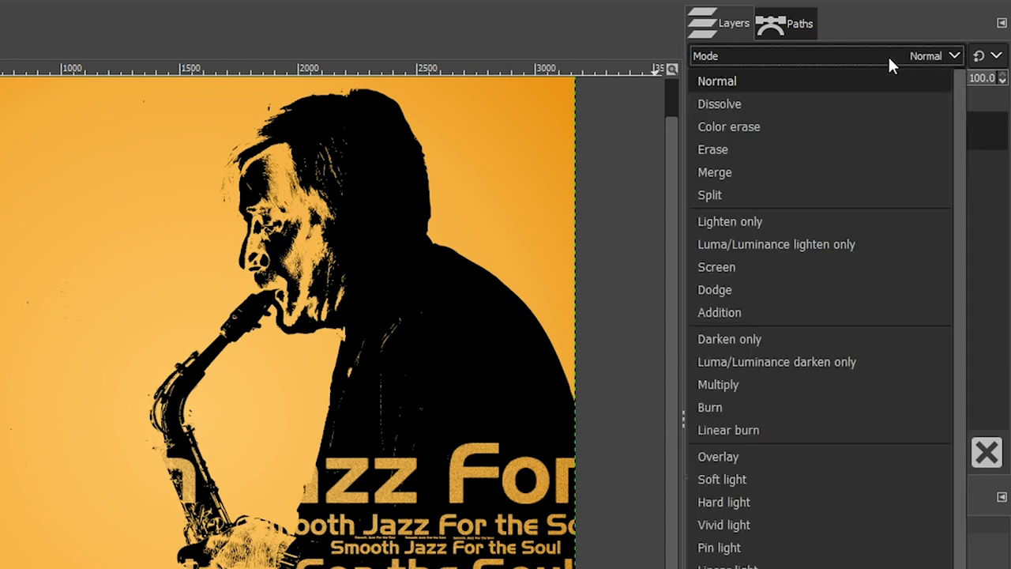
{"action": "mouse_move", "coordinate": [727, 430]}
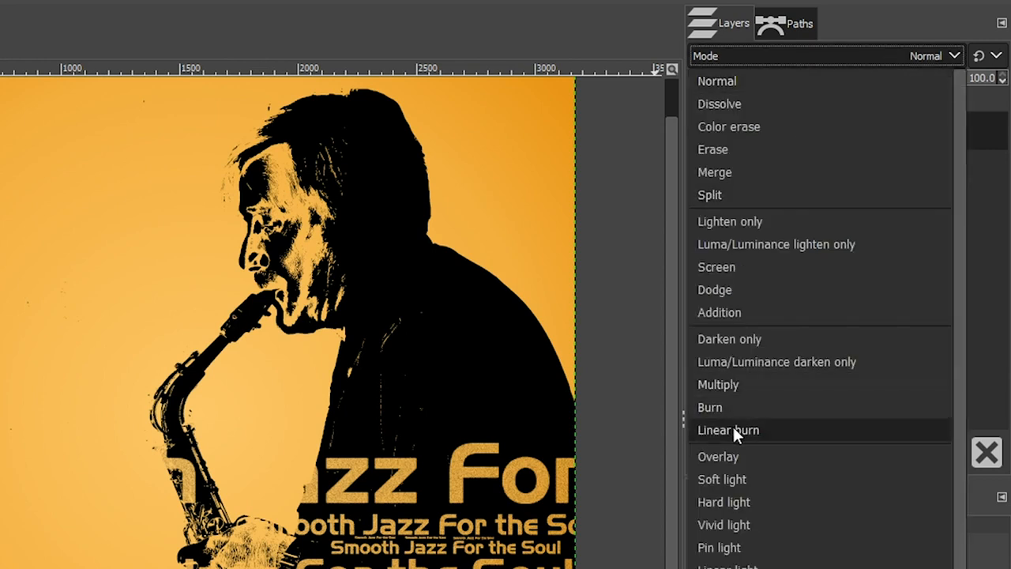
{"action": "left_click", "coordinate": [726, 430]}
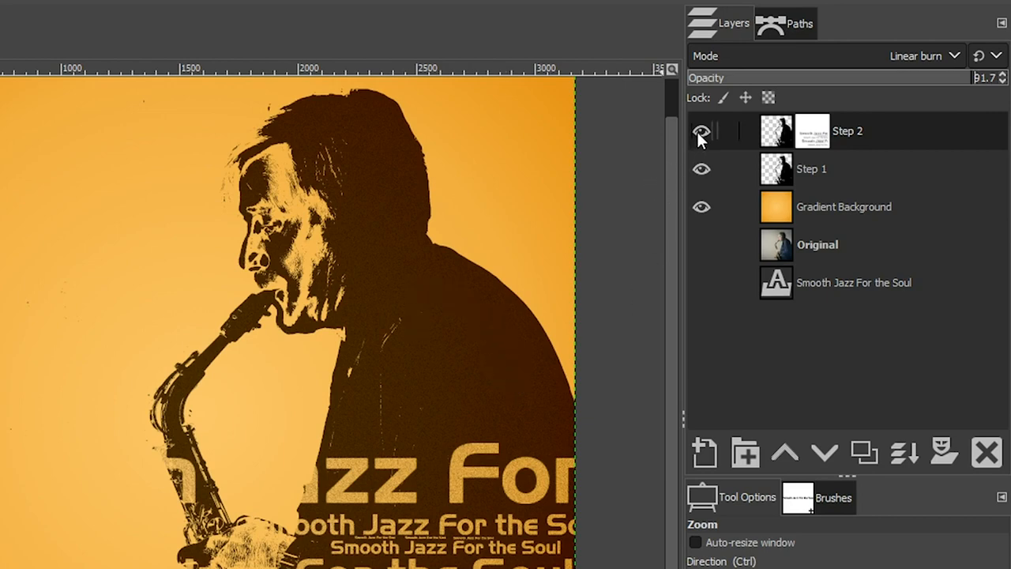
{"action": "left_click", "coordinate": [702, 132]}
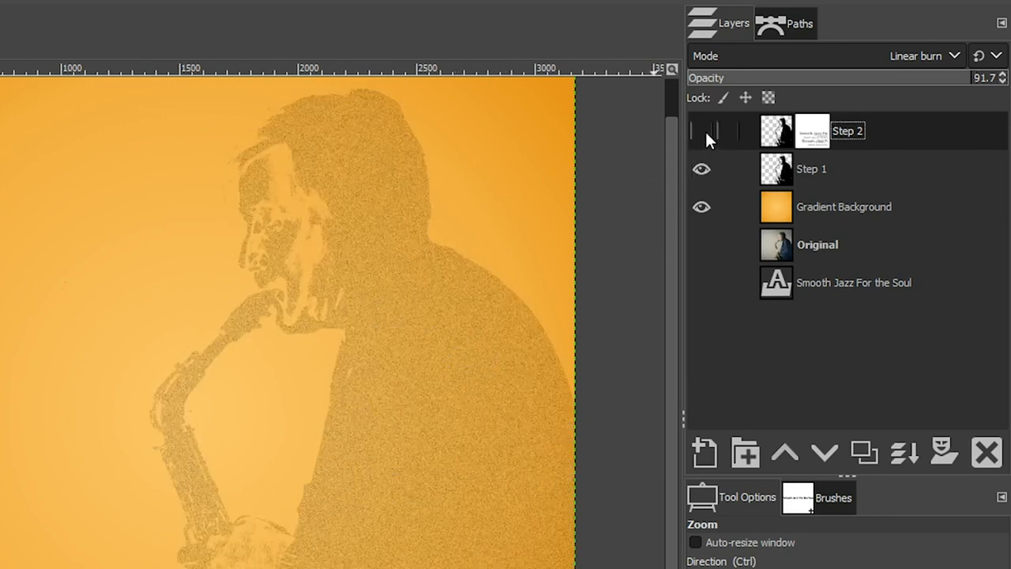
{"action": "left_click", "coordinate": [702, 130]}
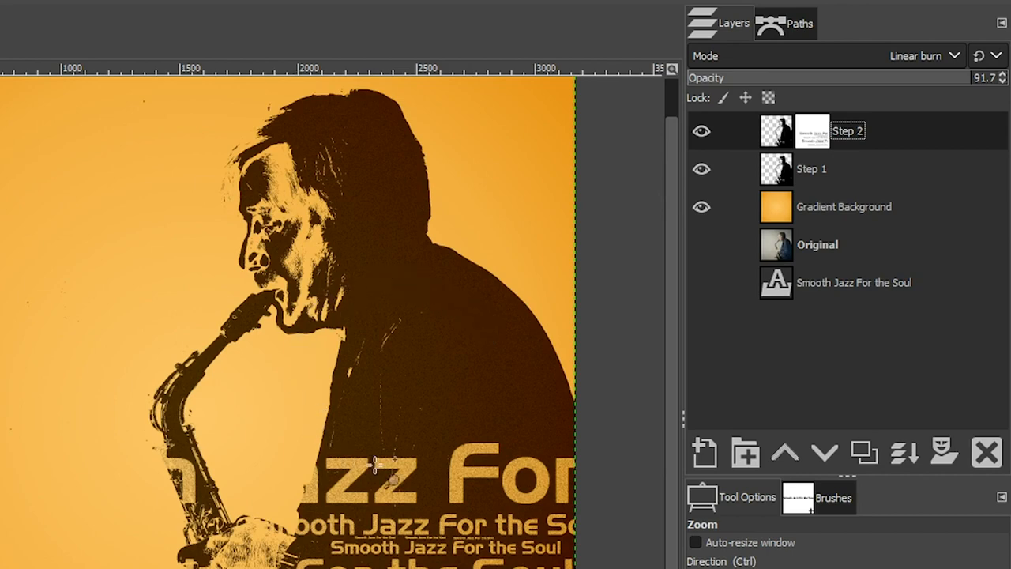
{"action": "mouse_move", "coordinate": [493, 430]}
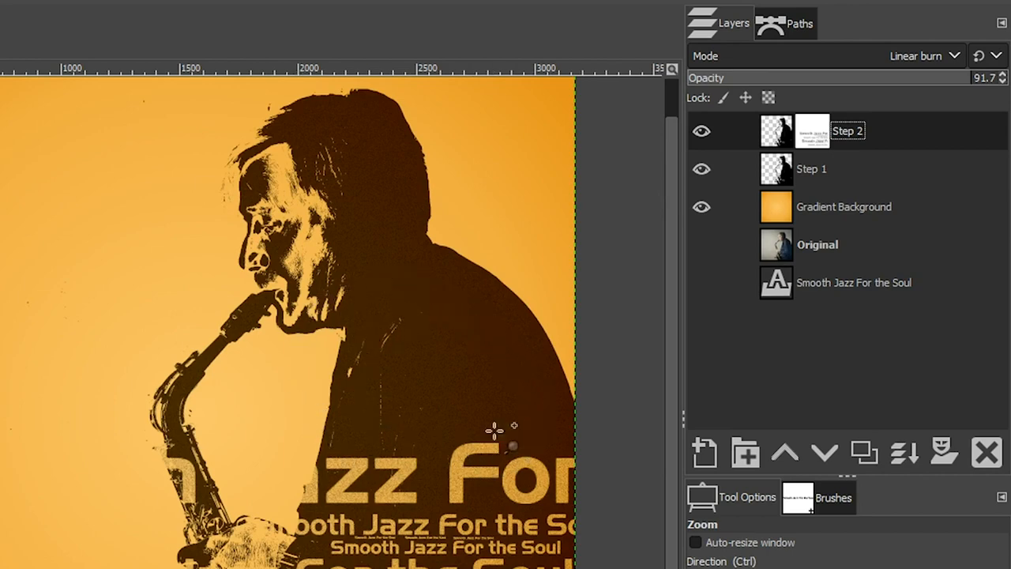
{"action": "mouse_move", "coordinate": [493, 395]}
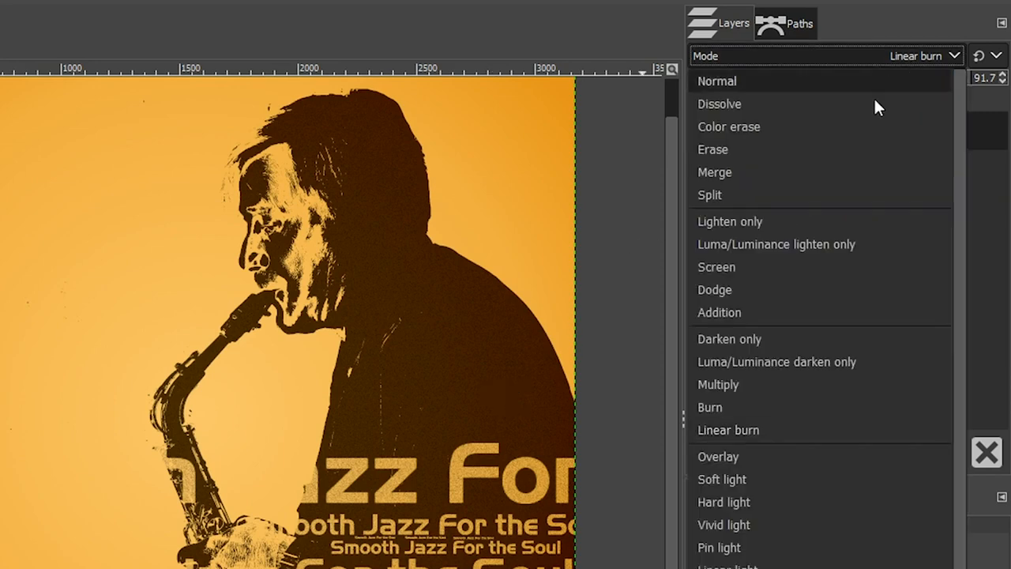
Preview another blend mode on Step 2 for comparison.
{"action": "left_click", "coordinate": [724, 502]}
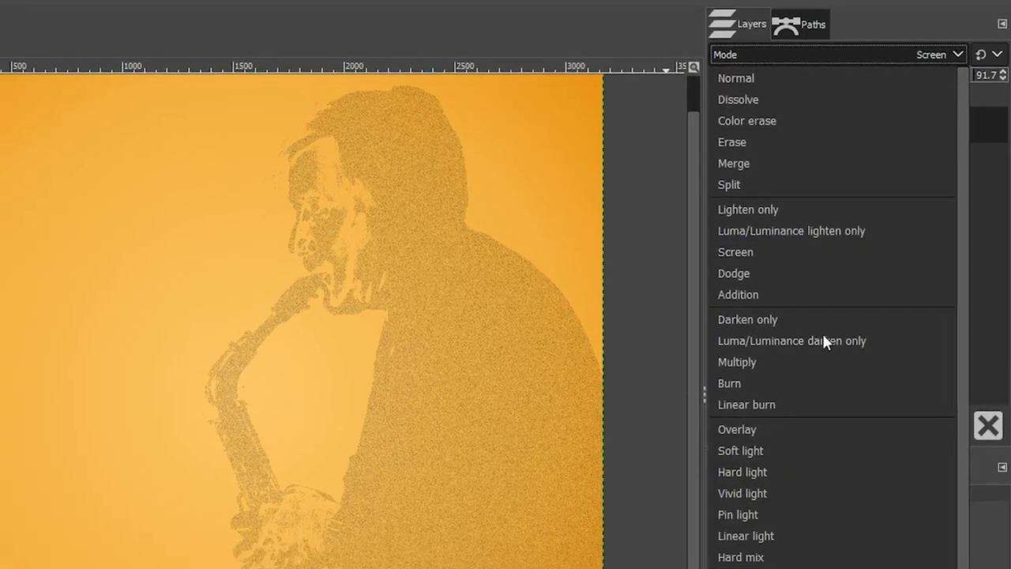
{"action": "left_click", "coordinate": [746, 404]}
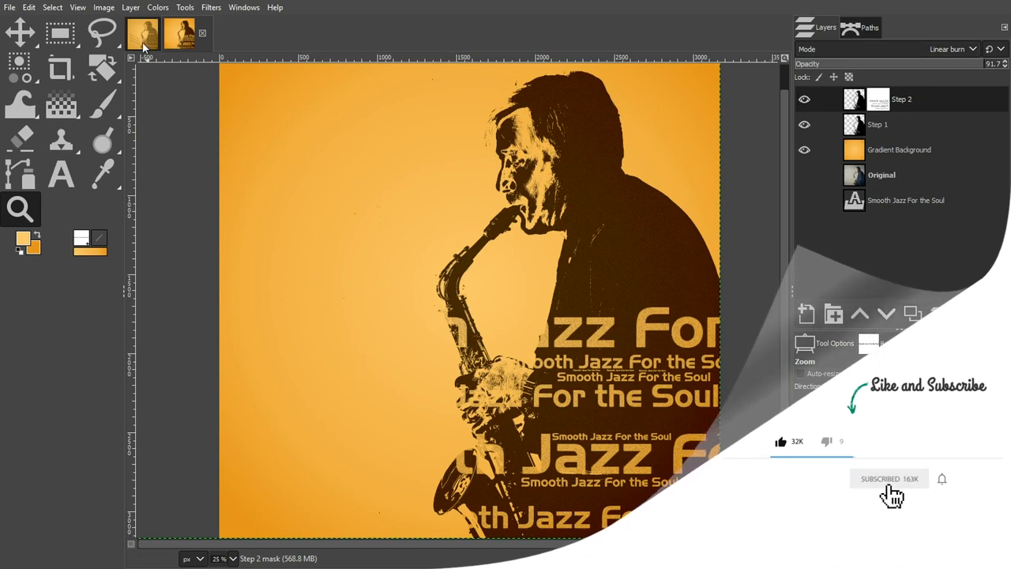
Add Aero text reading 'Smooth Jazz For The Soul' at upper left.
{"action": "left_click", "coordinate": [196, 33]}
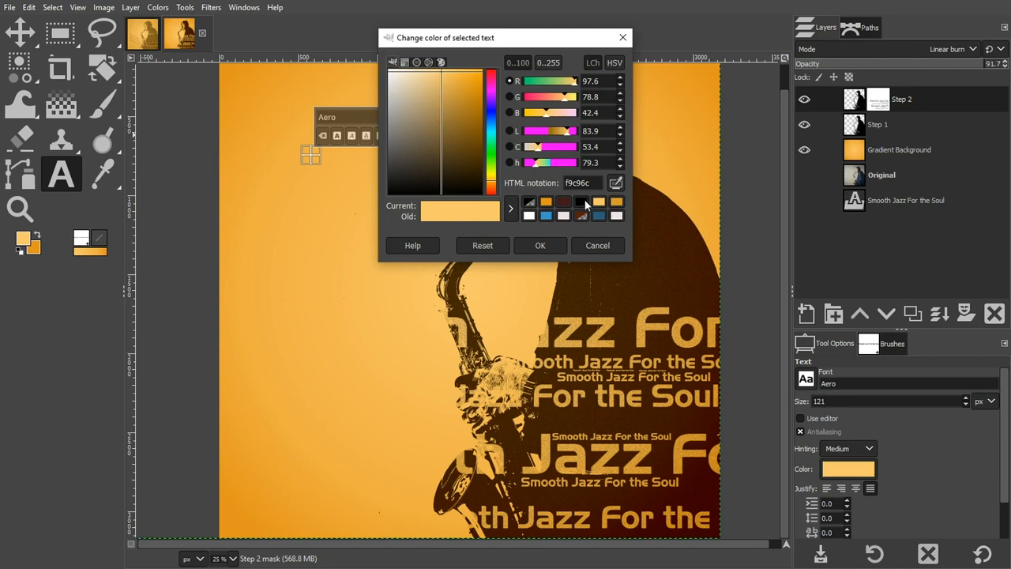
{"action": "left_click", "coordinate": [541, 245]}
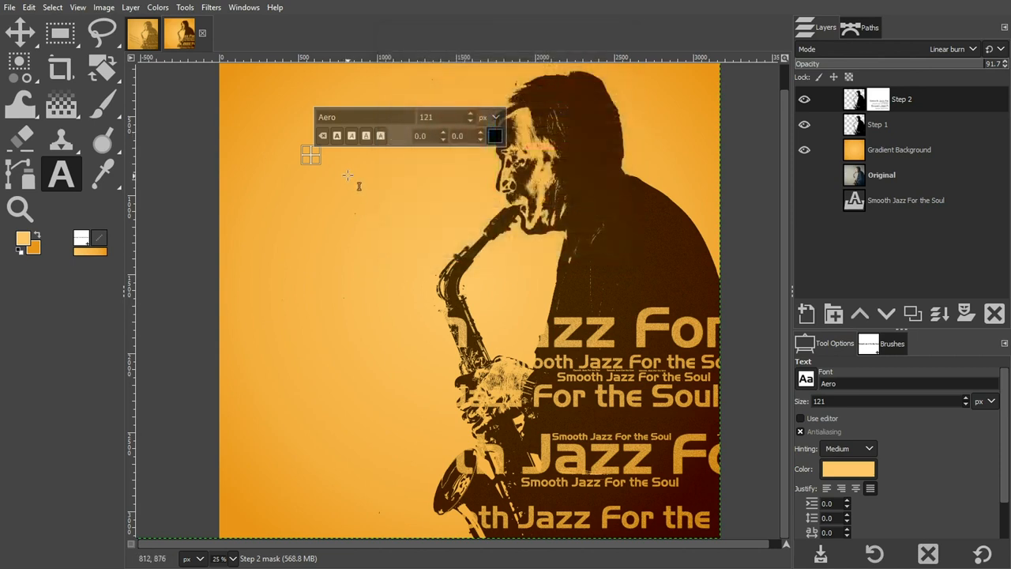
{"action": "type", "text": "Smooth"}
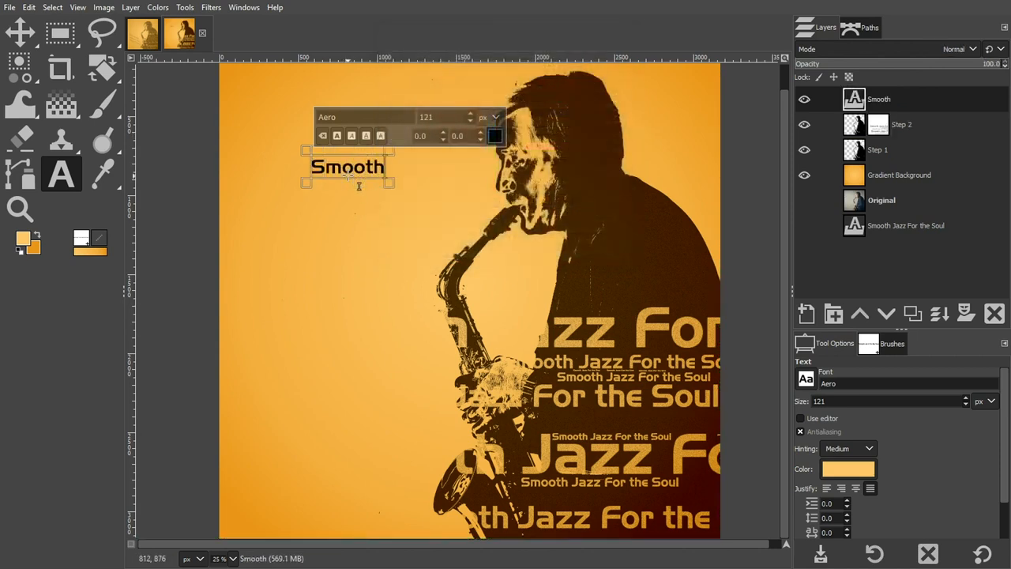
{"action": "type", "text": "Jazz For The"}
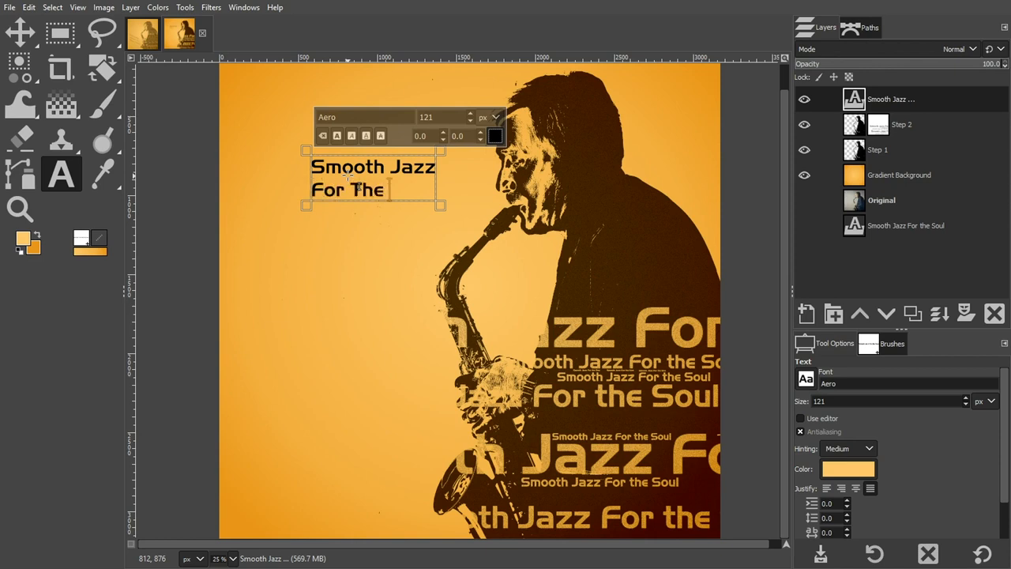
{"action": "type", "text": "Soul"}
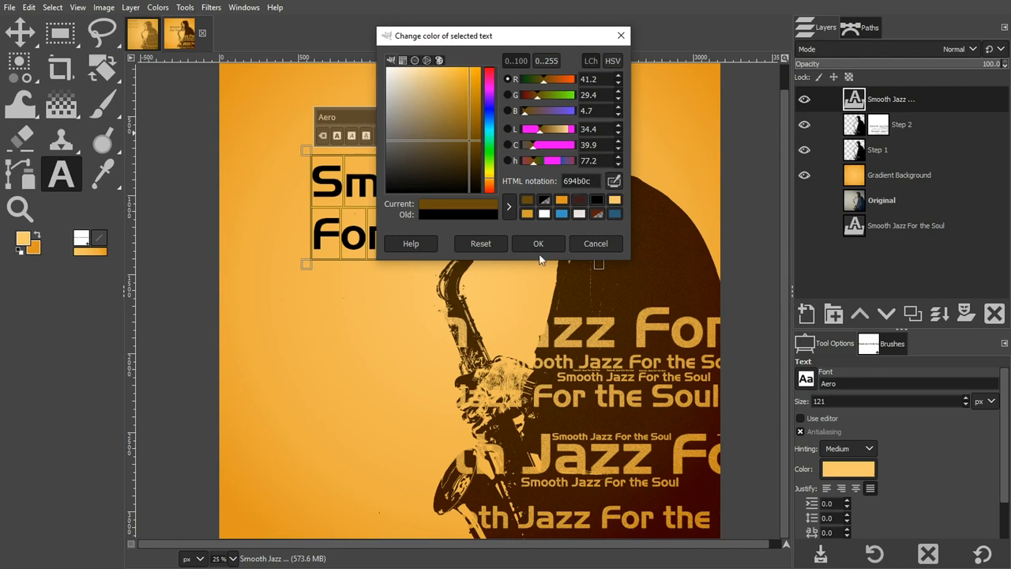
Colour the text dark brown, lower its opacity and blend it with Dissolve.
{"action": "left_click", "coordinate": [538, 244]}
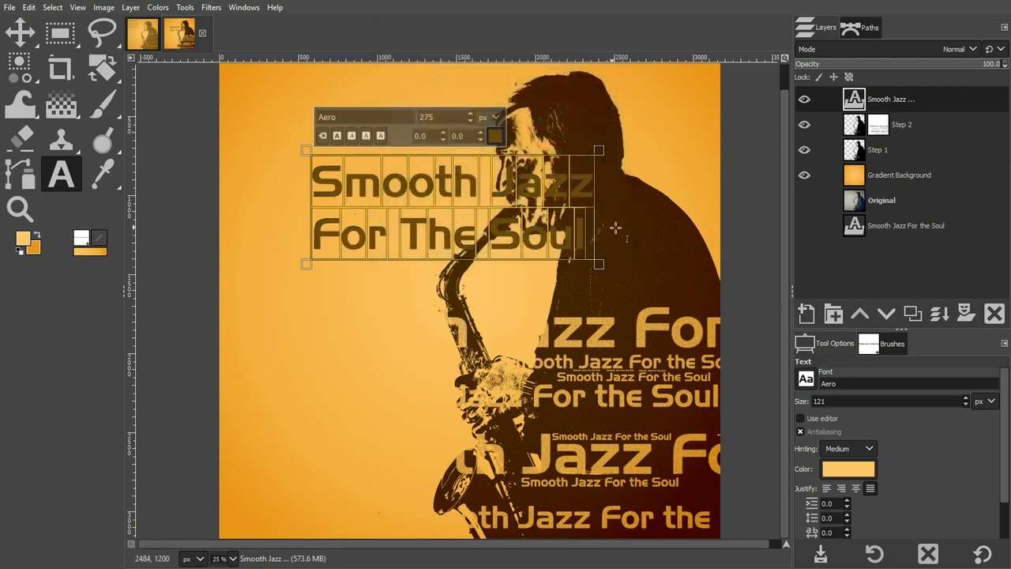
{"action": "left_click_drag", "start_coordinate": [1003, 63], "coordinate": [908, 63]}
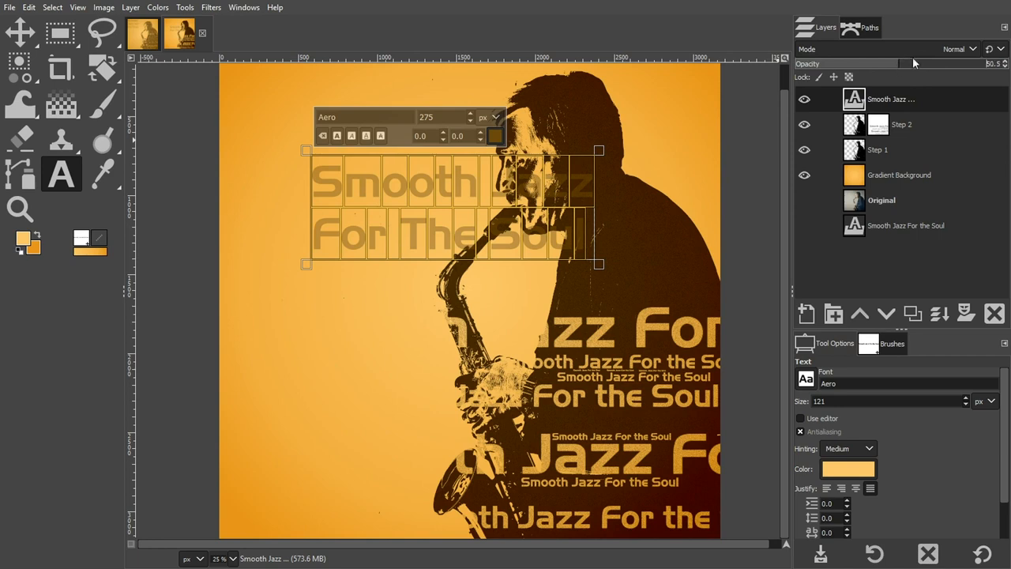
{"action": "left_click", "coordinate": [961, 49]}
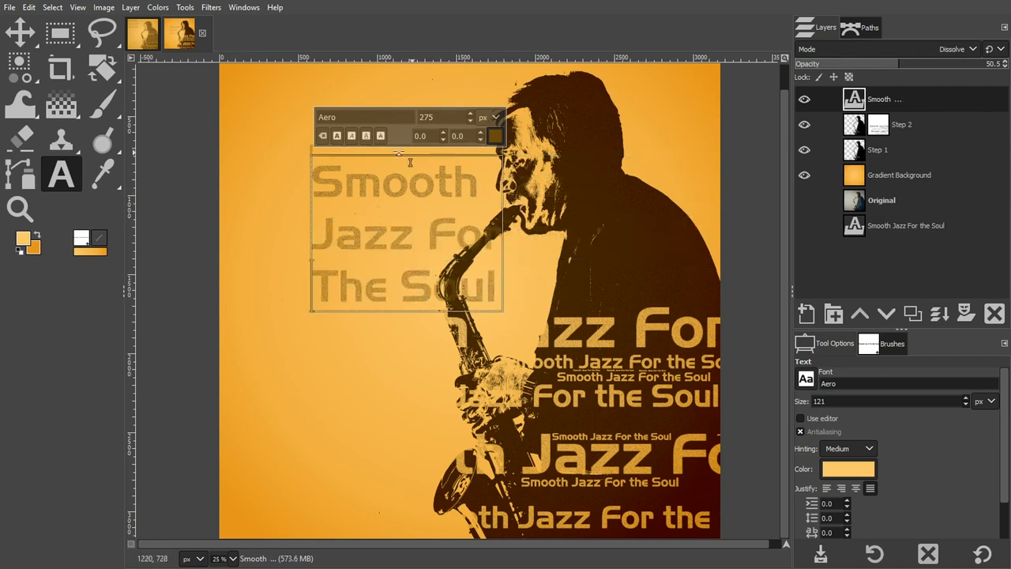
{"action": "left_click", "coordinate": [19, 32]}
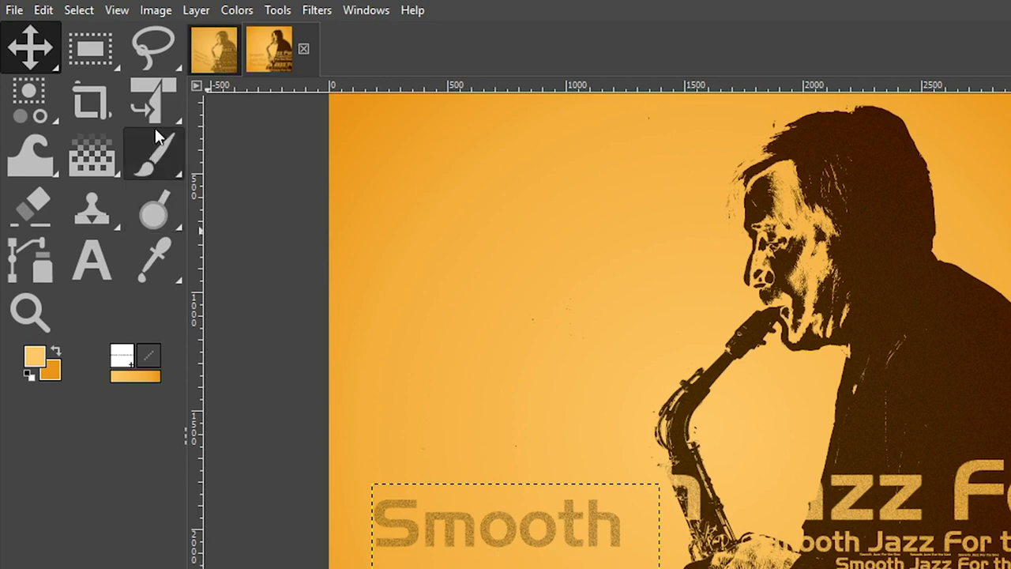
Distort the text block with Unified Transform so it tilts and enlarges toward the bottom.
{"action": "left_click", "coordinate": [155, 102]}
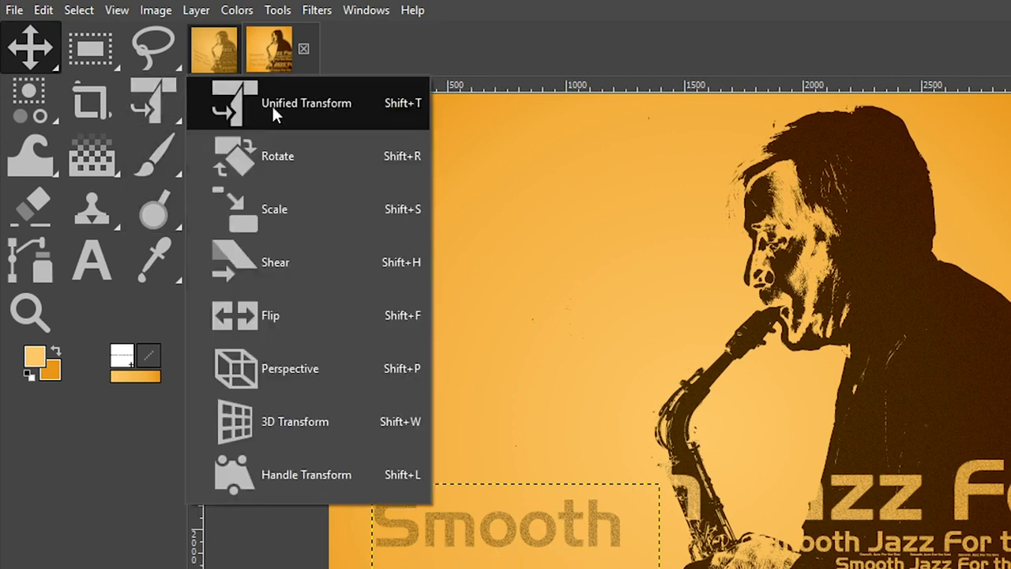
{"action": "mouse_move", "coordinate": [398, 123]}
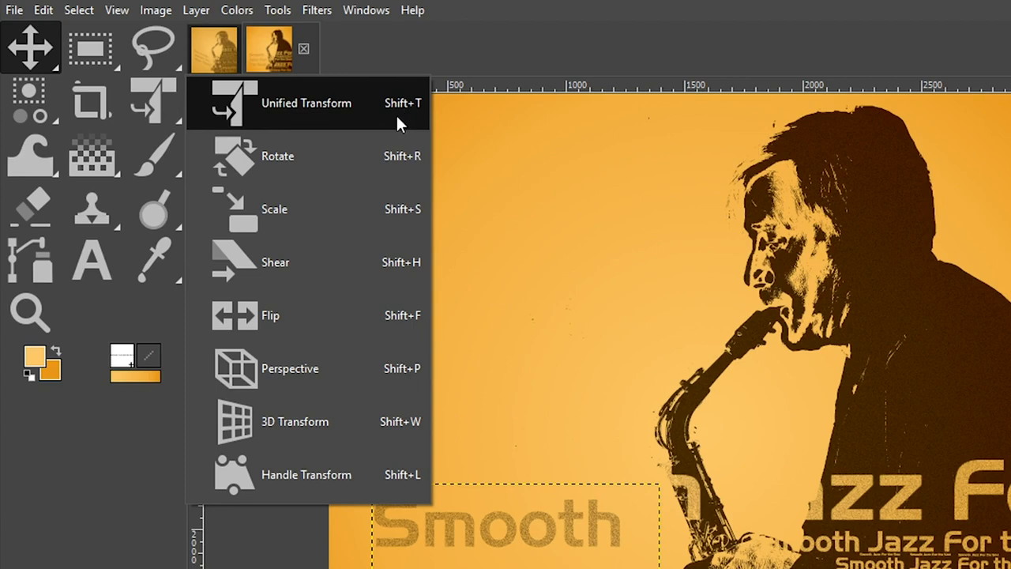
{"action": "left_click", "coordinate": [306, 102]}
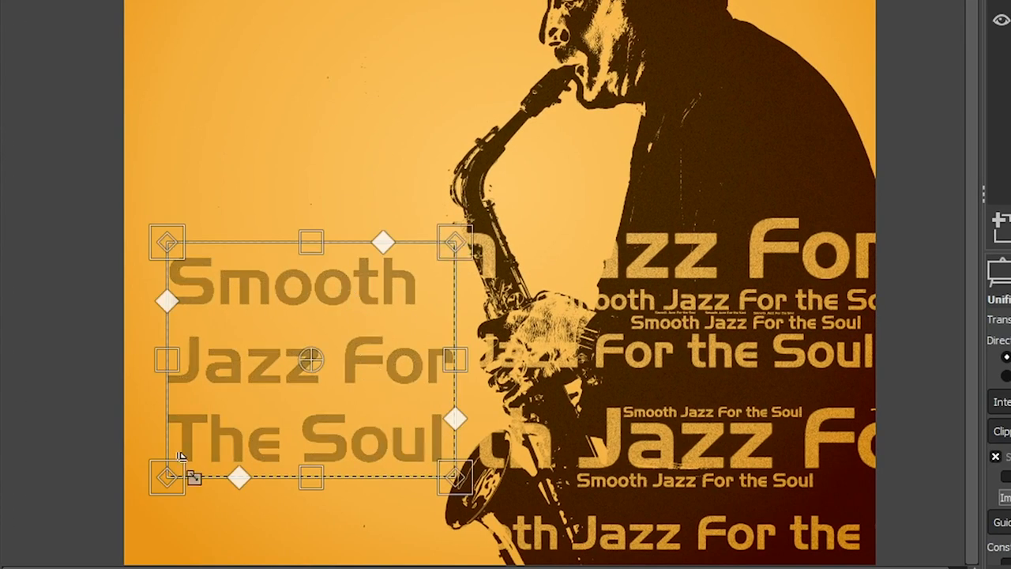
{"action": "mouse_move", "coordinate": [411, 327]}
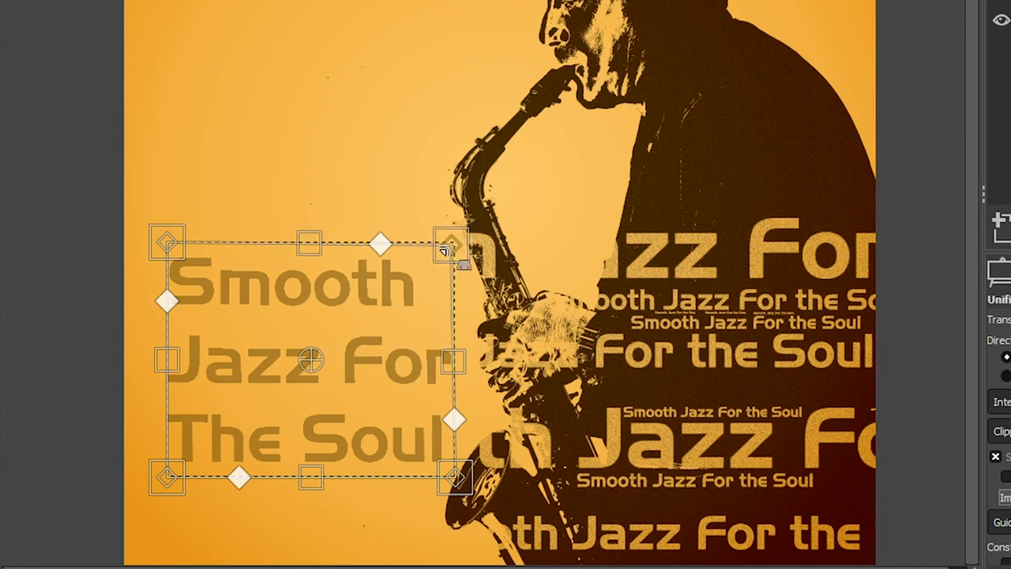
{"action": "left_click_drag", "start_coordinate": [455, 240], "coordinate": [363, 308]}
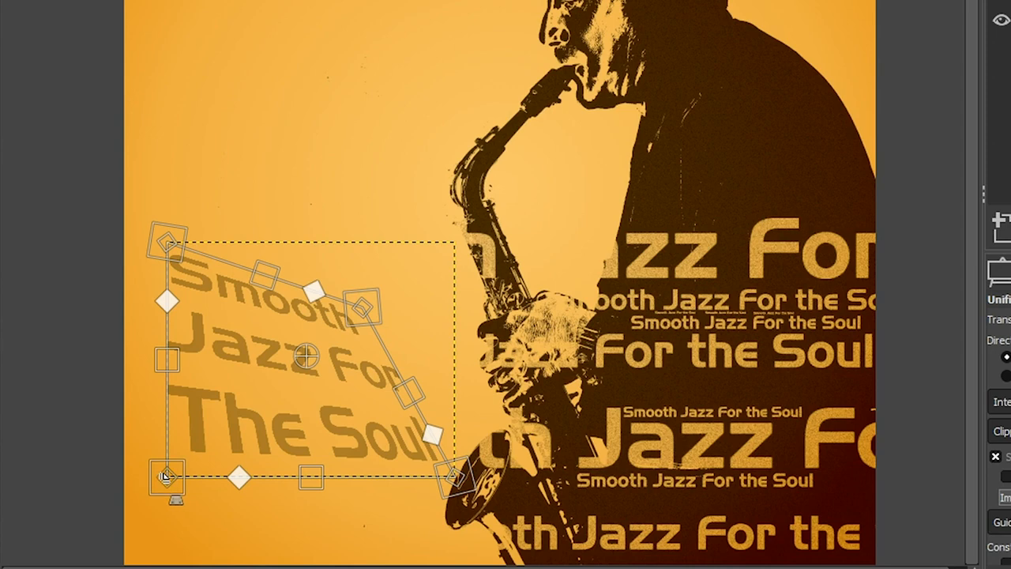
{"action": "left_click_drag", "start_coordinate": [166, 474], "coordinate": [221, 429]}
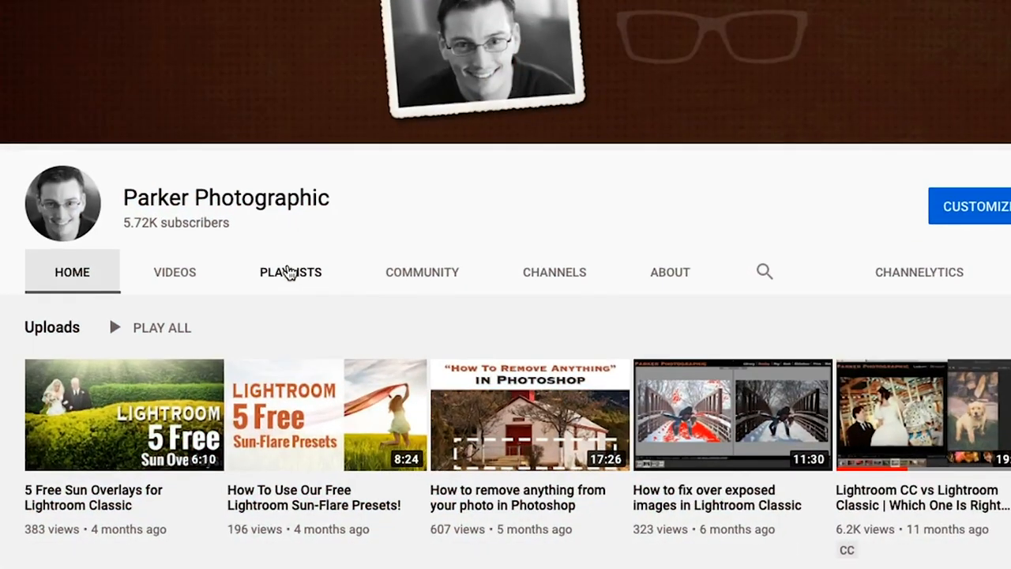
Show the channel's playlists and pick the GIMP Text Effects playlist.
{"action": "left_click", "coordinate": [291, 272]}
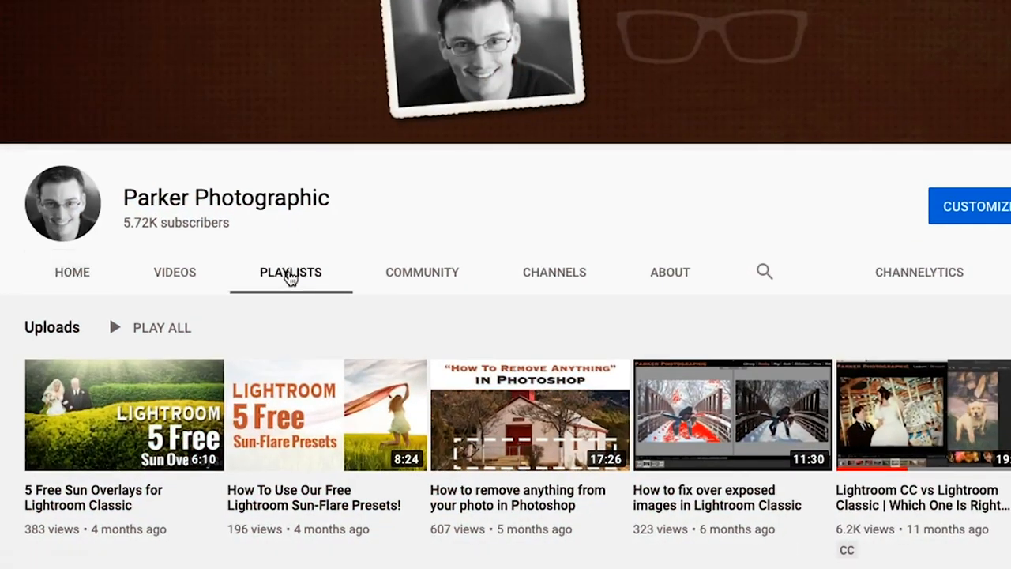
{"action": "left_click", "coordinate": [291, 272]}
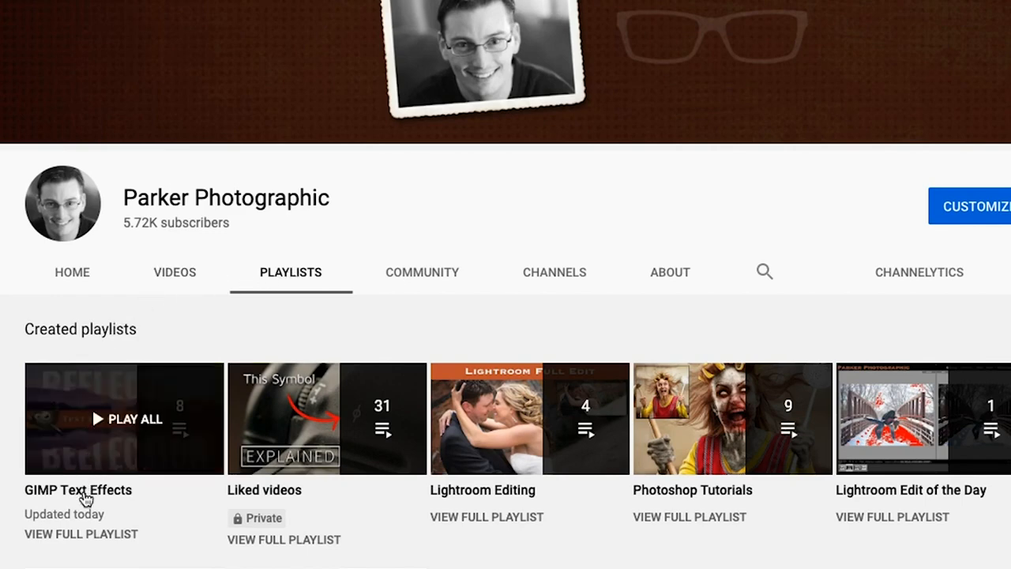